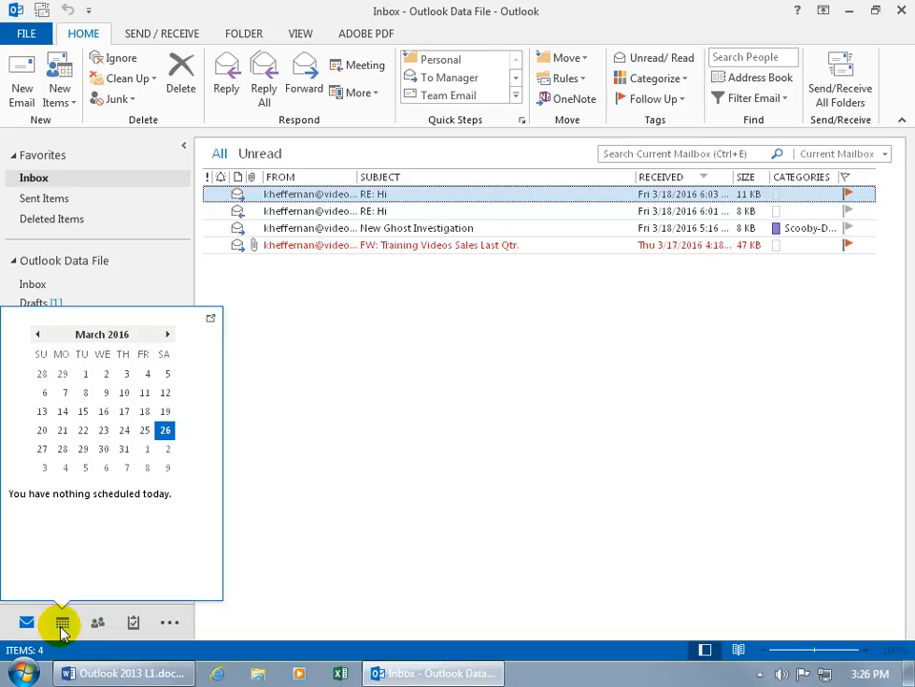
# Step: Switch from the inbox to the Calendar's day view for Saturday, March 26, 2016
pyautogui.click(61, 621)
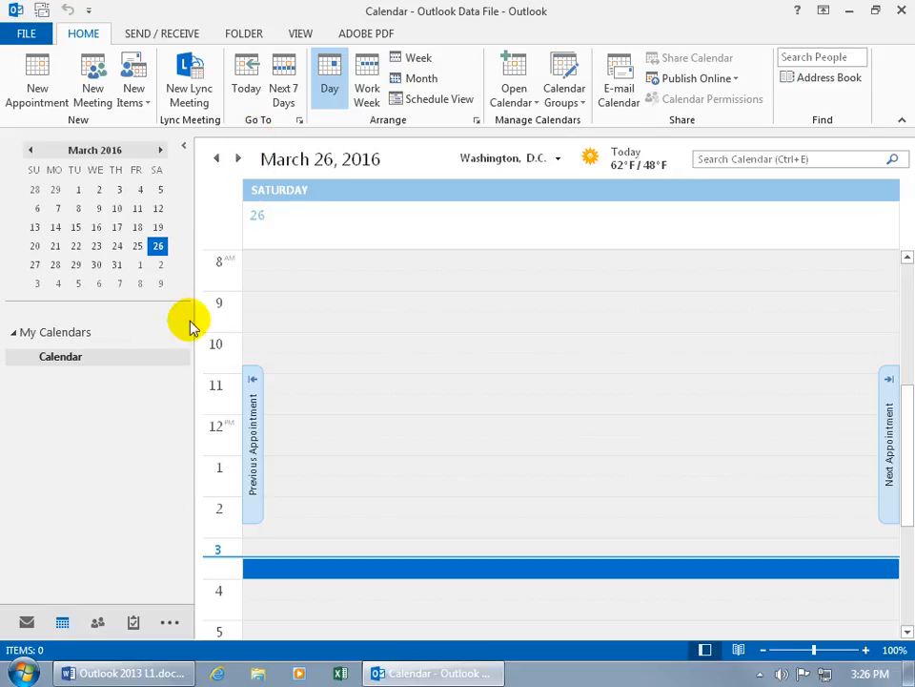
pyautogui.moveTo(133, 381)
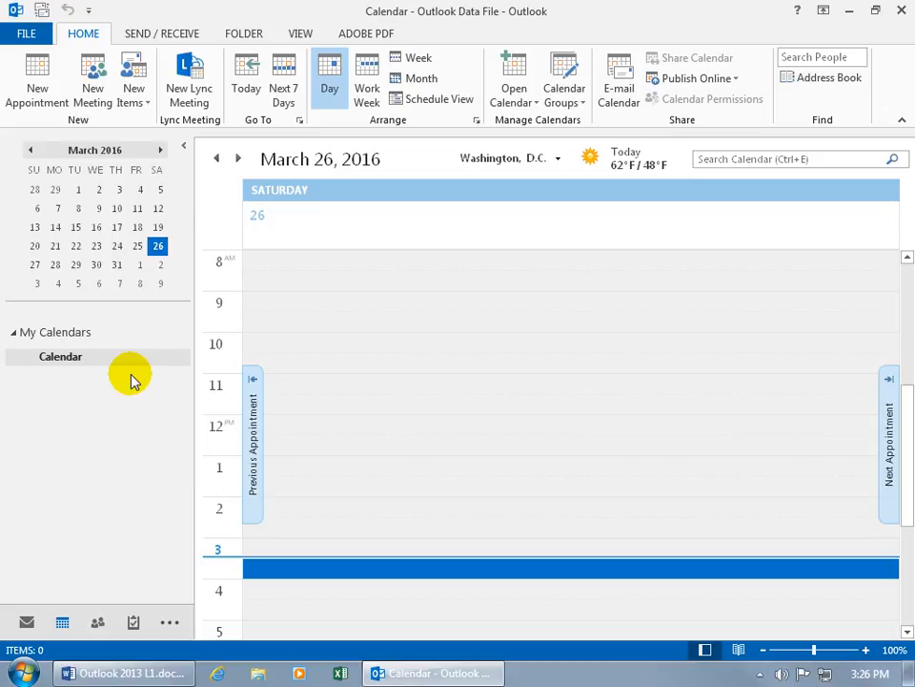
pyautogui.moveTo(136, 317)
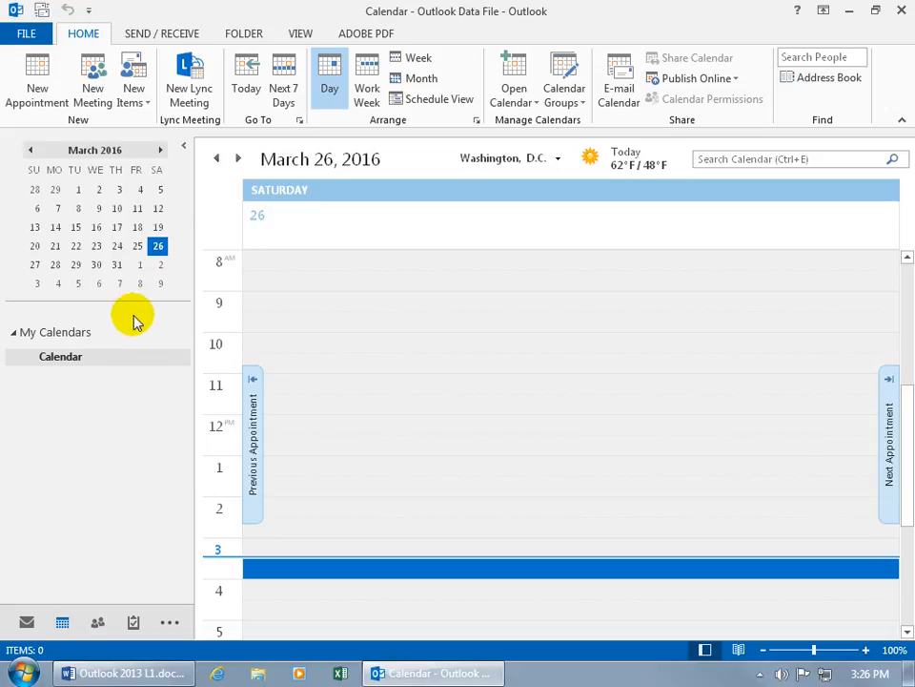
pyautogui.moveTo(400, 306)
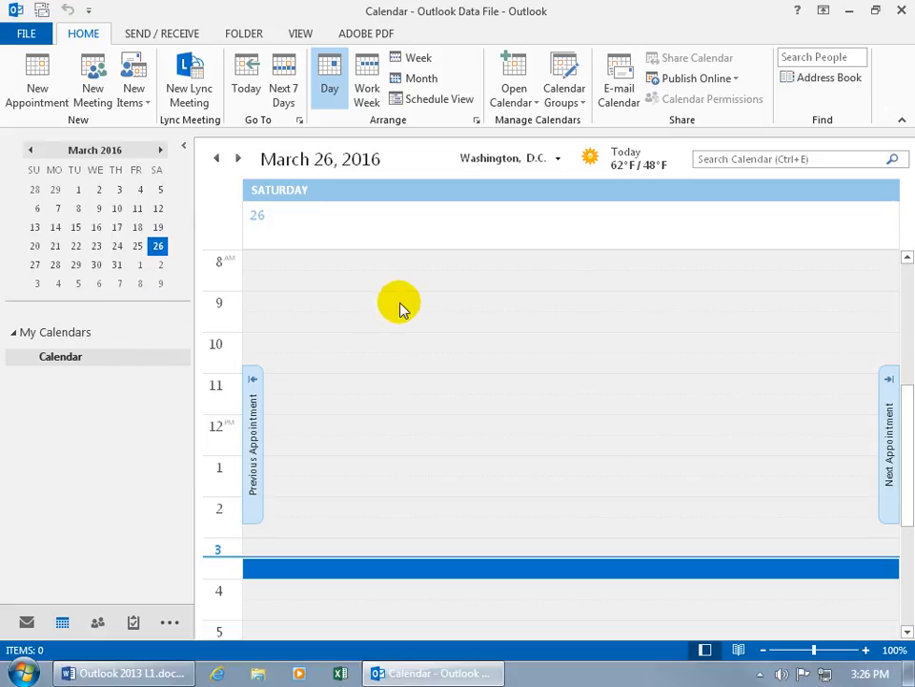
pyautogui.moveTo(289, 294)
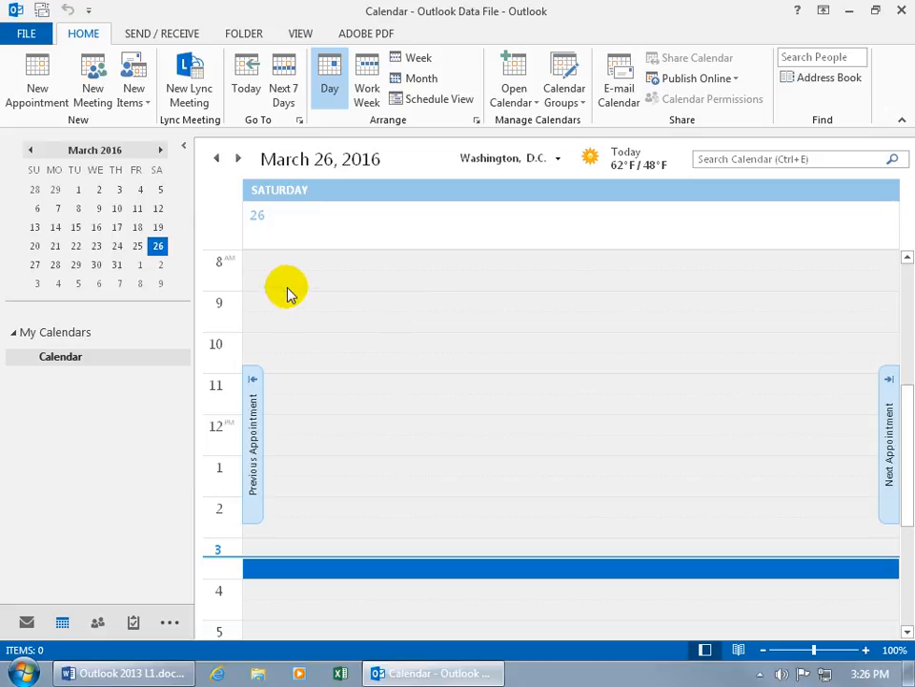
pyautogui.moveTo(281, 286)
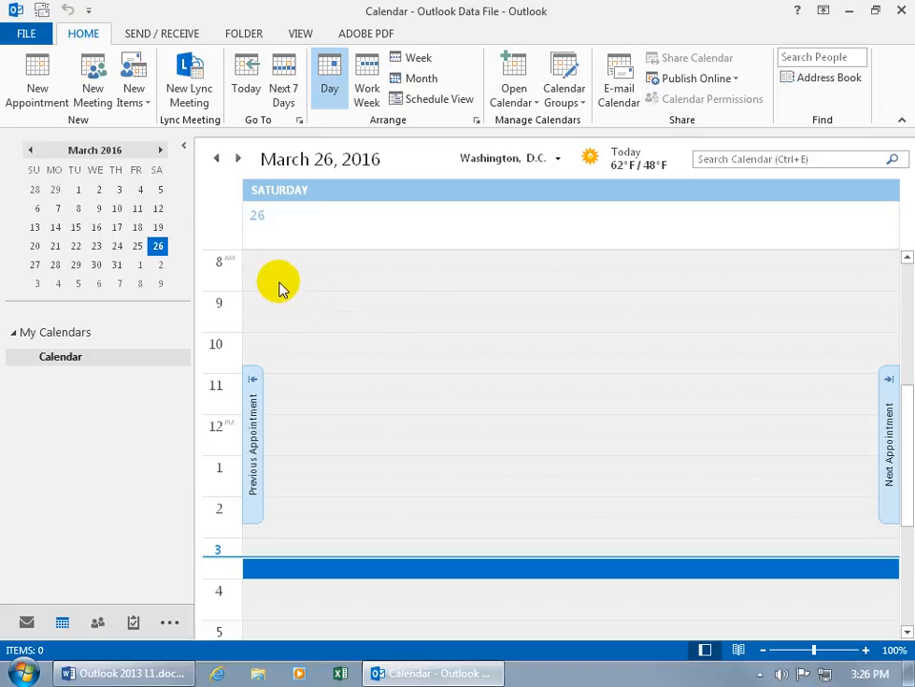
pyautogui.moveTo(320, 336)
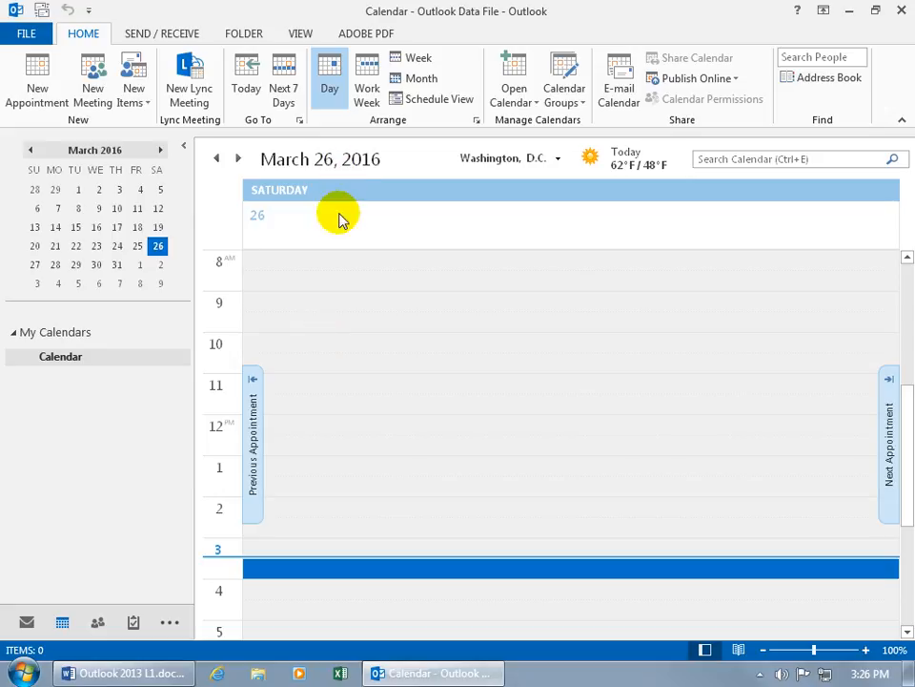
pyautogui.moveTo(288, 265)
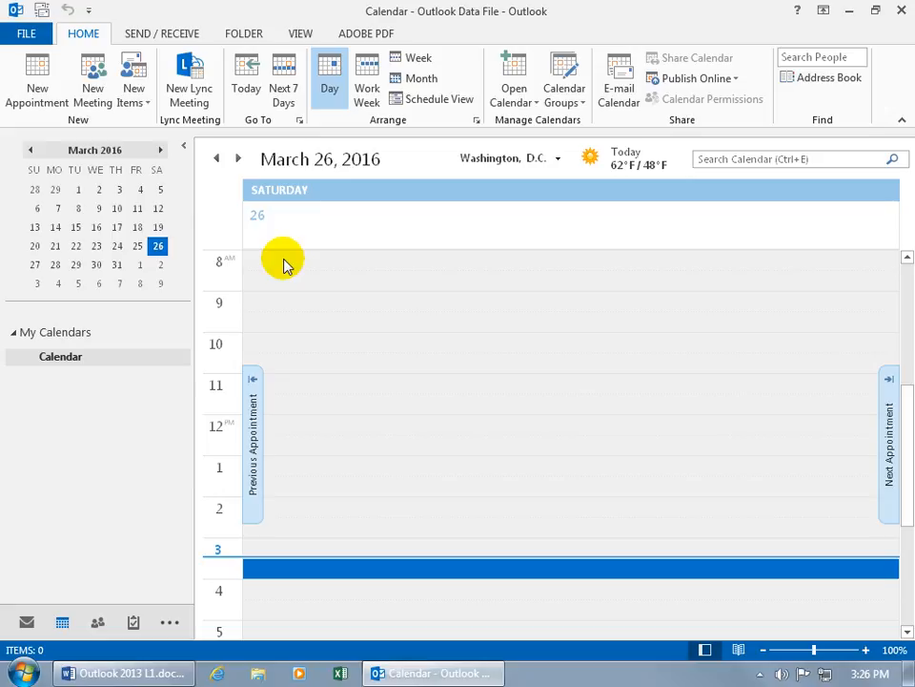
pyautogui.moveTo(133, 310)
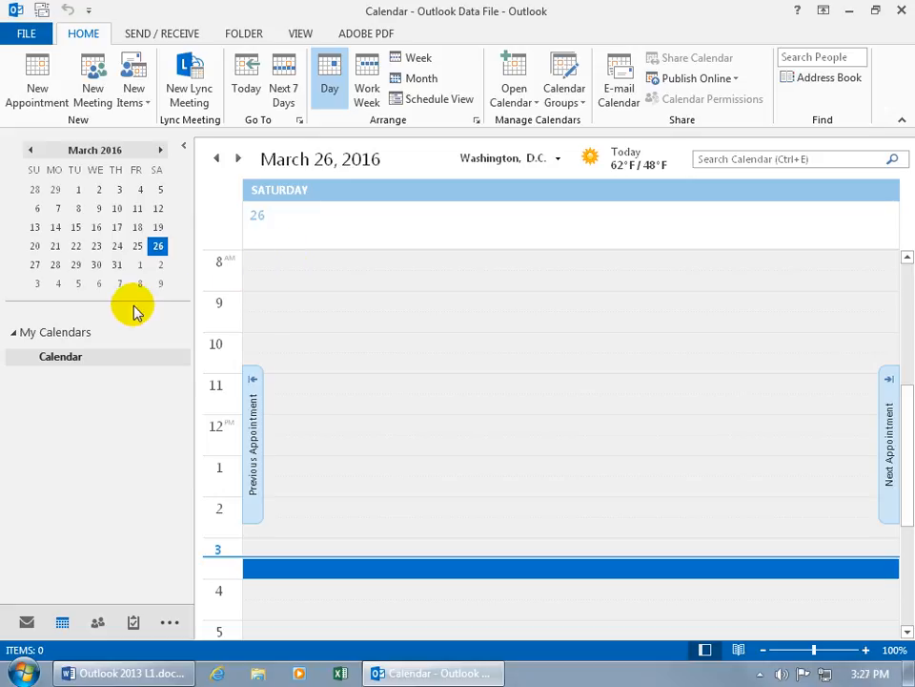
pyautogui.moveTo(140, 288)
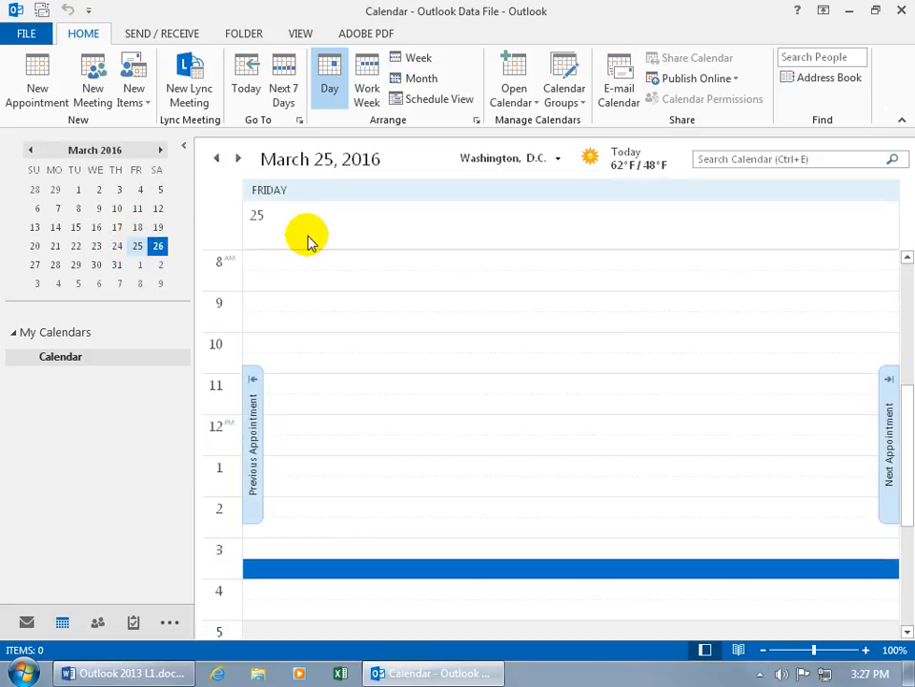
pyautogui.moveTo(295, 262)
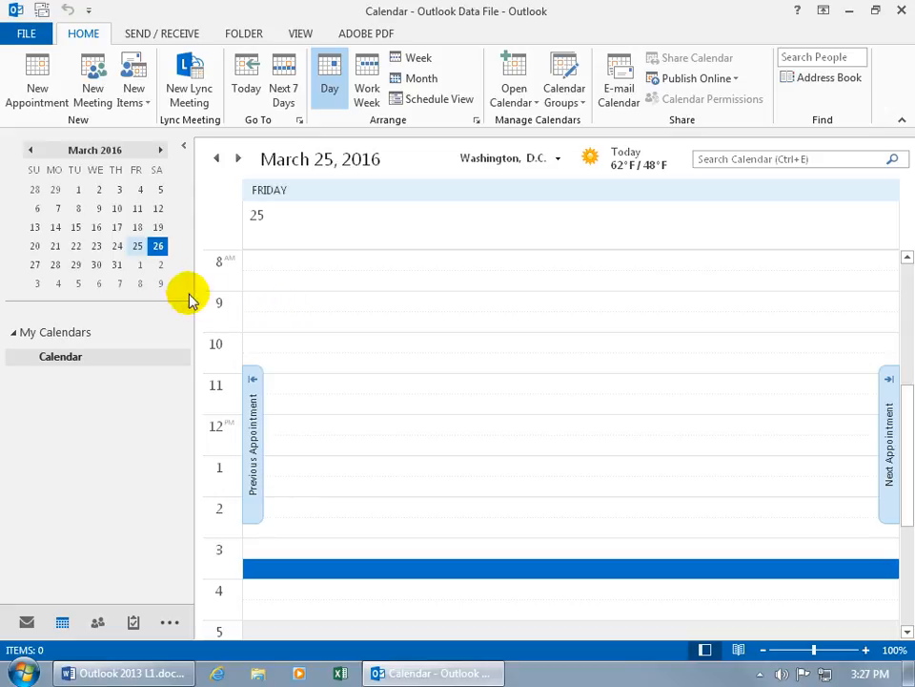
pyautogui.moveTo(162, 152)
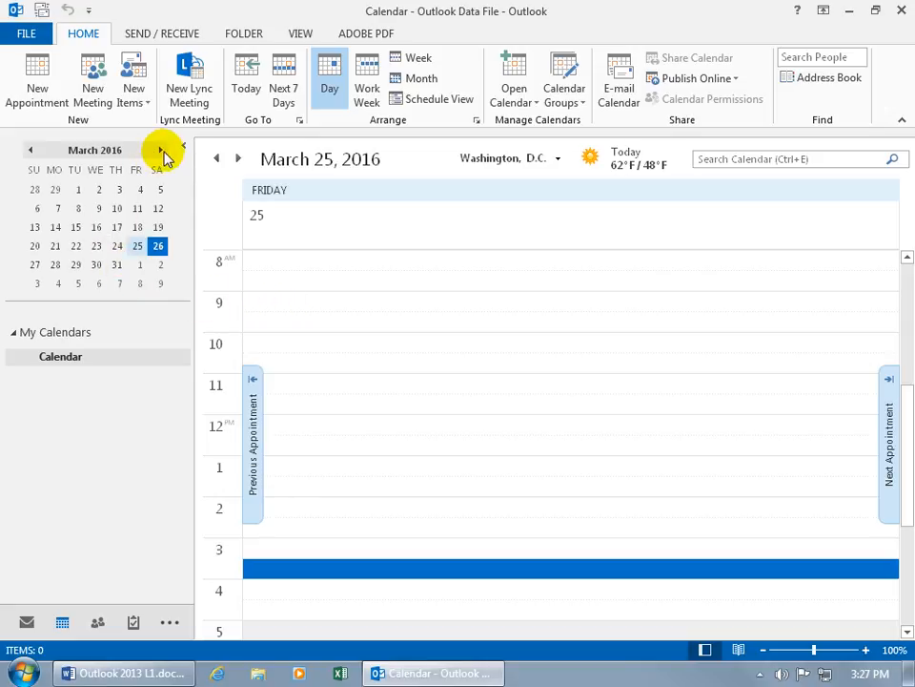
# Step: Browse months and days with the Date Navigator, landing on Thursday, November 19, 2015
pyautogui.click(161, 149)
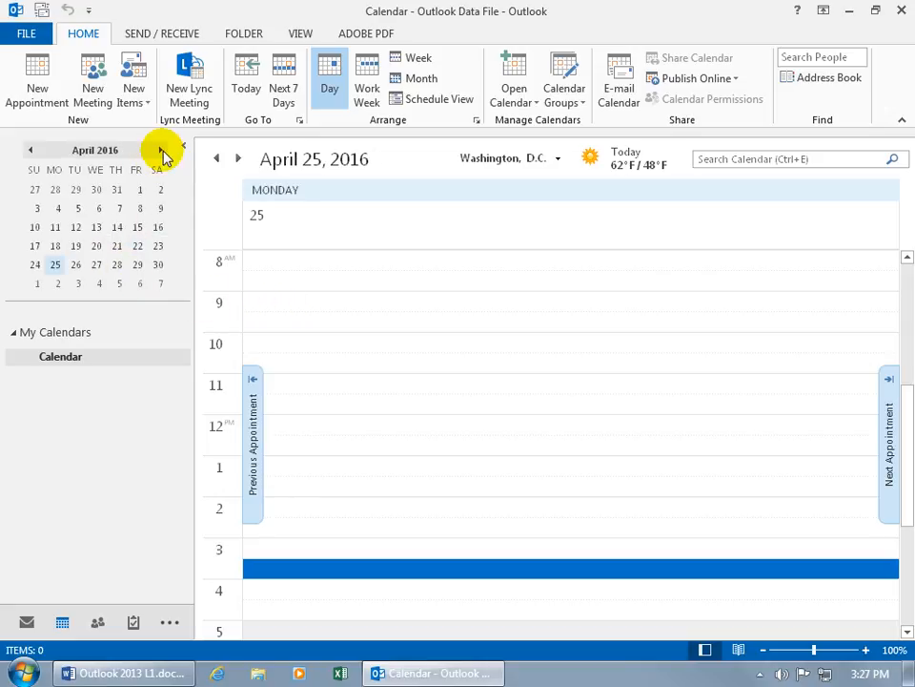
pyautogui.click(27, 149)
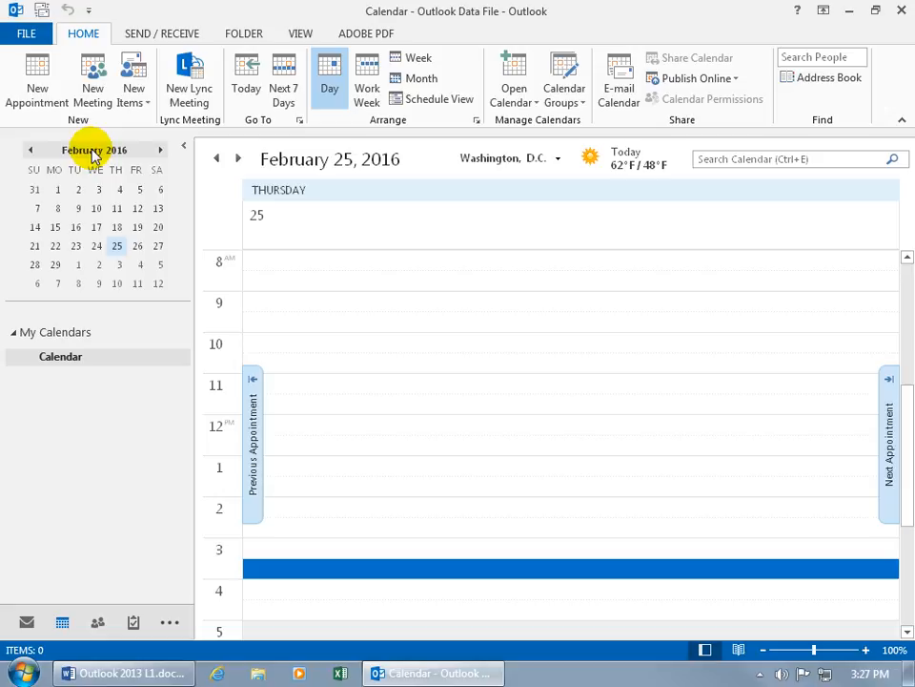
pyautogui.click(94, 149)
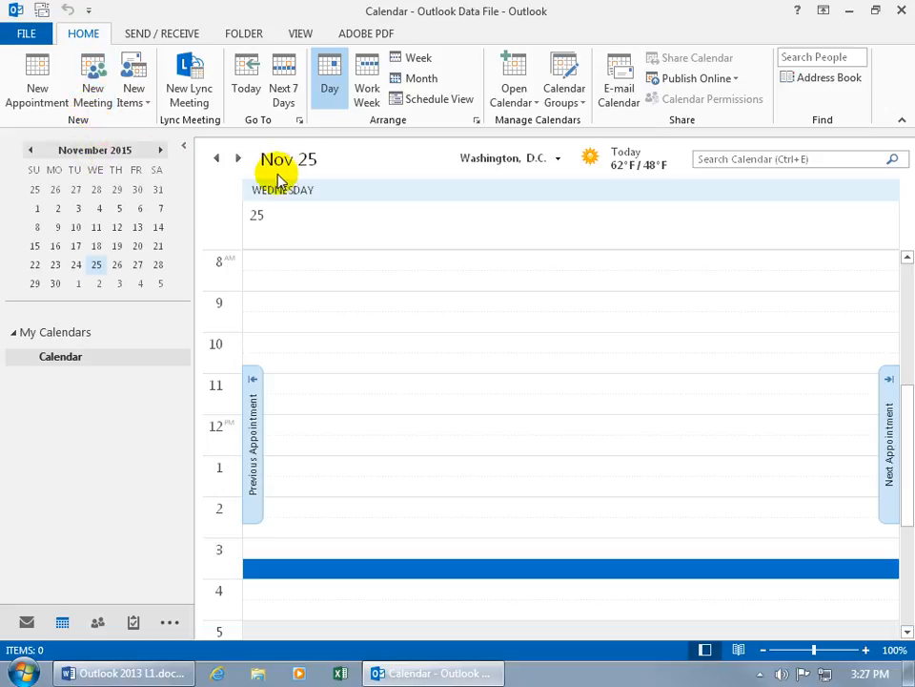
pyautogui.click(238, 157)
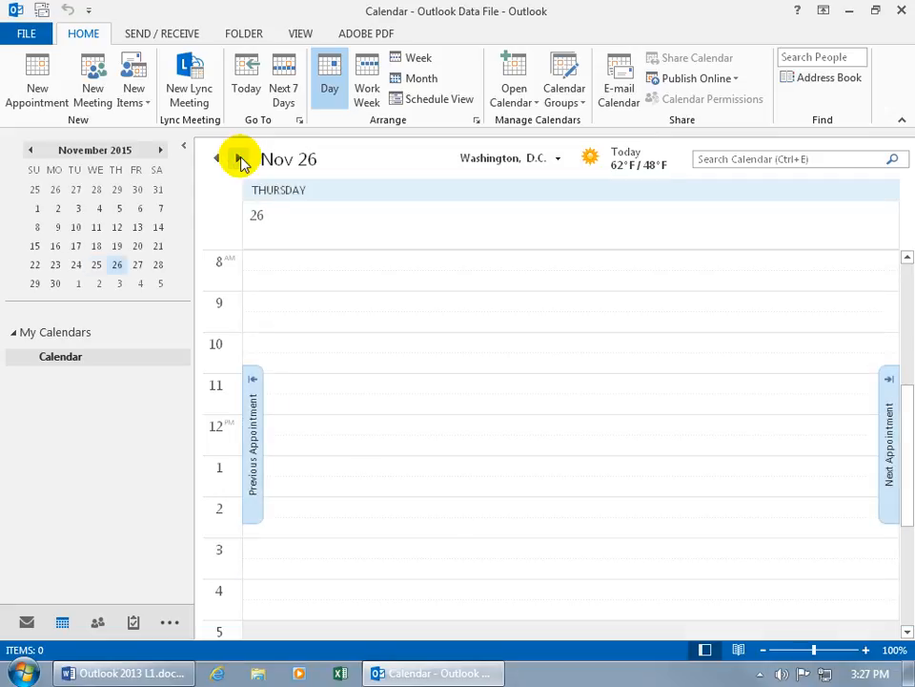
pyautogui.click(216, 157)
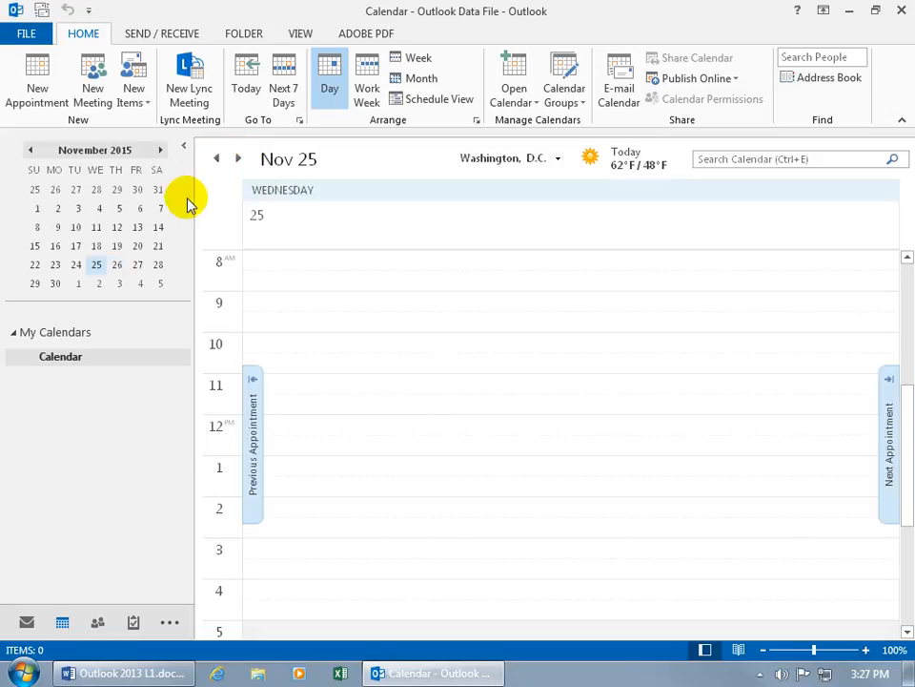
pyautogui.moveTo(136, 232)
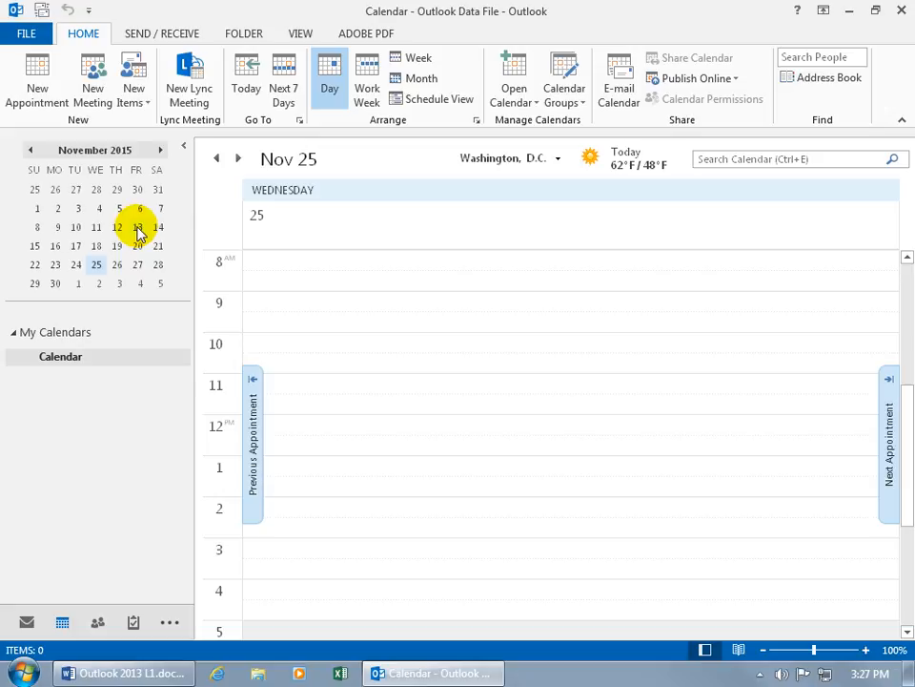
pyautogui.click(116, 246)
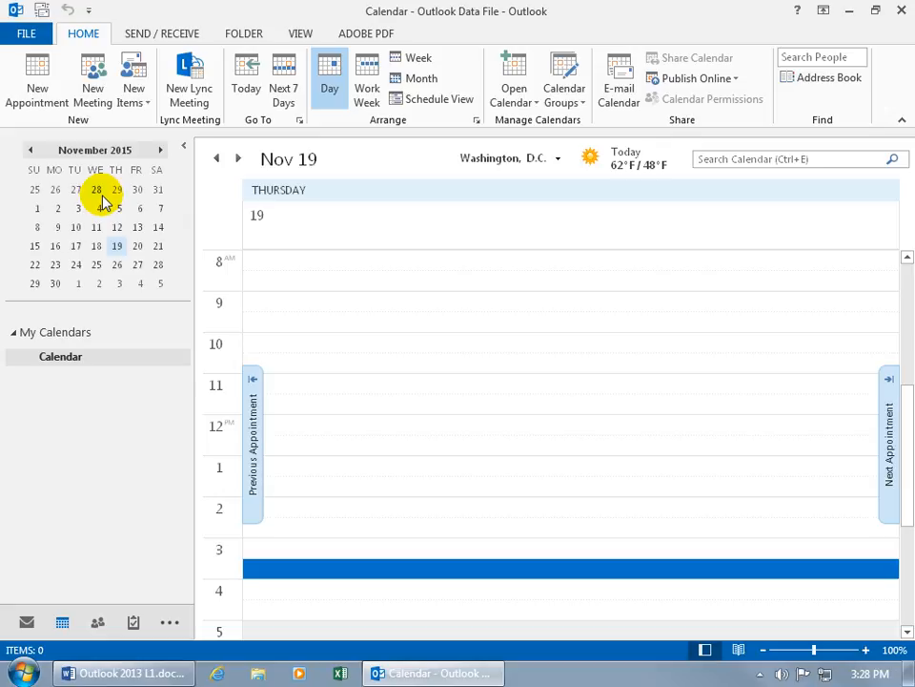
pyautogui.moveTo(119, 305)
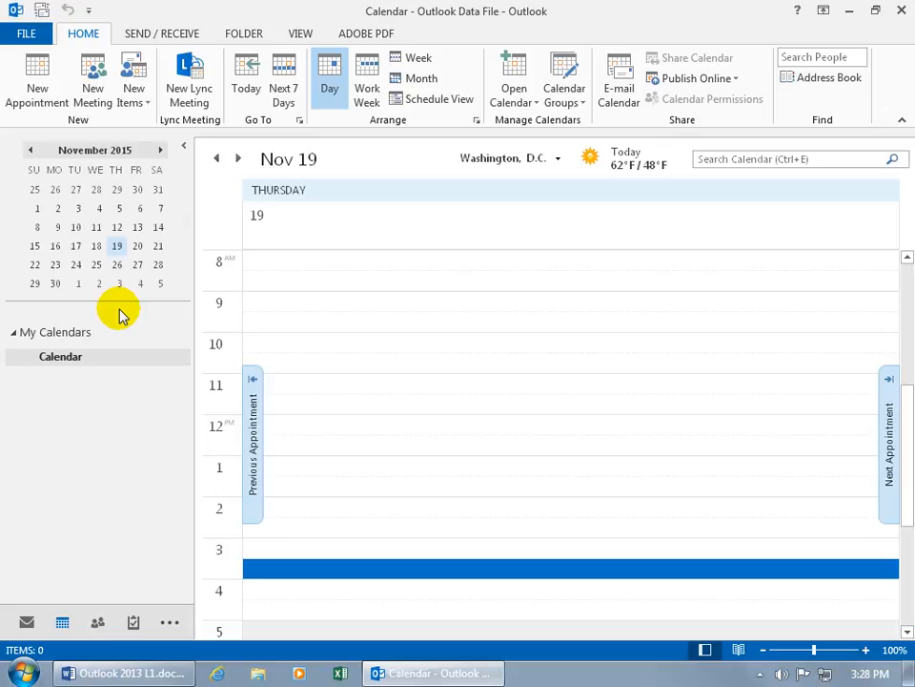
pyautogui.moveTo(119, 303)
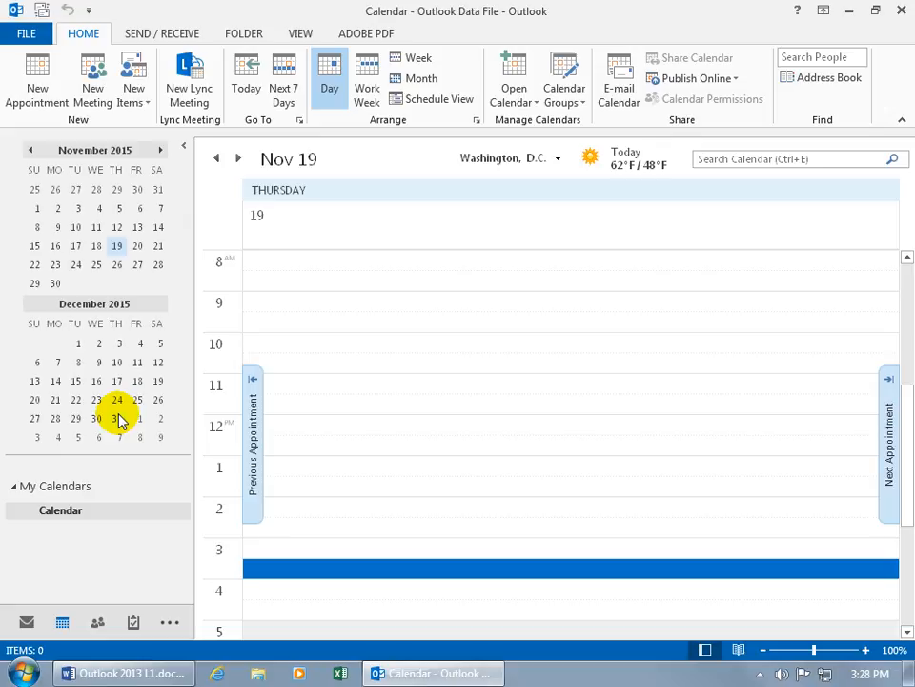
pyautogui.moveTo(118, 456)
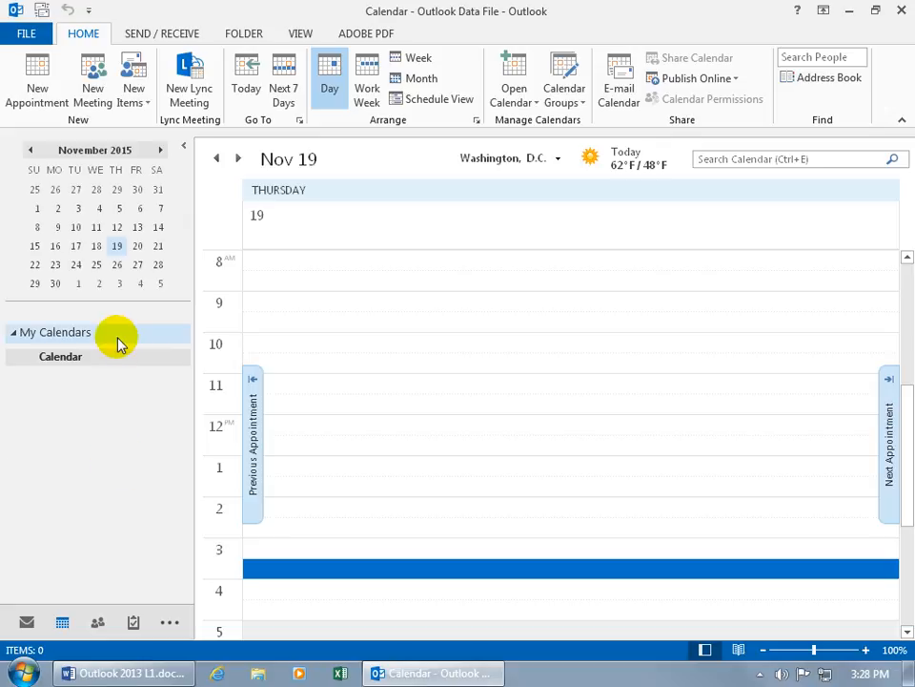
pyautogui.moveTo(130, 317)
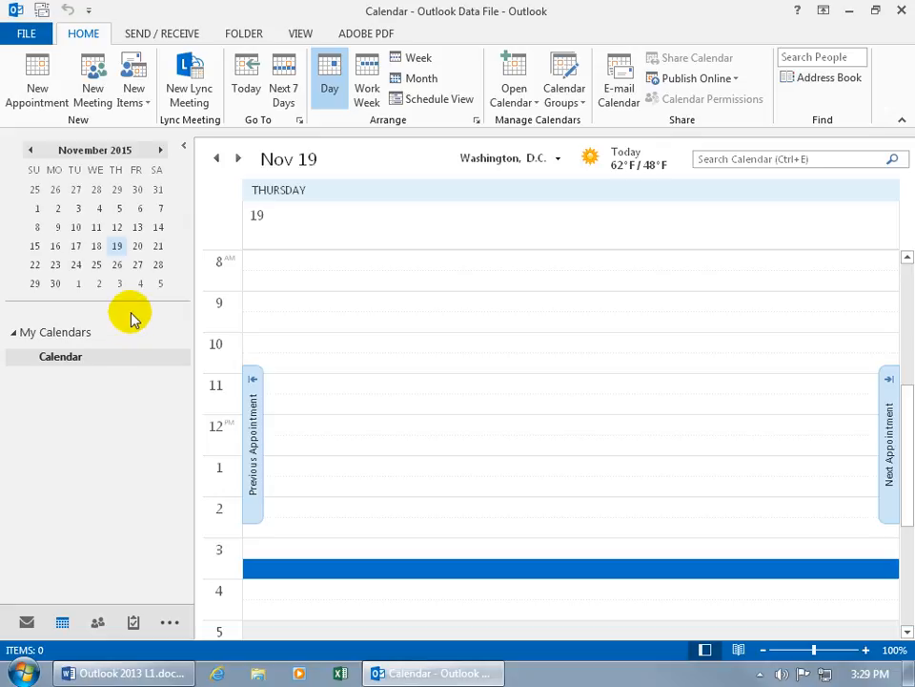
pyautogui.moveTo(163, 153)
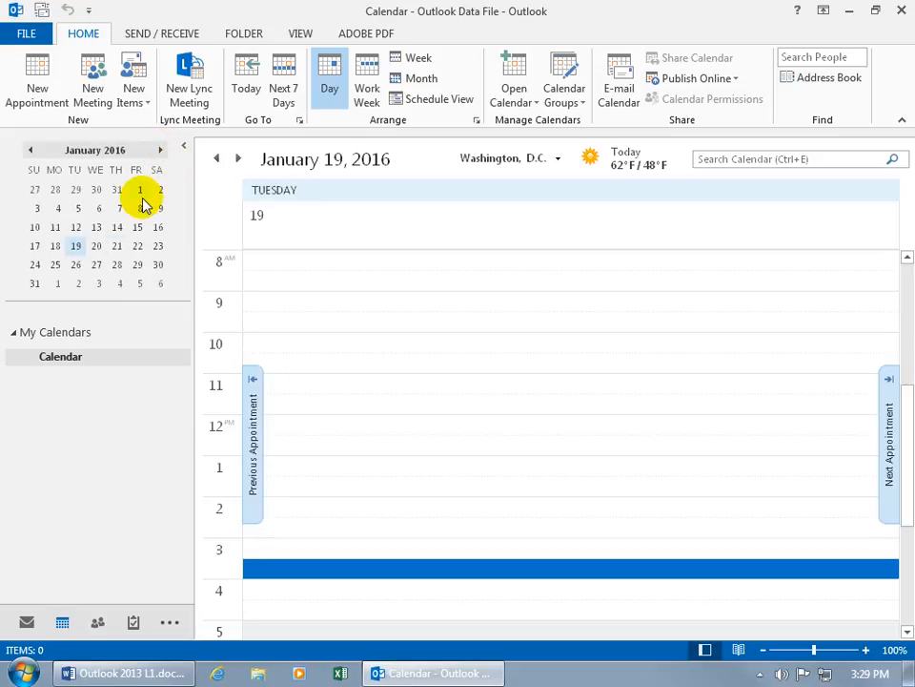
pyautogui.moveTo(177, 114)
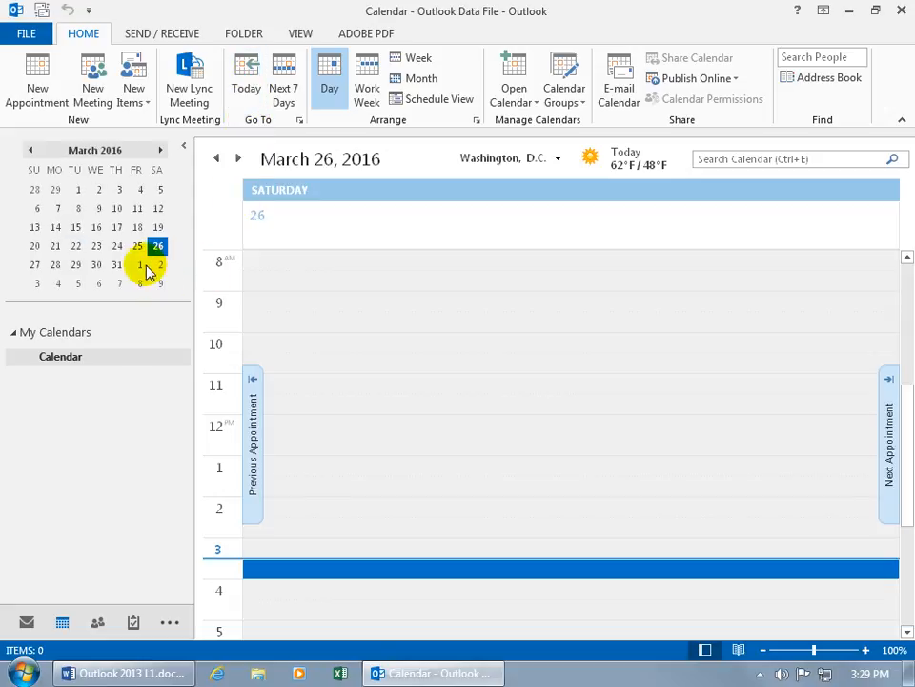
# Step: Show March 24 in the day view, then return to today, March 26, 2016
pyautogui.click(117, 246)
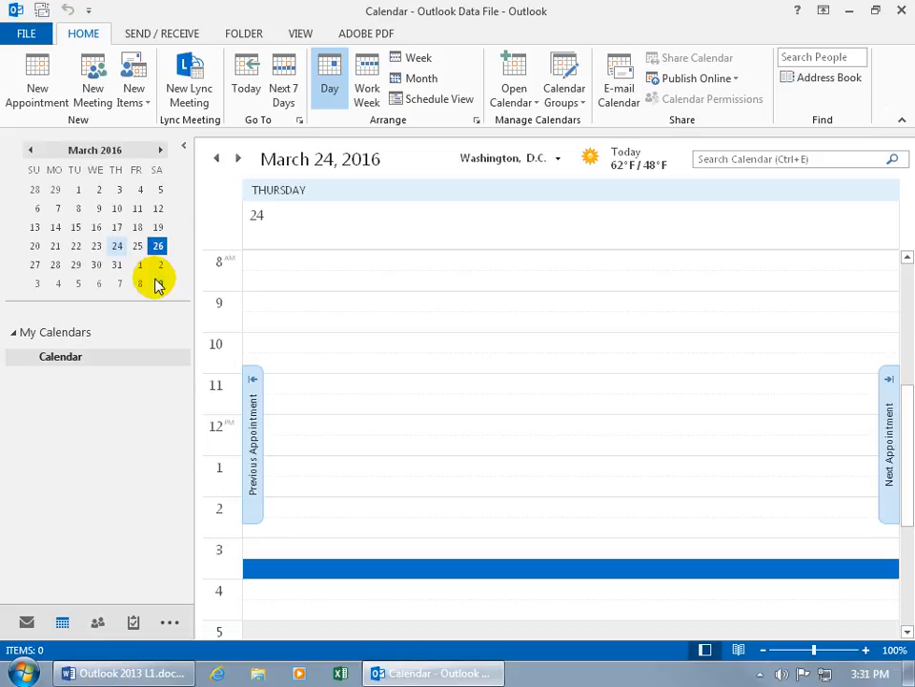
pyautogui.click(158, 246)
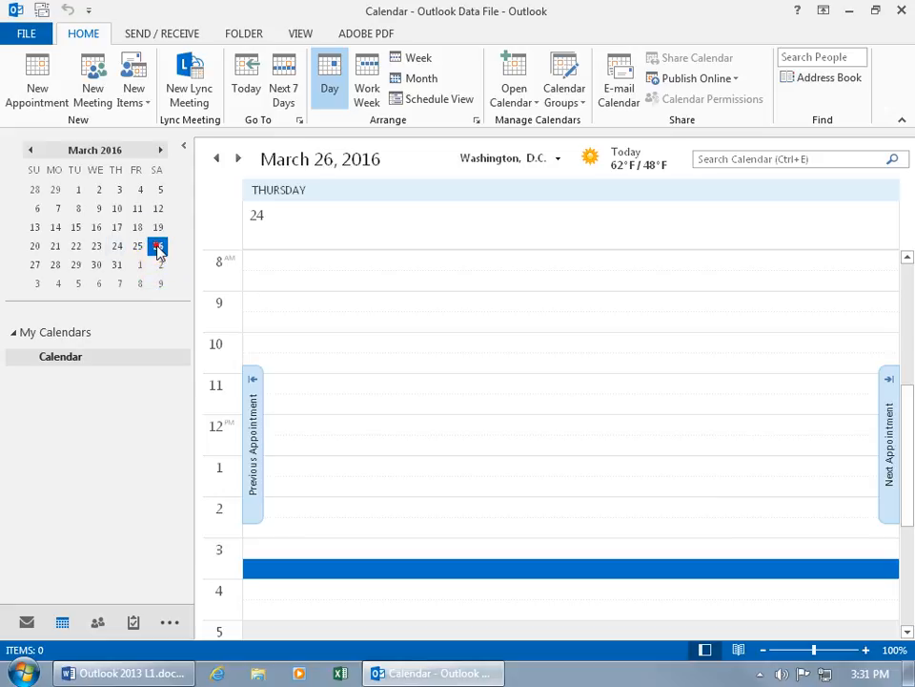
pyautogui.click(158, 246)
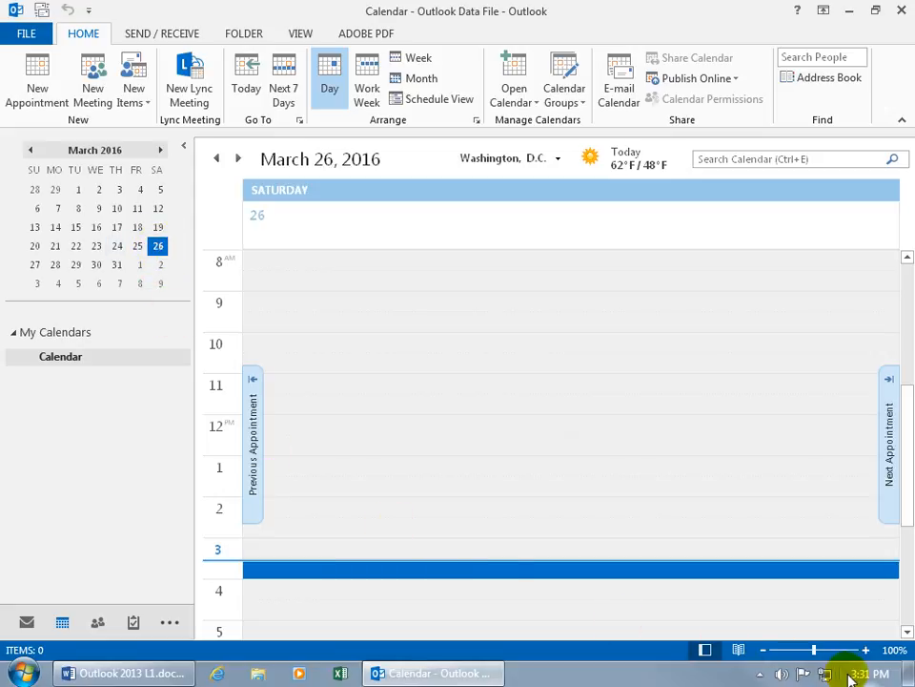
pyautogui.moveTo(866, 674)
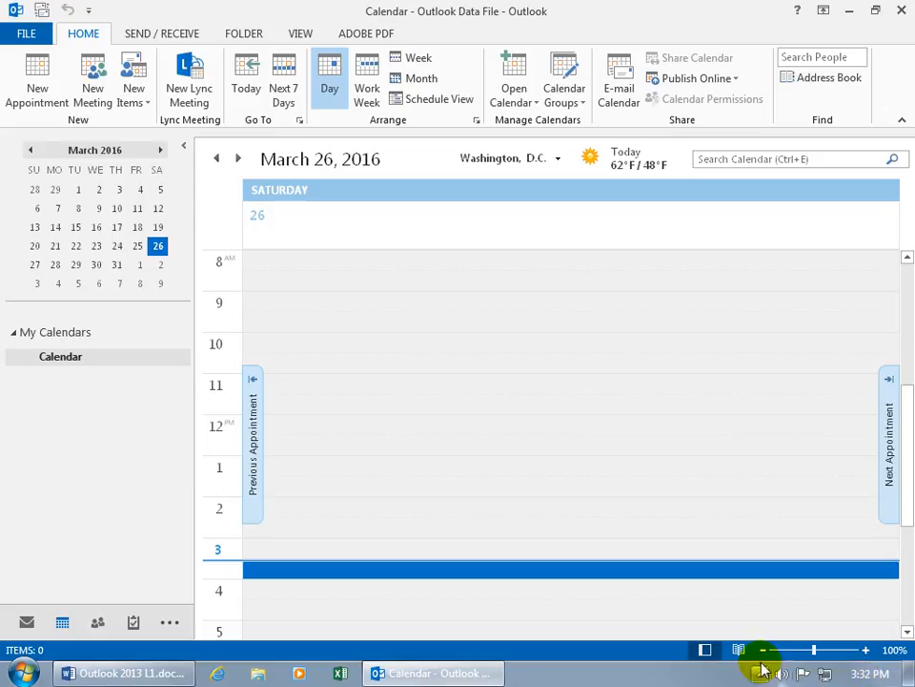
pyautogui.moveTo(272, 568)
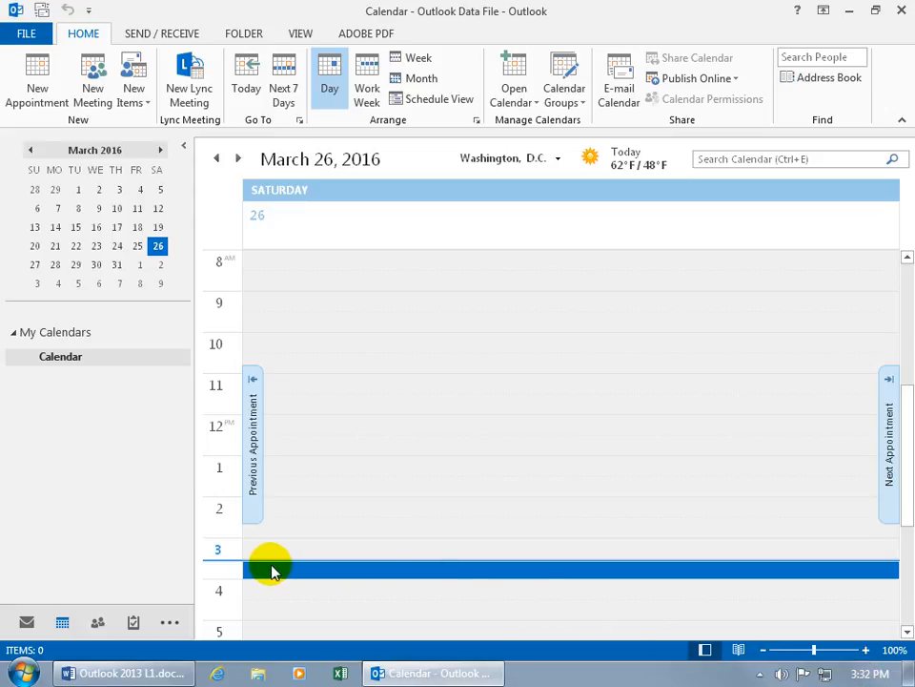
pyautogui.moveTo(233, 567)
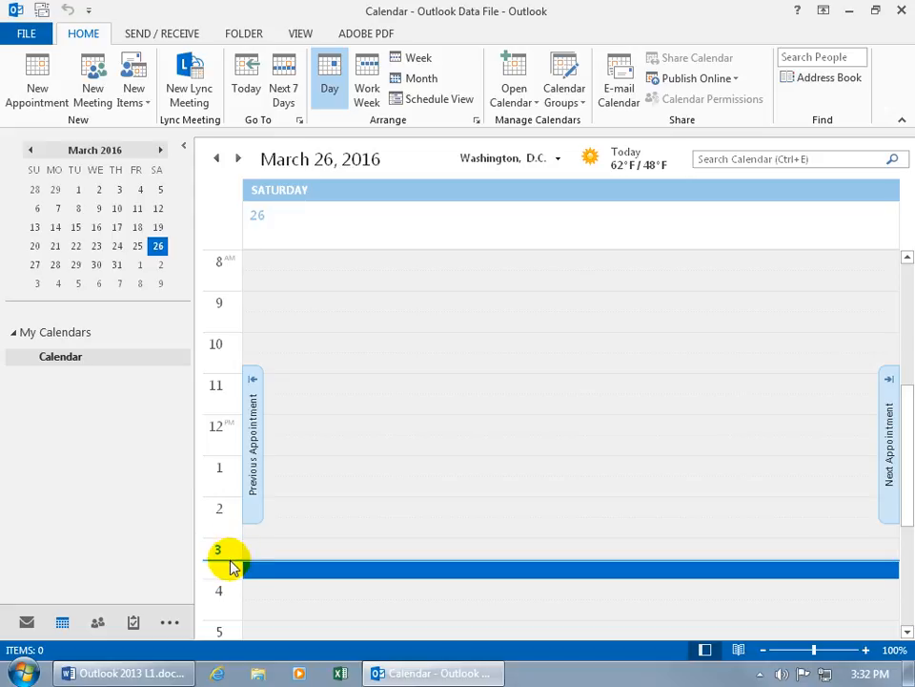
pyautogui.moveTo(230, 570)
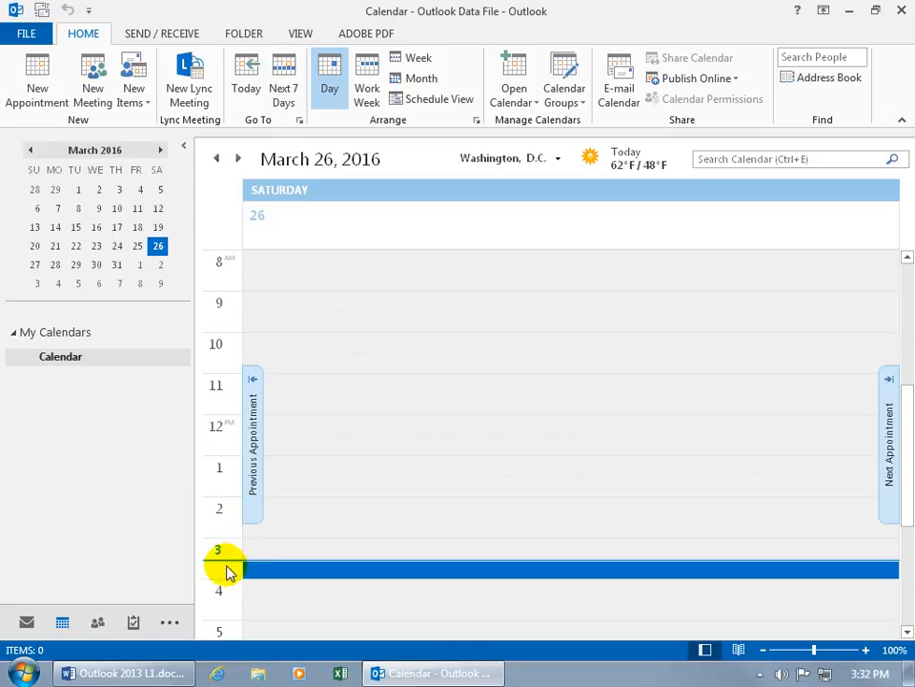
pyautogui.moveTo(237, 567)
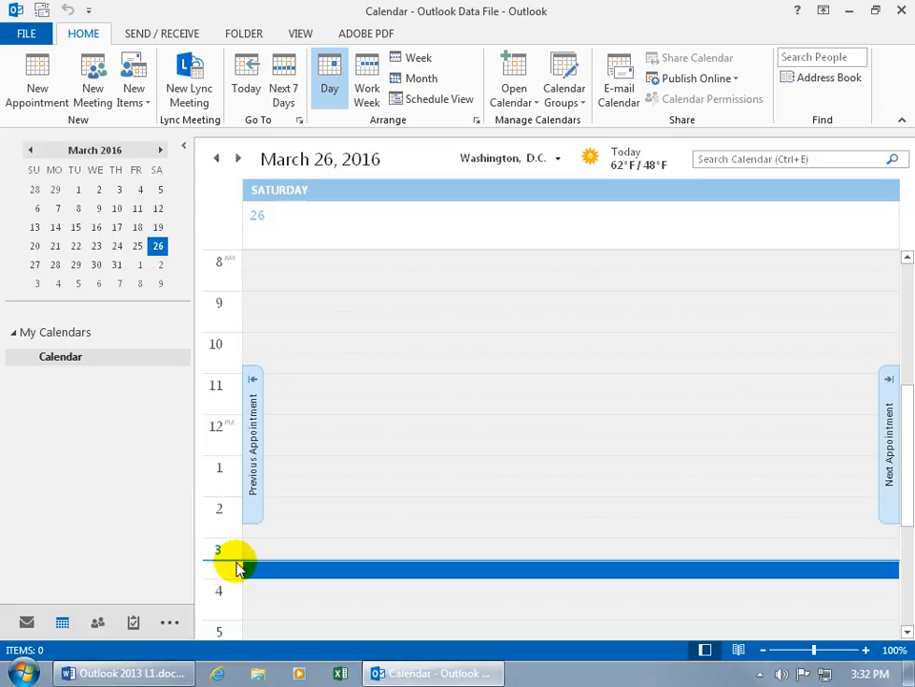
pyautogui.moveTo(538, 442)
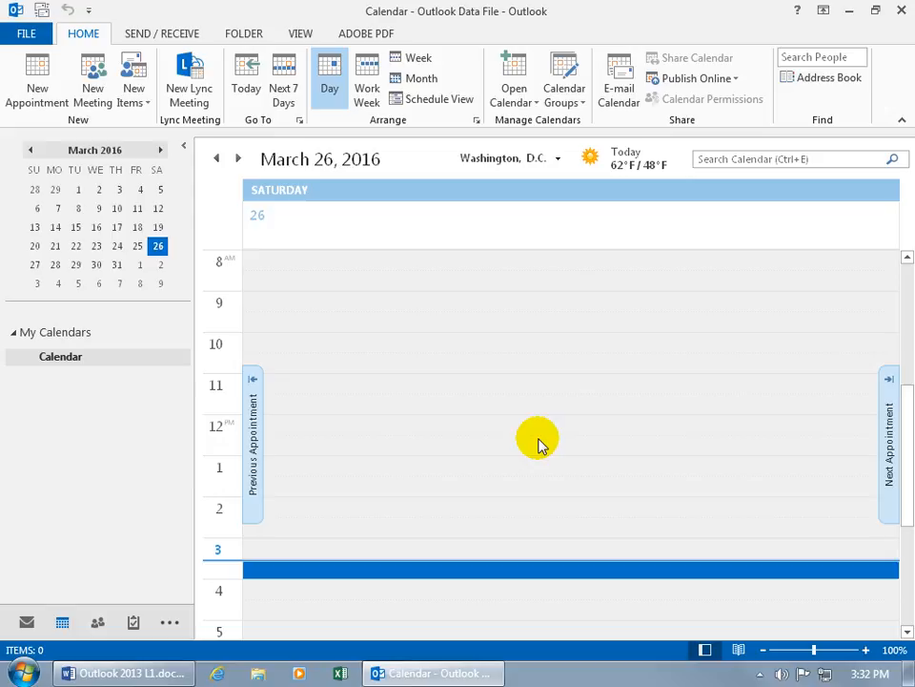
pyautogui.moveTo(452, 335)
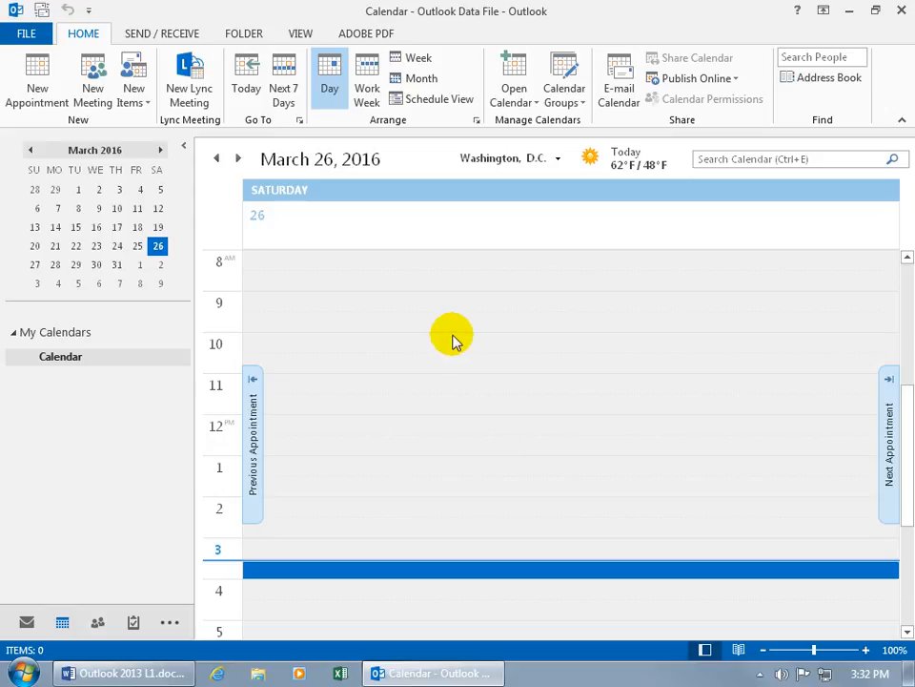
pyautogui.moveTo(400, 129)
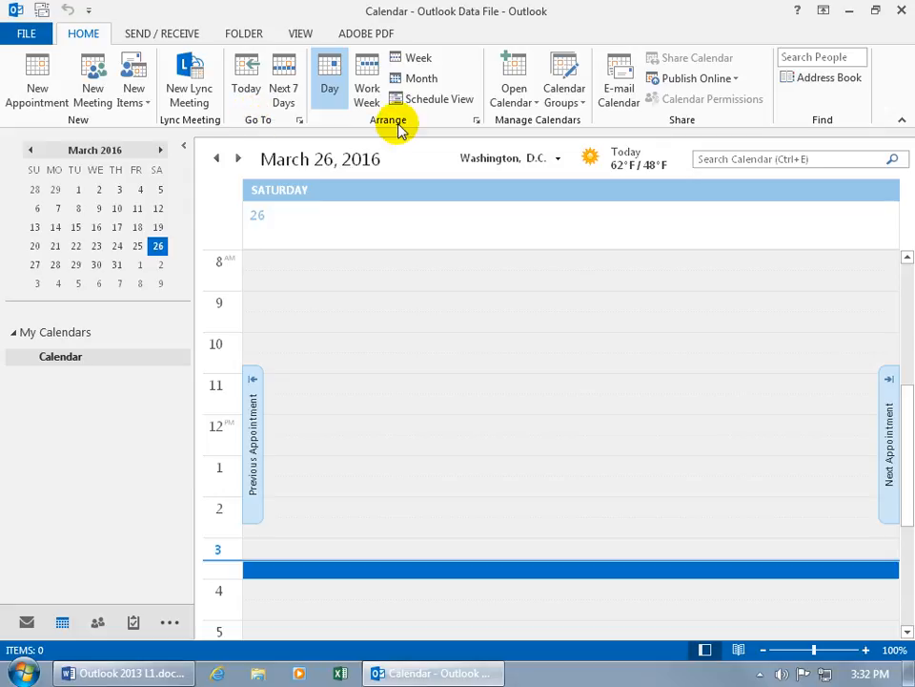
pyautogui.moveTo(330, 86)
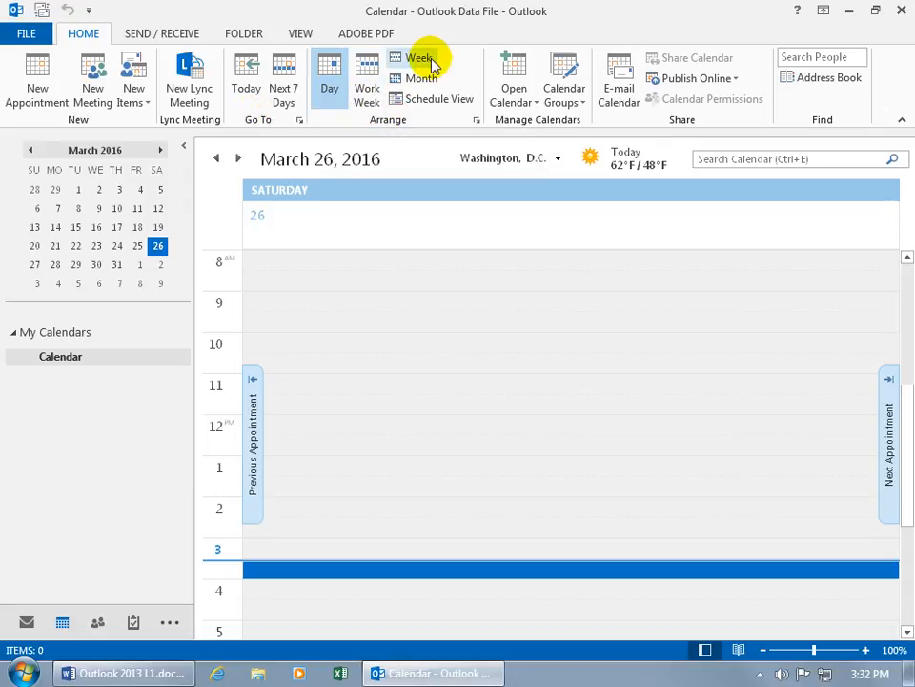
pyautogui.moveTo(906, 449)
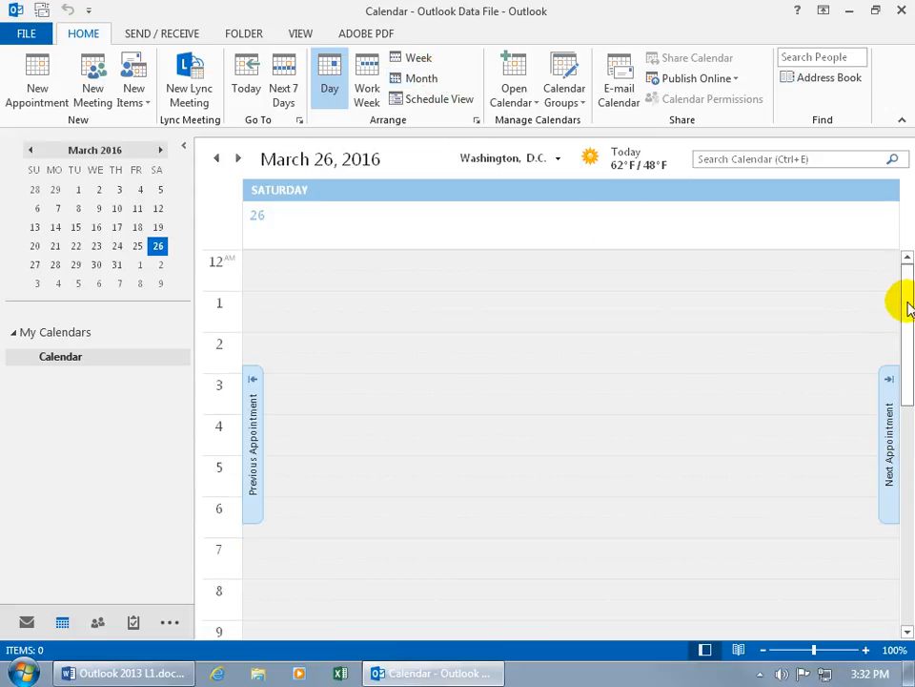
pyautogui.moveTo(620, 264)
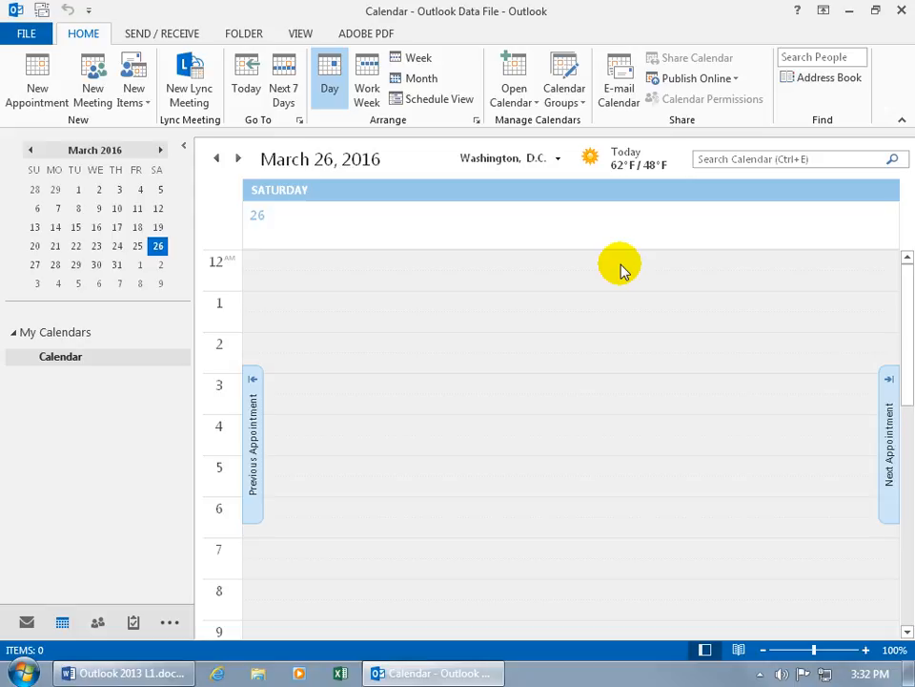
pyautogui.moveTo(269, 264)
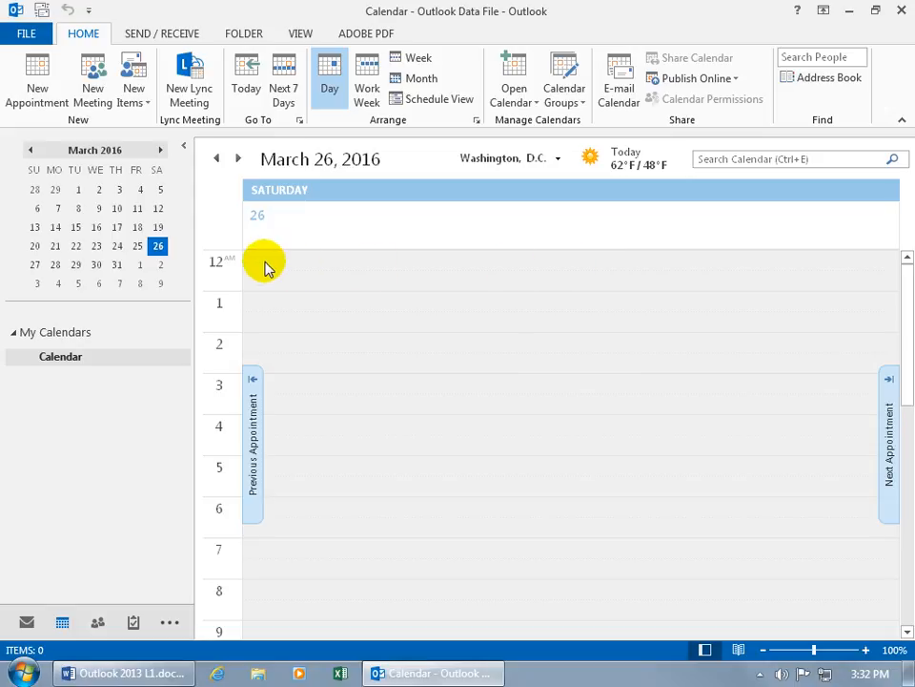
pyautogui.moveTo(251, 275)
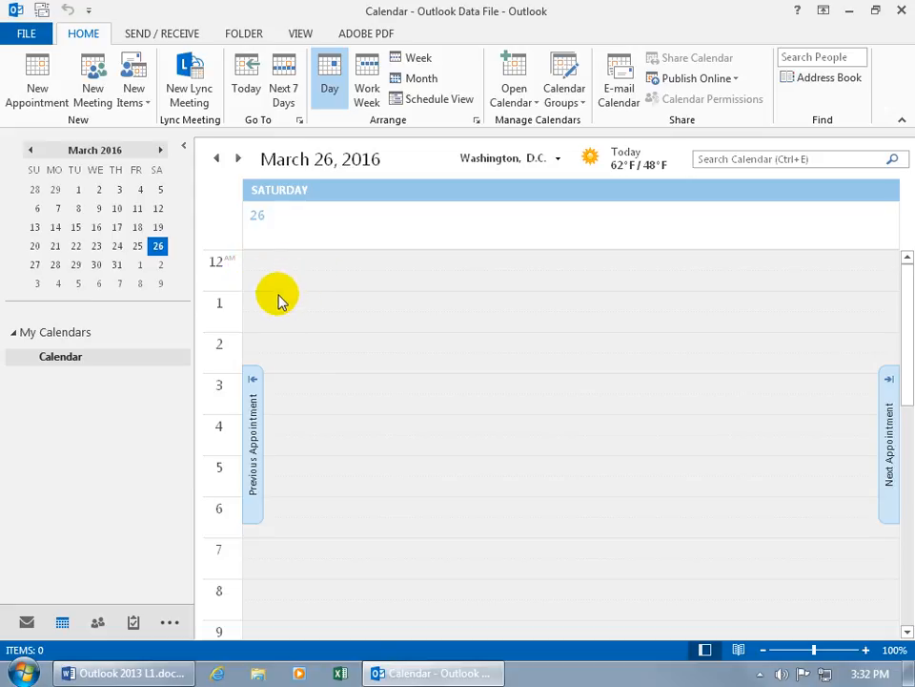
pyautogui.moveTo(283, 293)
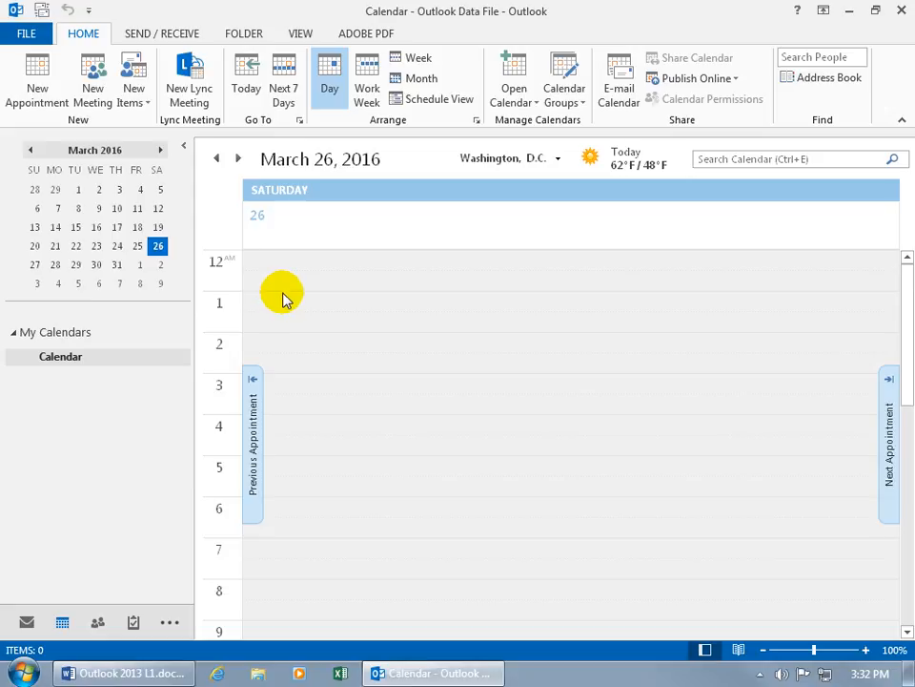
pyautogui.click(291, 280)
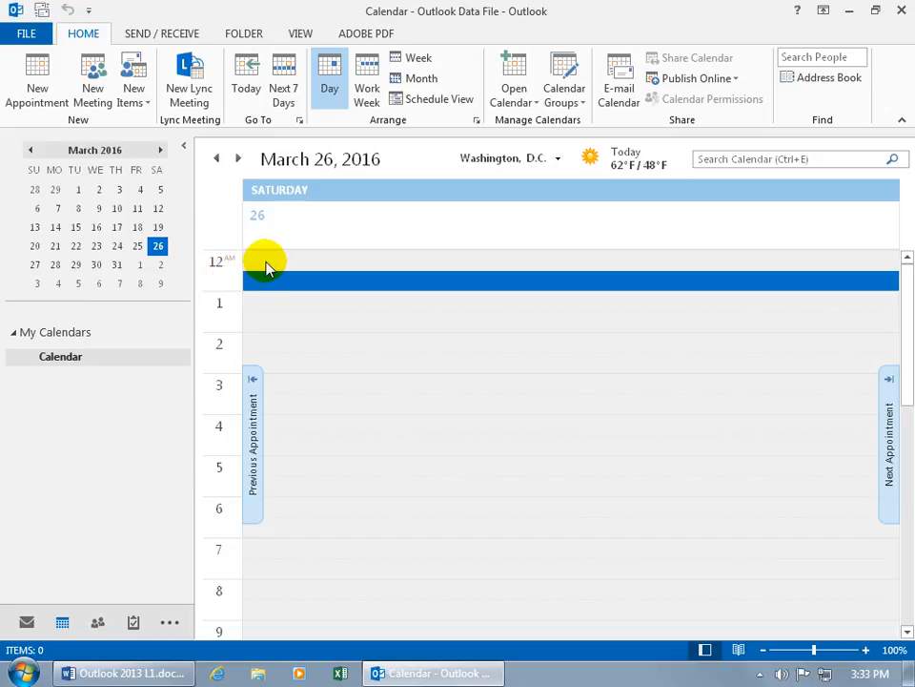
pyautogui.click(267, 265)
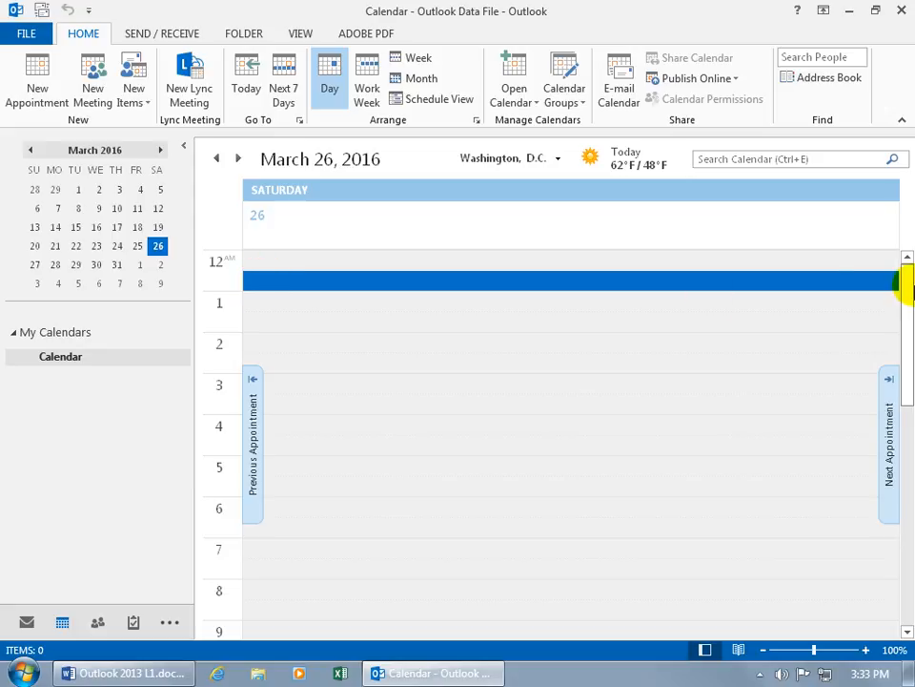
pyautogui.scroll(-3)
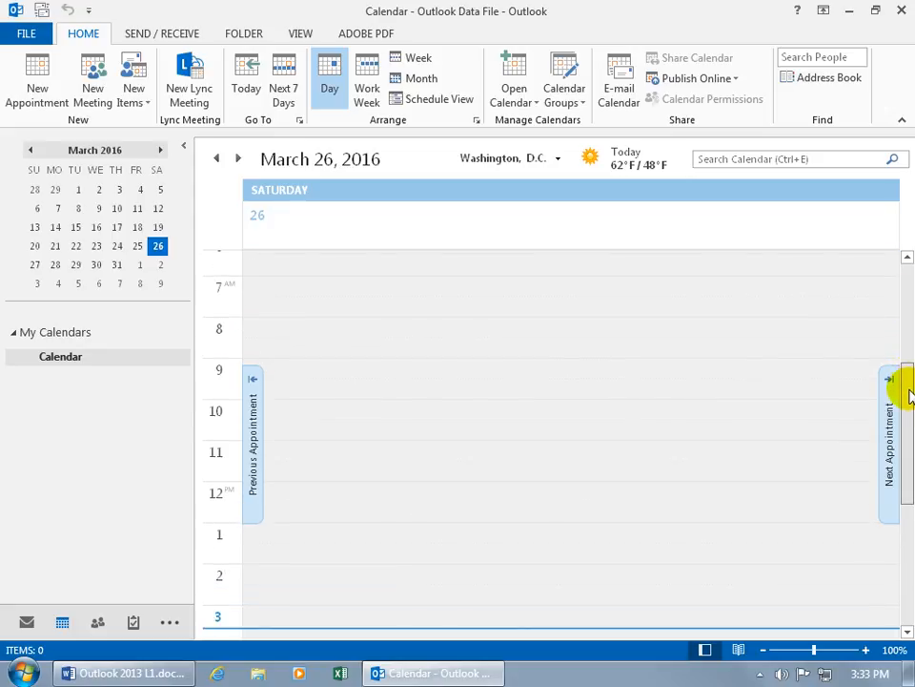
pyautogui.scroll(-3)
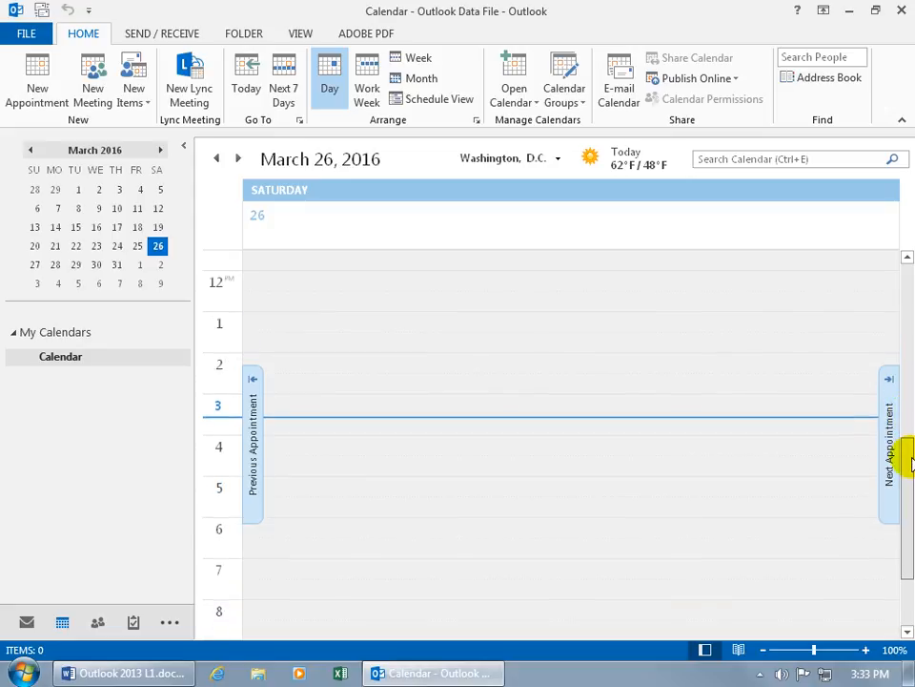
pyautogui.scroll(-3)
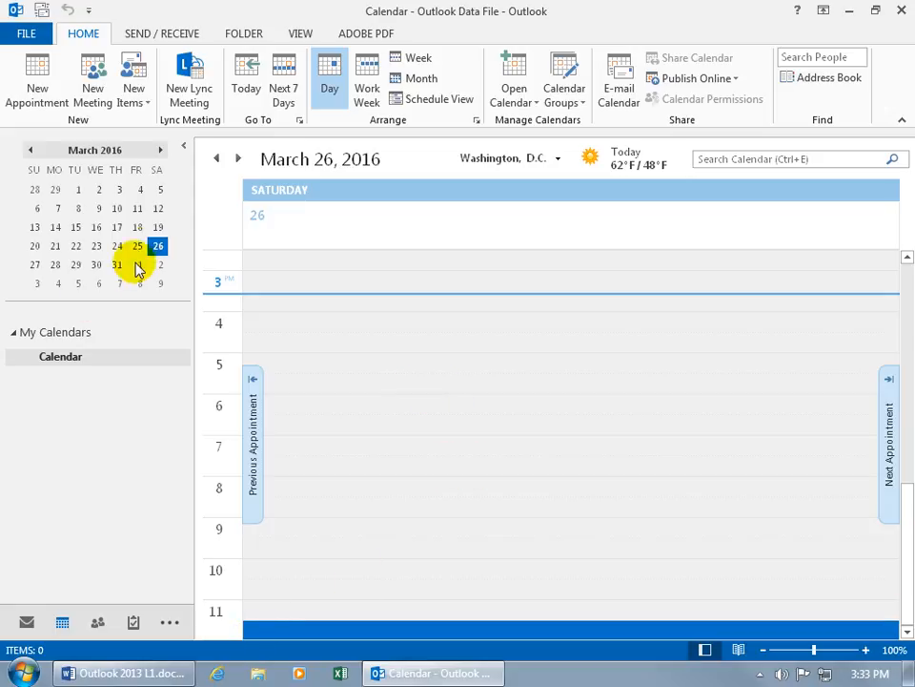
# Step: Show Friday, March 25, 2016 and scroll through its empty hours
pyautogui.click(137, 246)
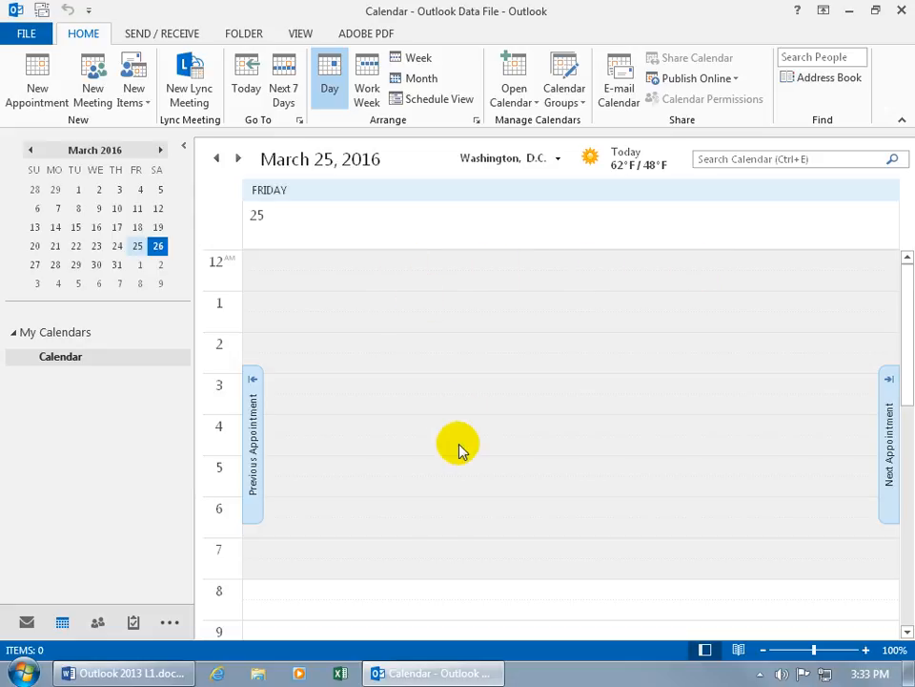
pyautogui.scroll(-3)
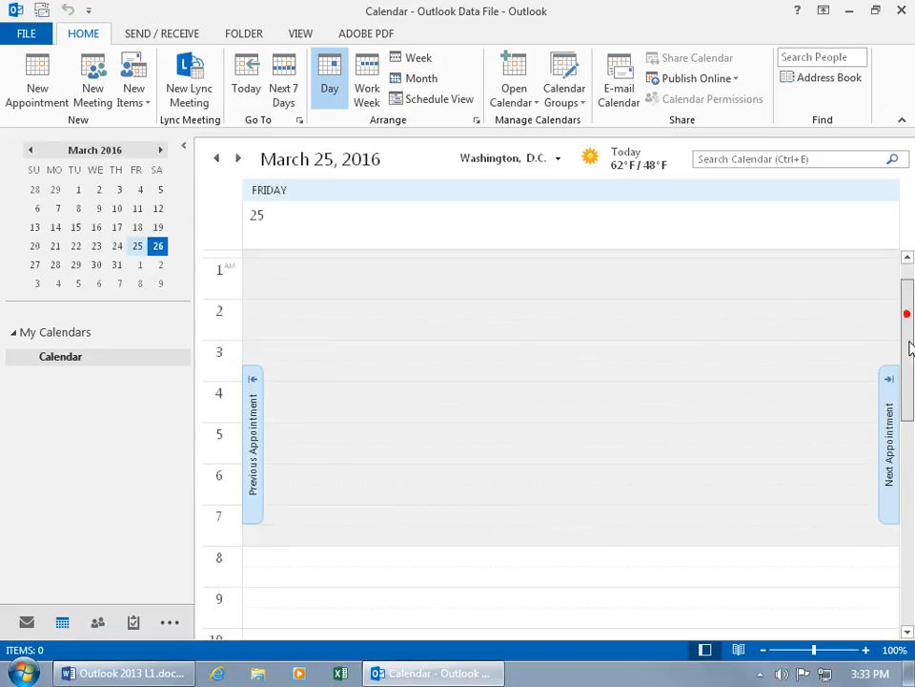
pyautogui.scroll(-3)
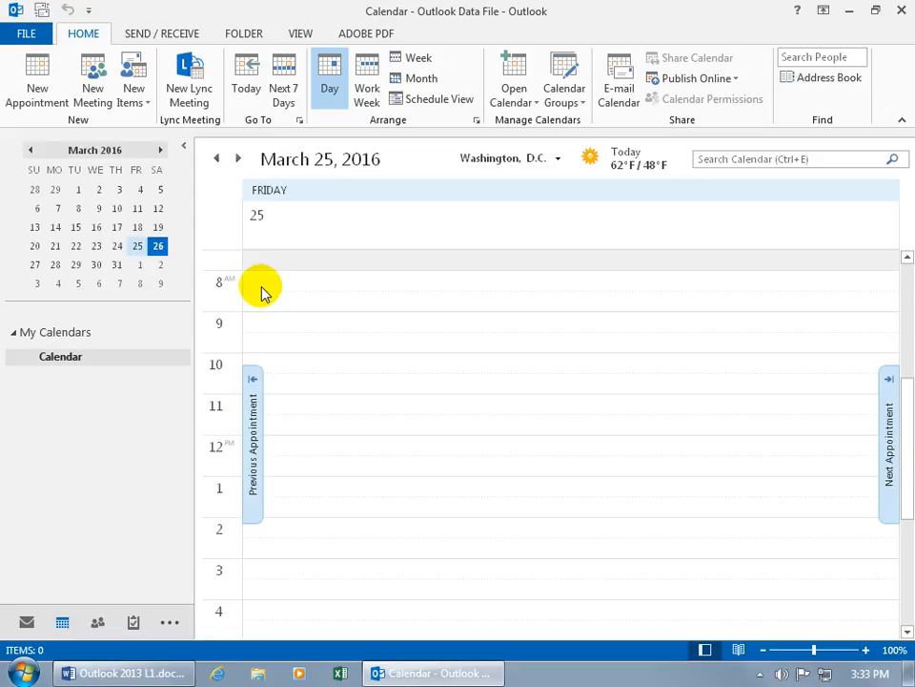
pyautogui.scroll(-3)
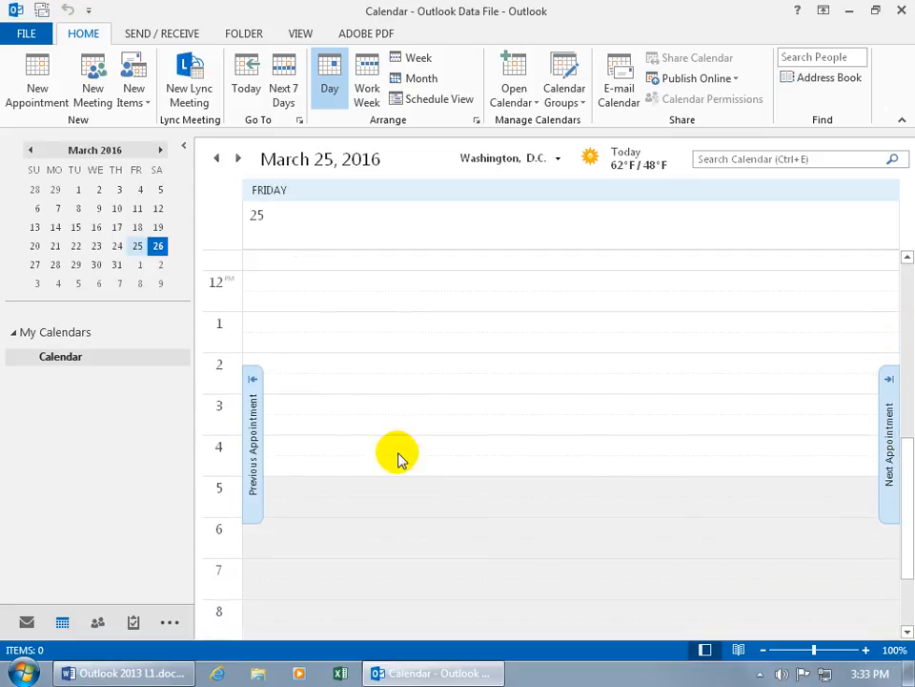
pyautogui.moveTo(370, 499)
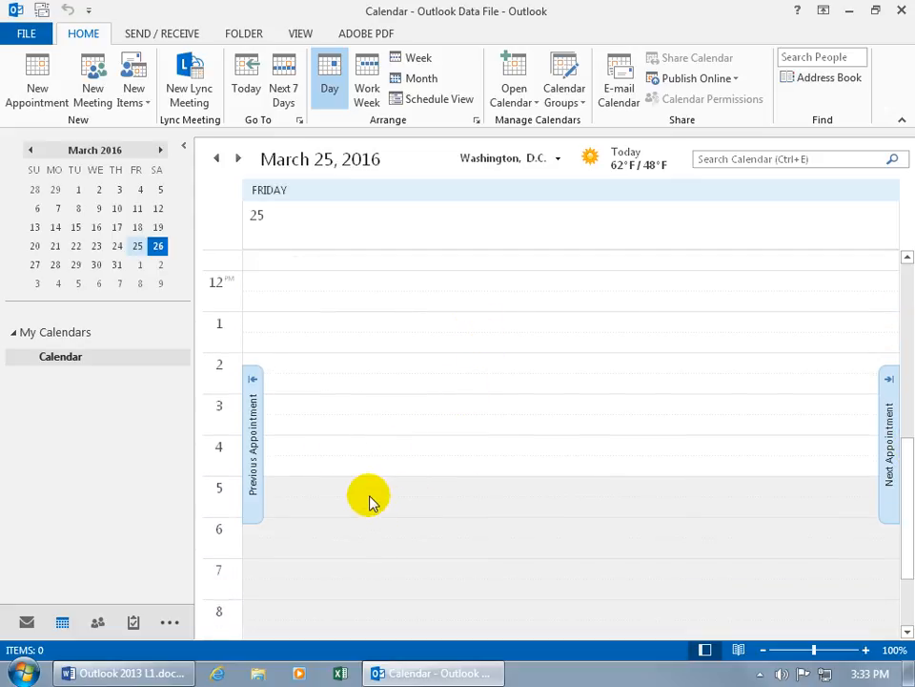
pyautogui.moveTo(572, 558)
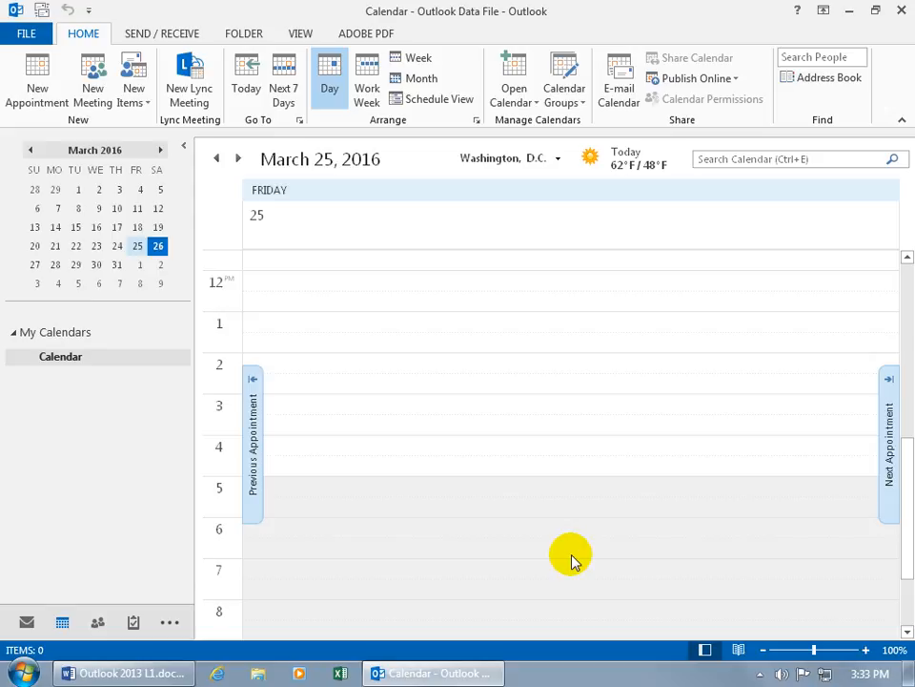
pyautogui.moveTo(440, 503)
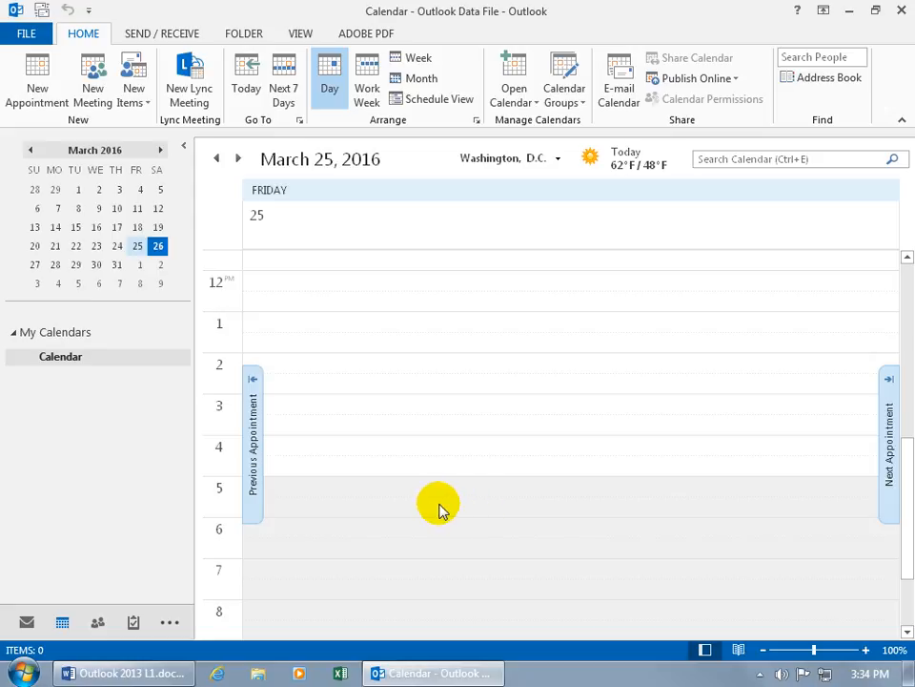
pyautogui.moveTo(419, 501)
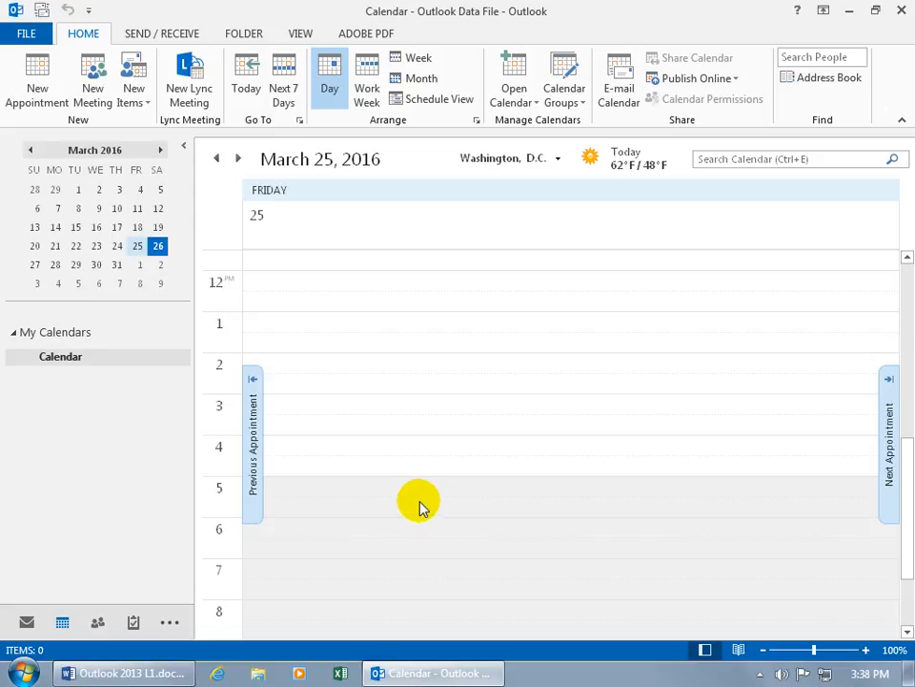
pyautogui.moveTo(496, 472)
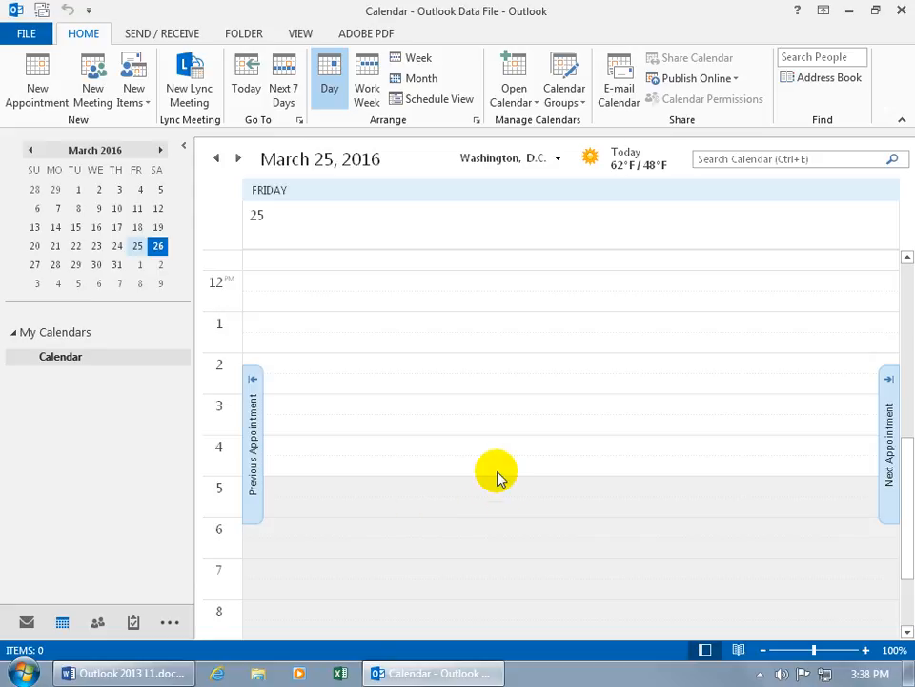
pyautogui.moveTo(639, 410)
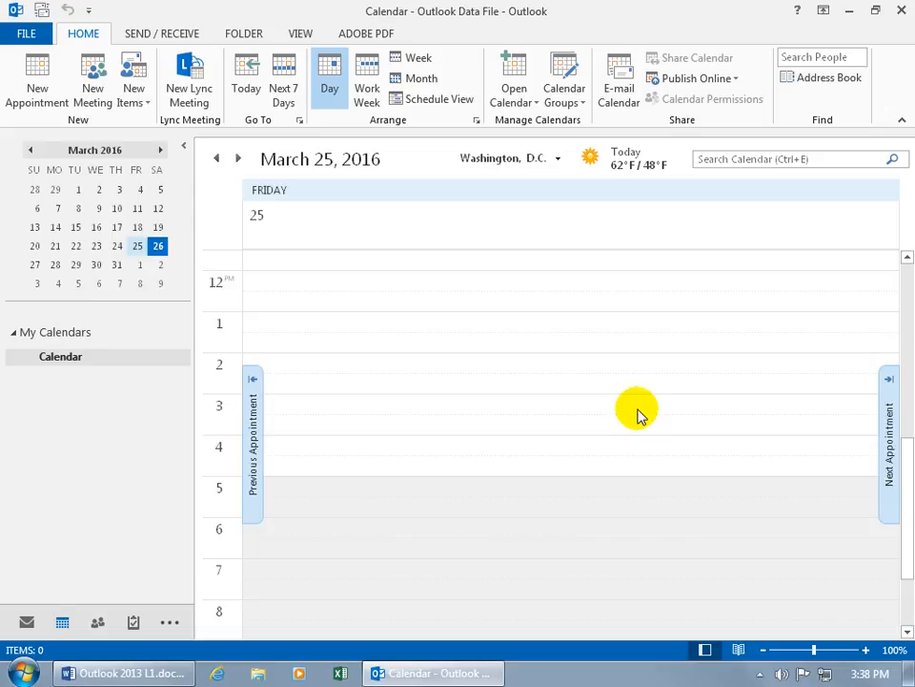
pyautogui.click(620, 405)
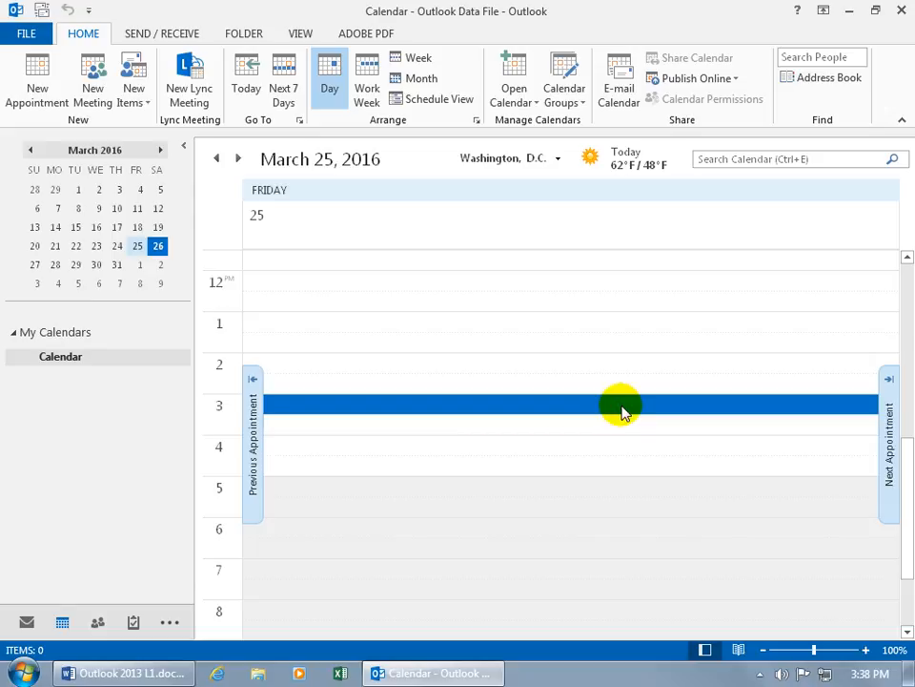
pyautogui.moveTo(565, 340)
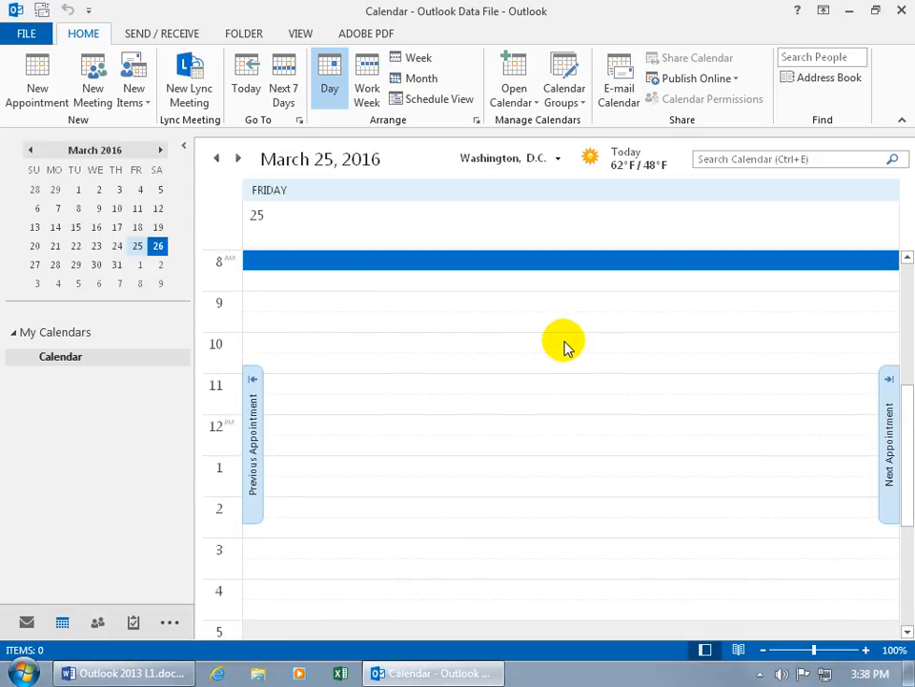
pyautogui.moveTo(438, 277)
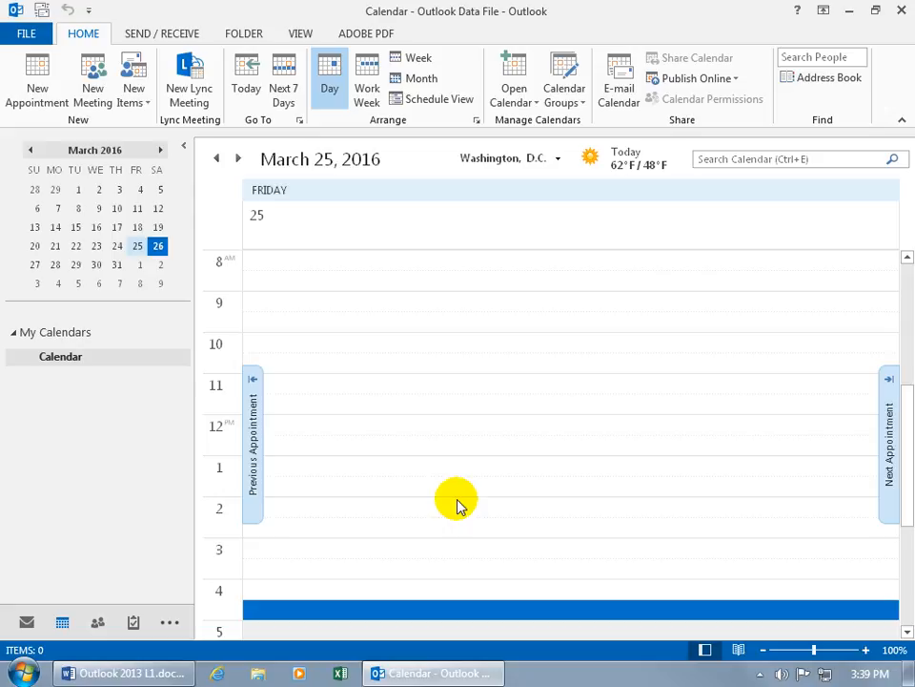
pyautogui.scroll(-3)
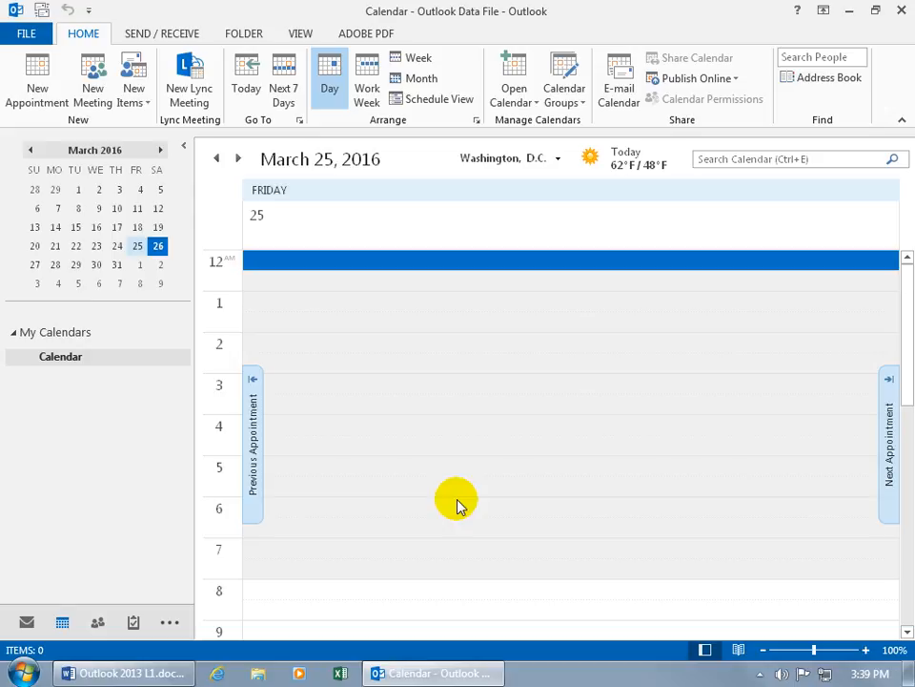
pyautogui.scroll(-3)
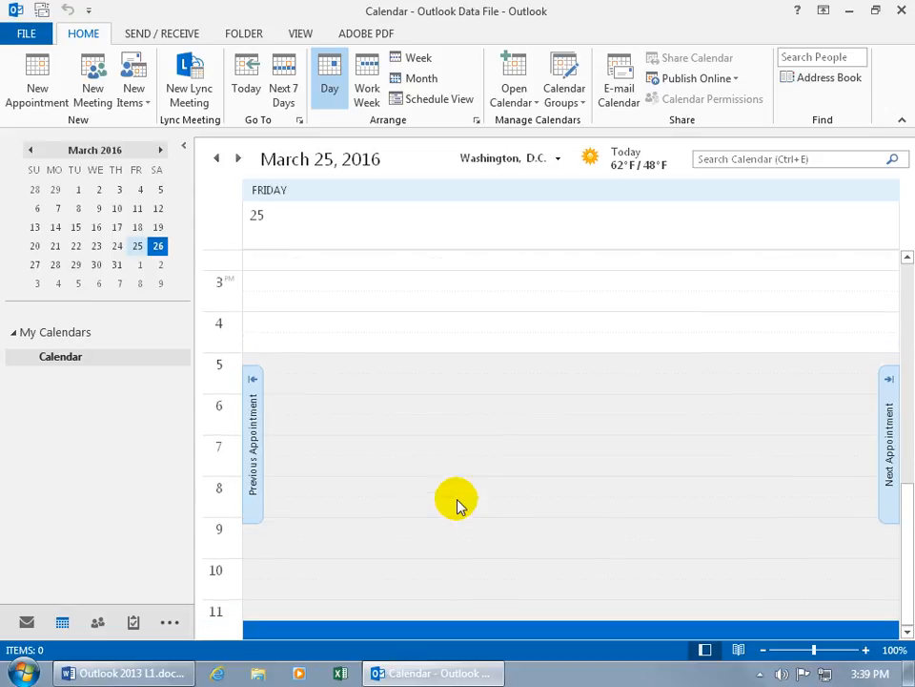
pyautogui.moveTo(341, 495)
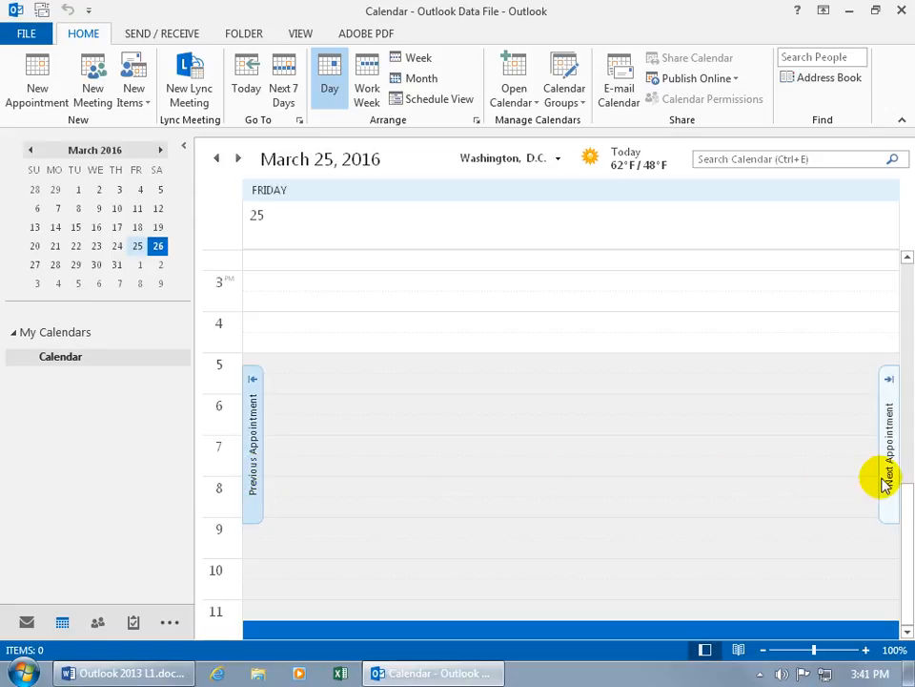
pyautogui.moveTo(887, 482)
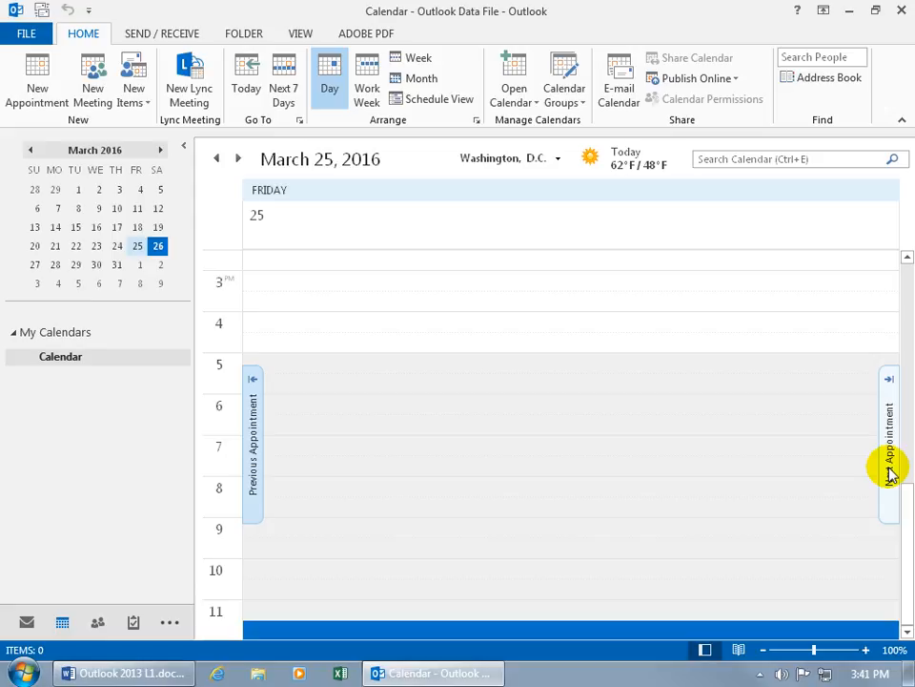
pyautogui.moveTo(254, 474)
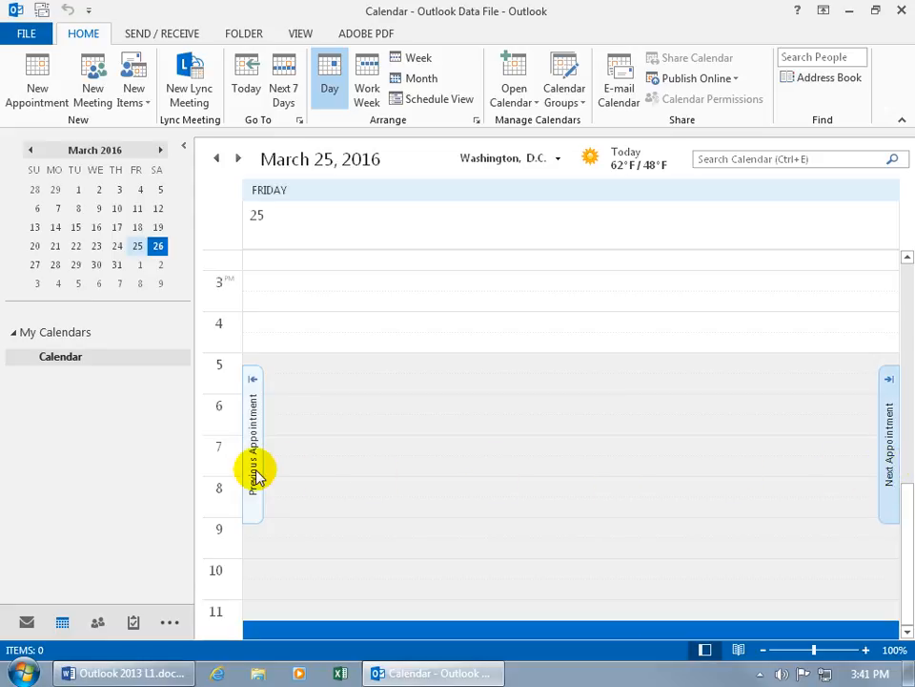
pyautogui.moveTo(286, 465)
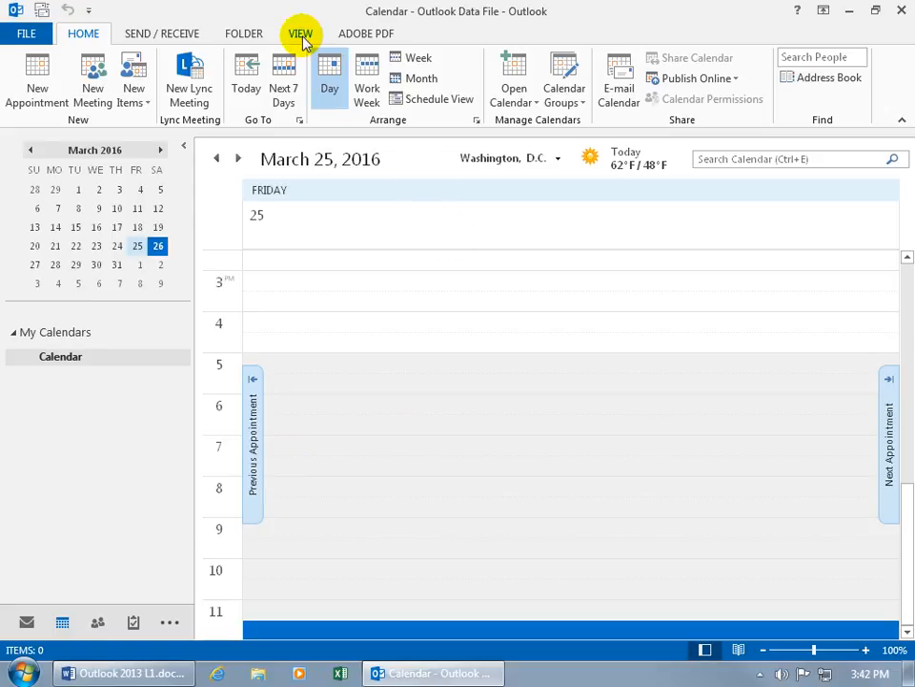
# Step: Turn on the Normal daily task list under the day and minimize it
pyautogui.click(300, 34)
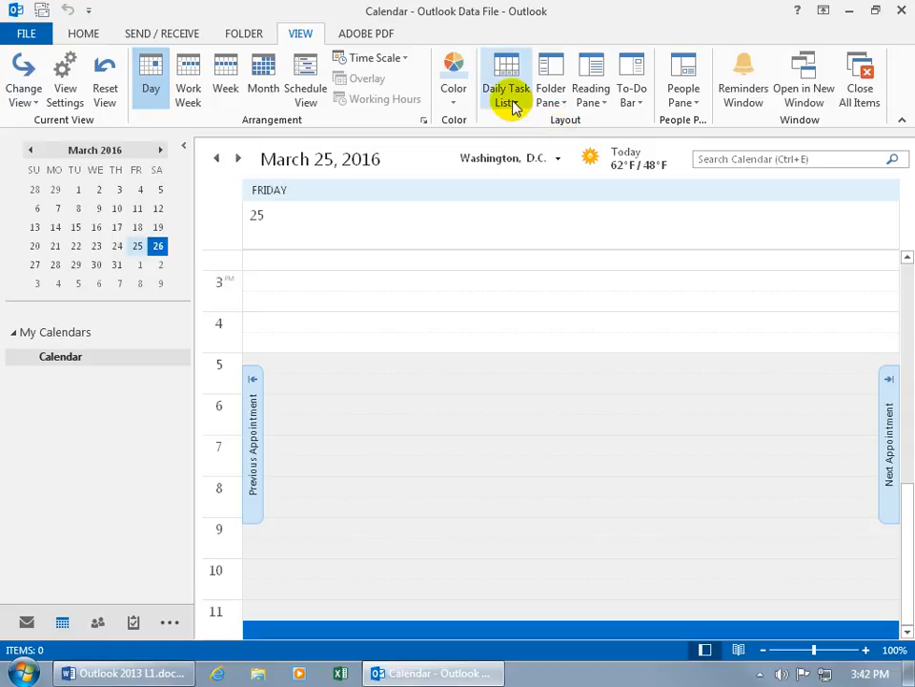
pyautogui.click(506, 82)
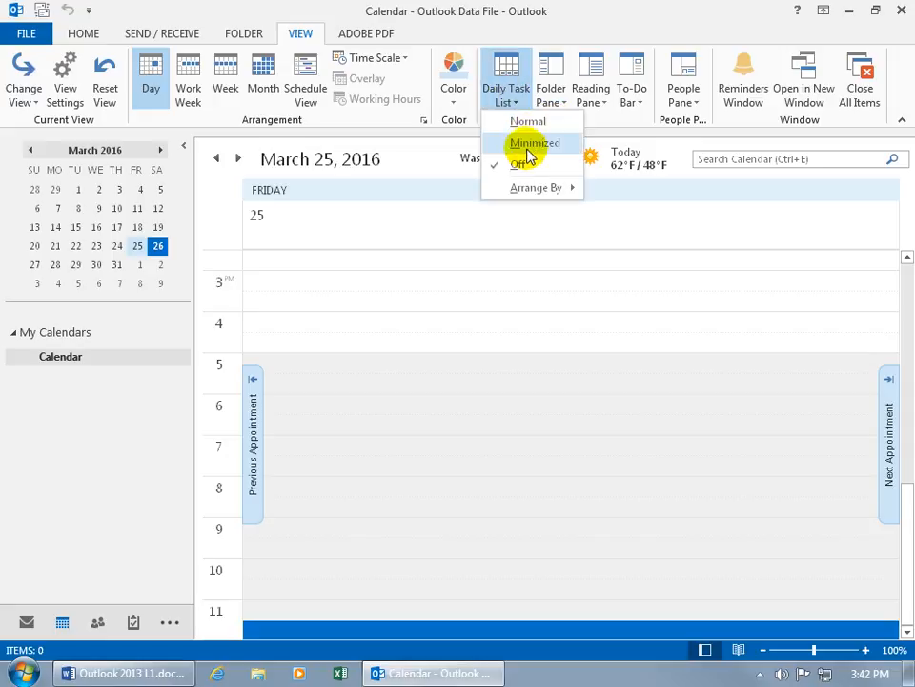
pyautogui.moveTo(536, 164)
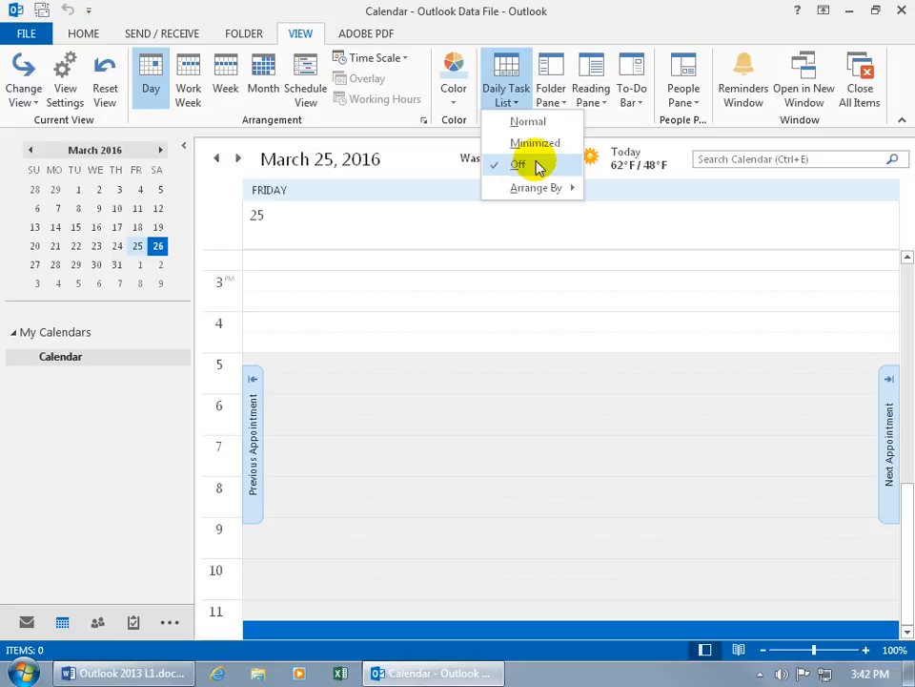
pyautogui.click(528, 121)
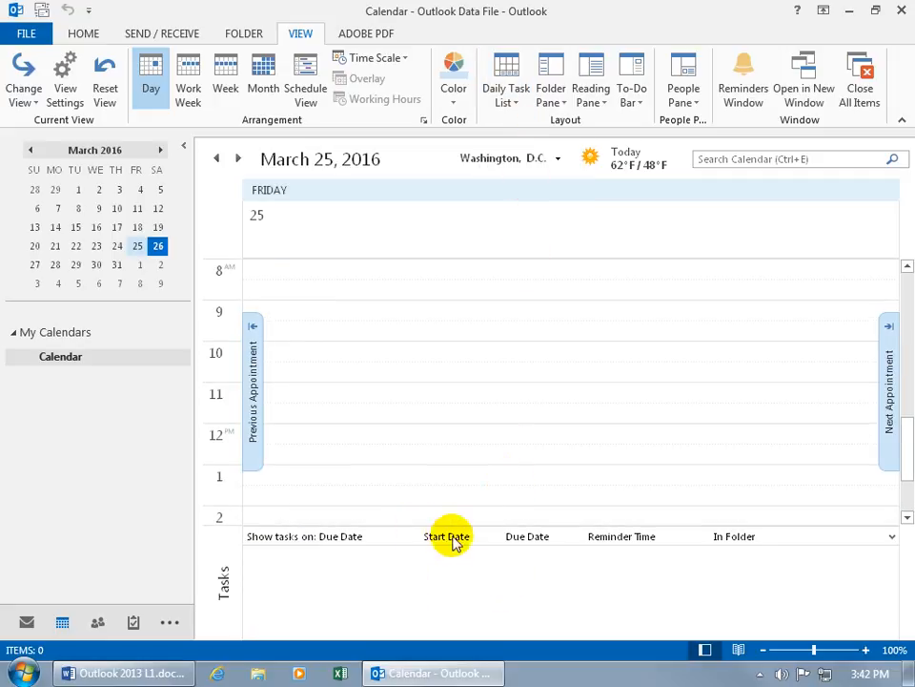
pyautogui.moveTo(427, 563)
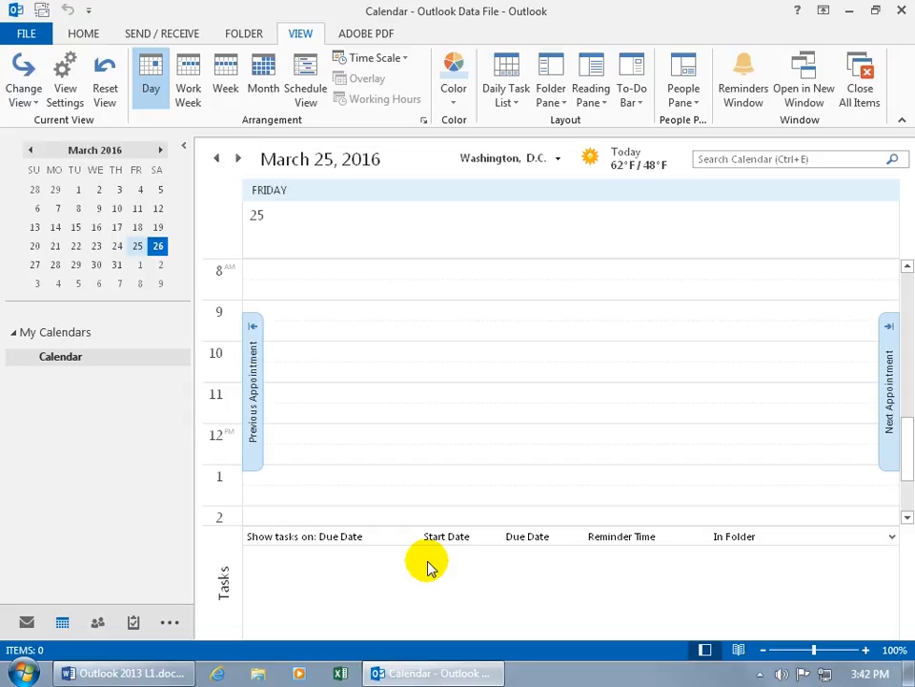
pyautogui.moveTo(467, 426)
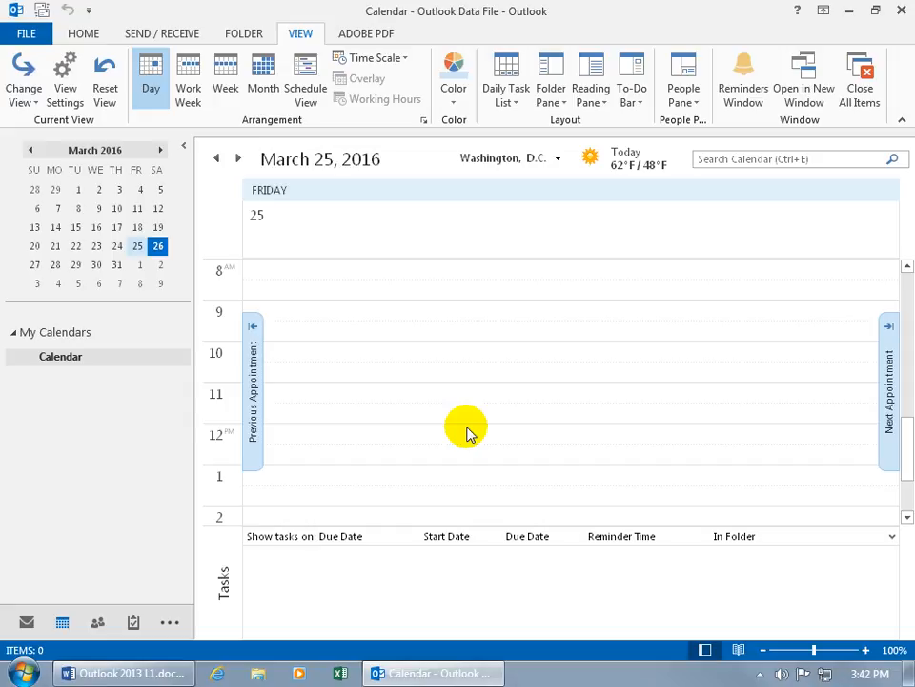
pyautogui.moveTo(474, 399)
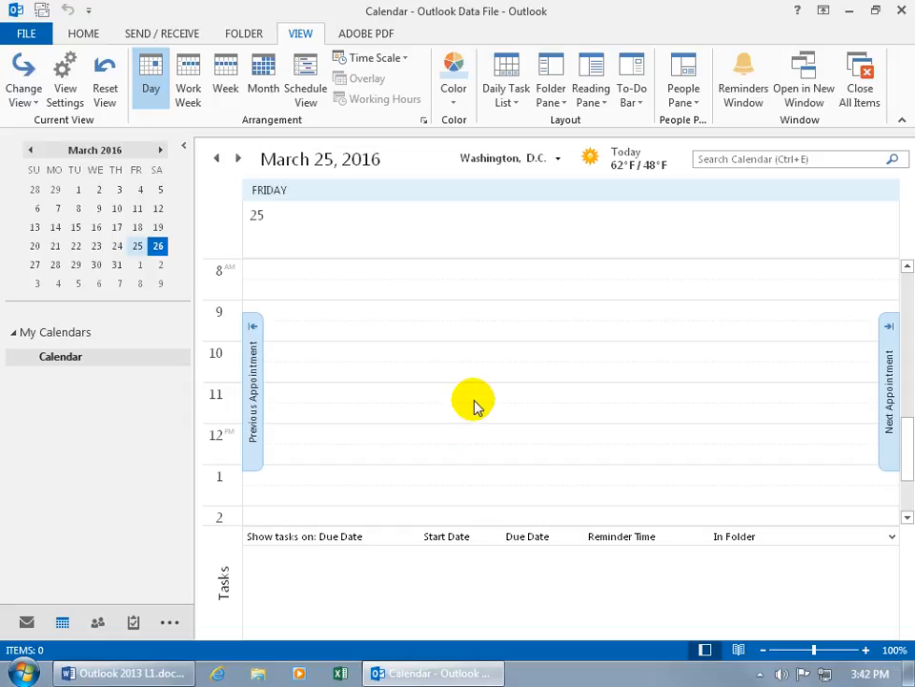
pyautogui.moveTo(529, 553)
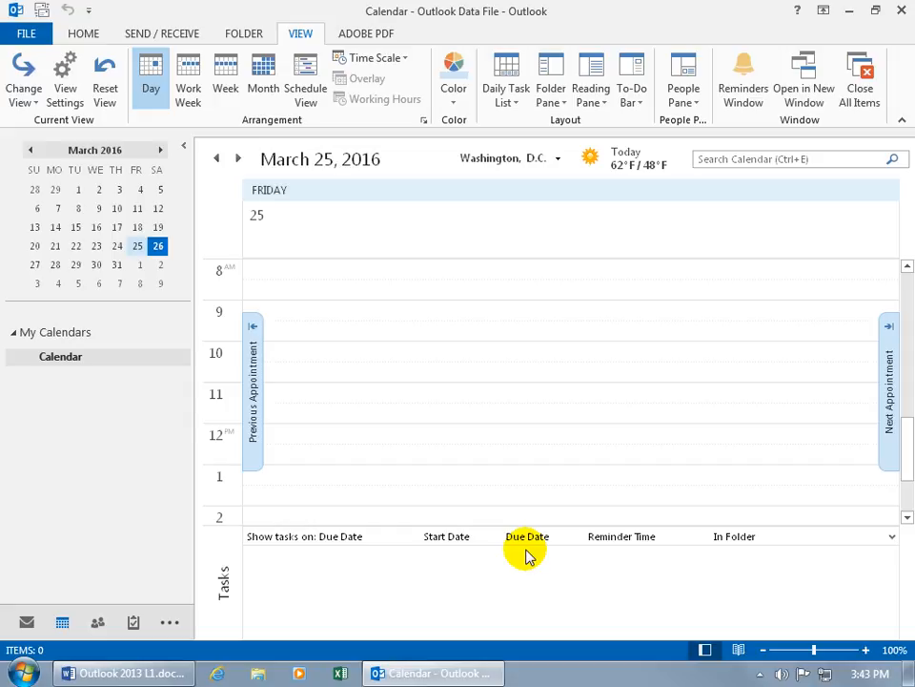
pyautogui.click(527, 536)
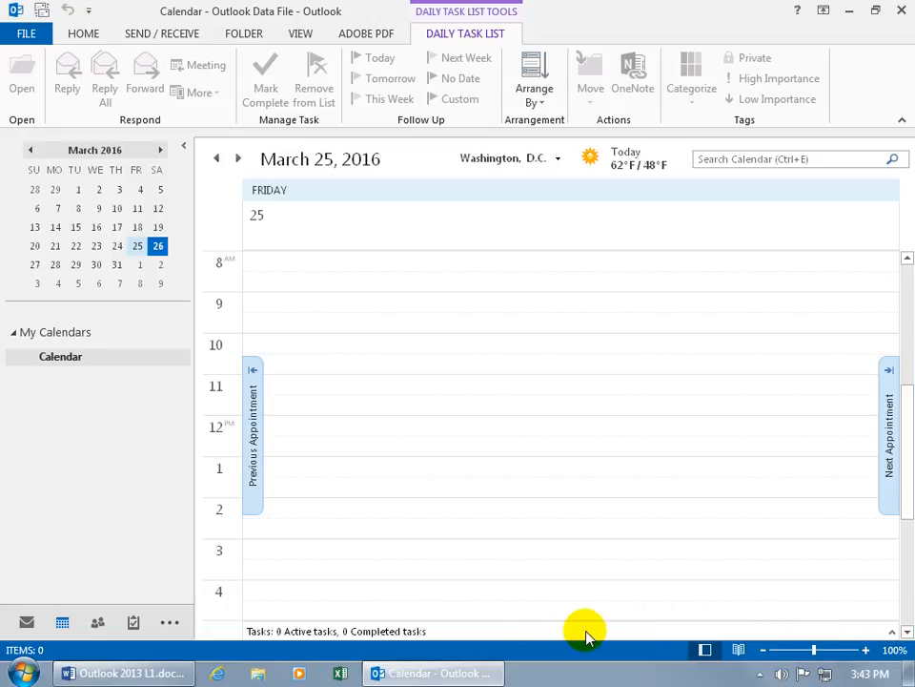
pyautogui.moveTo(303, 652)
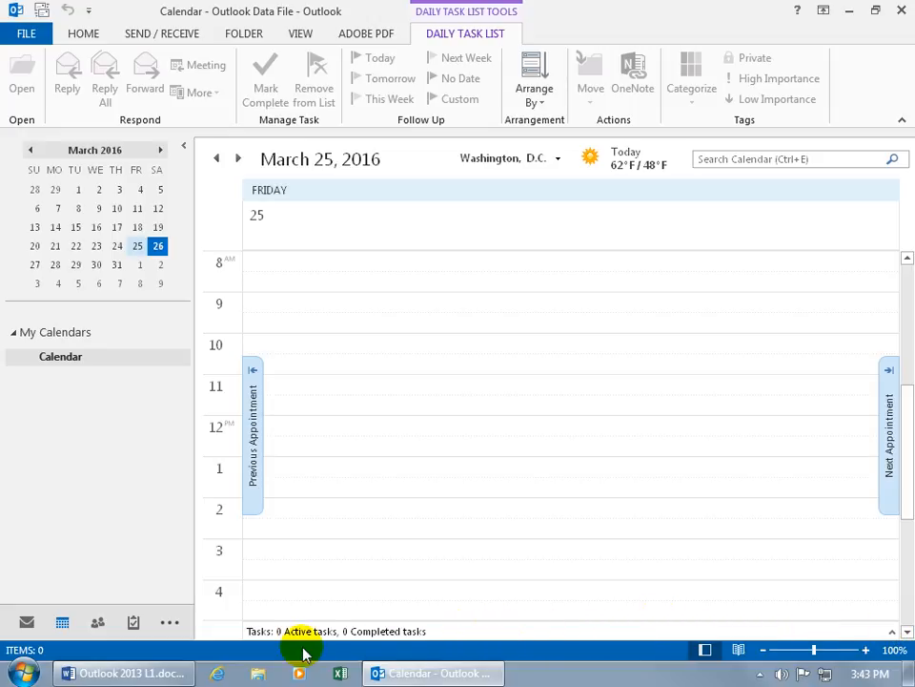
pyautogui.moveTo(320, 641)
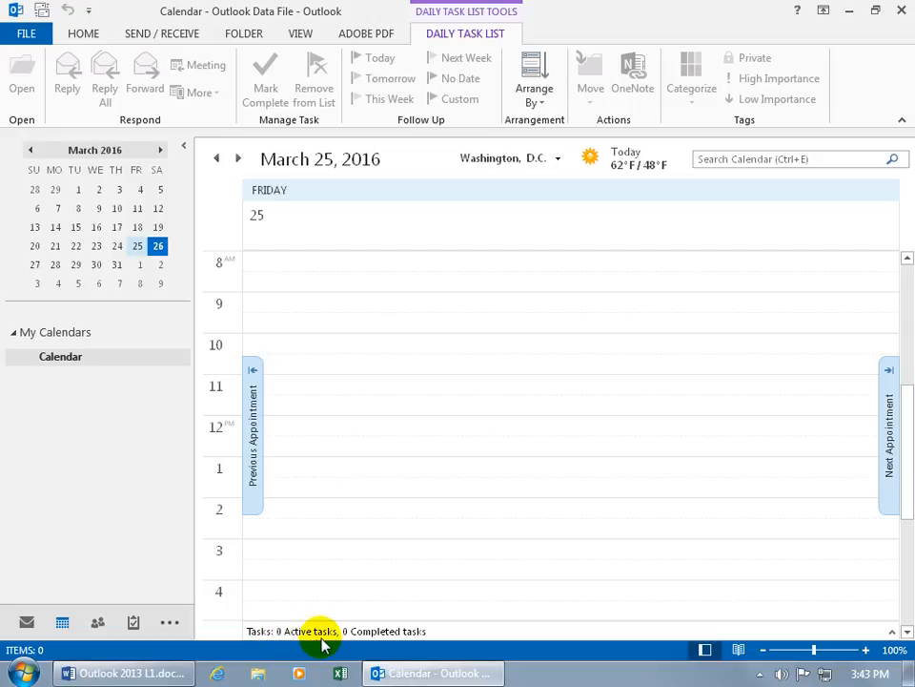
pyautogui.moveTo(461, 635)
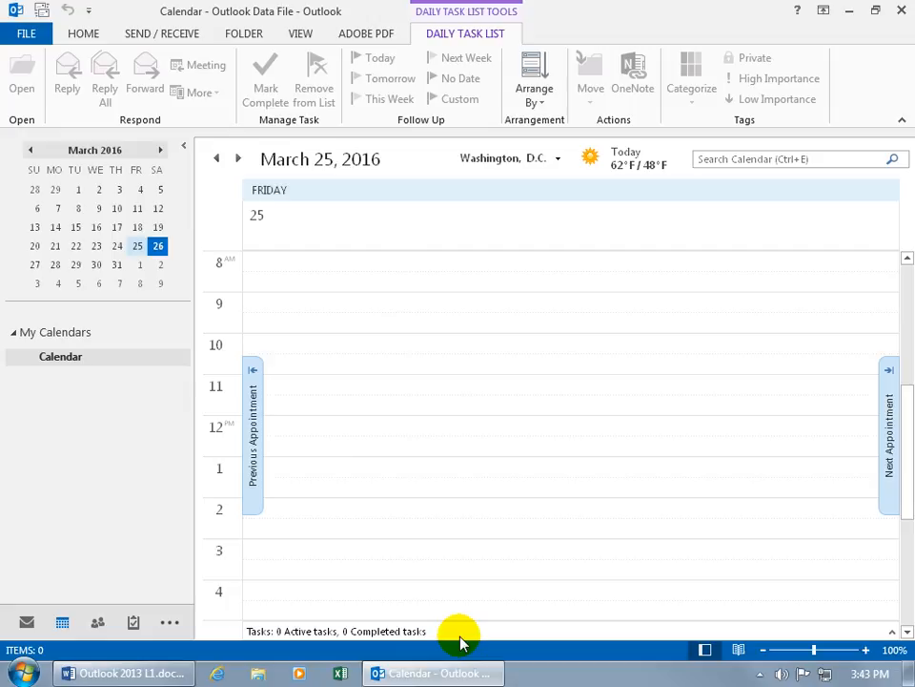
pyautogui.moveTo(282, 643)
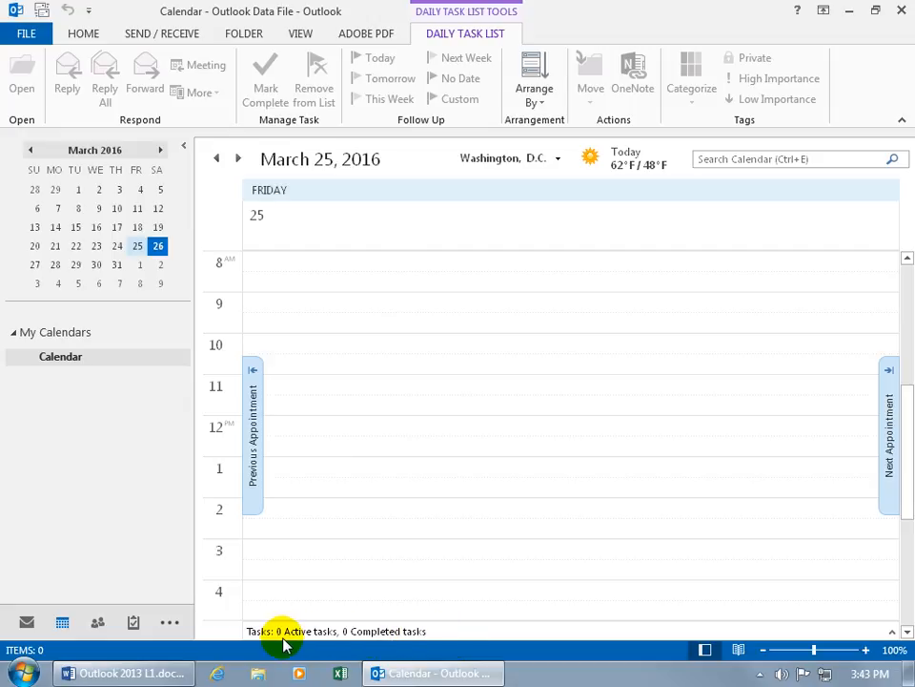
pyautogui.moveTo(327, 639)
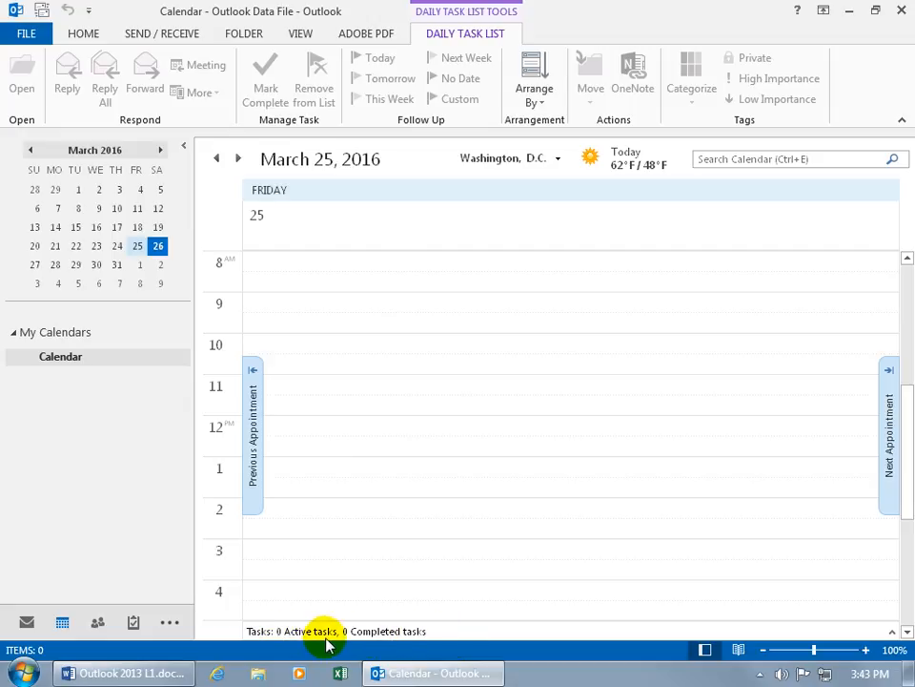
pyautogui.moveTo(375, 630)
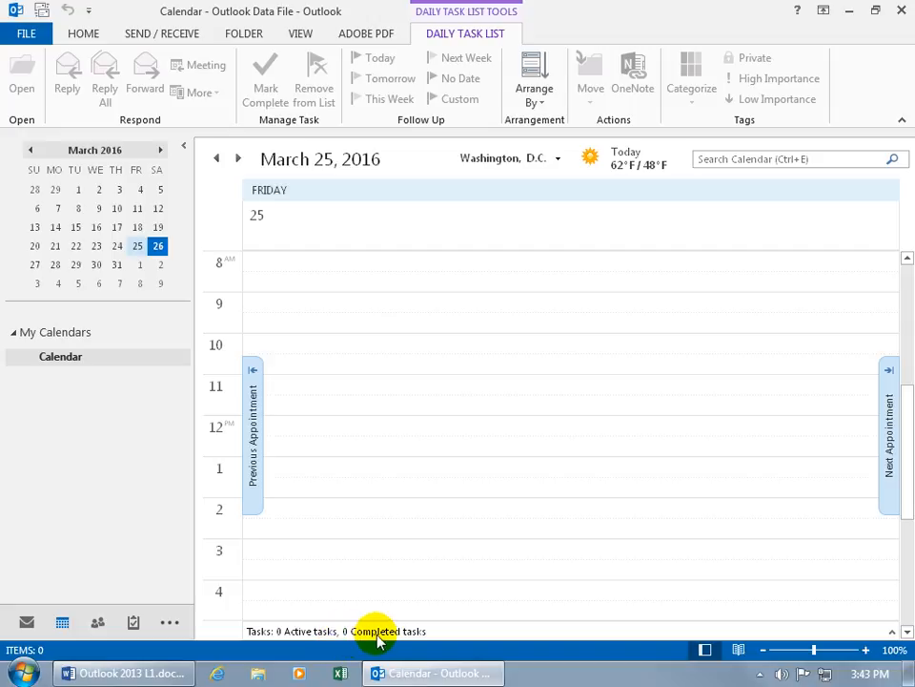
pyautogui.moveTo(301, 33)
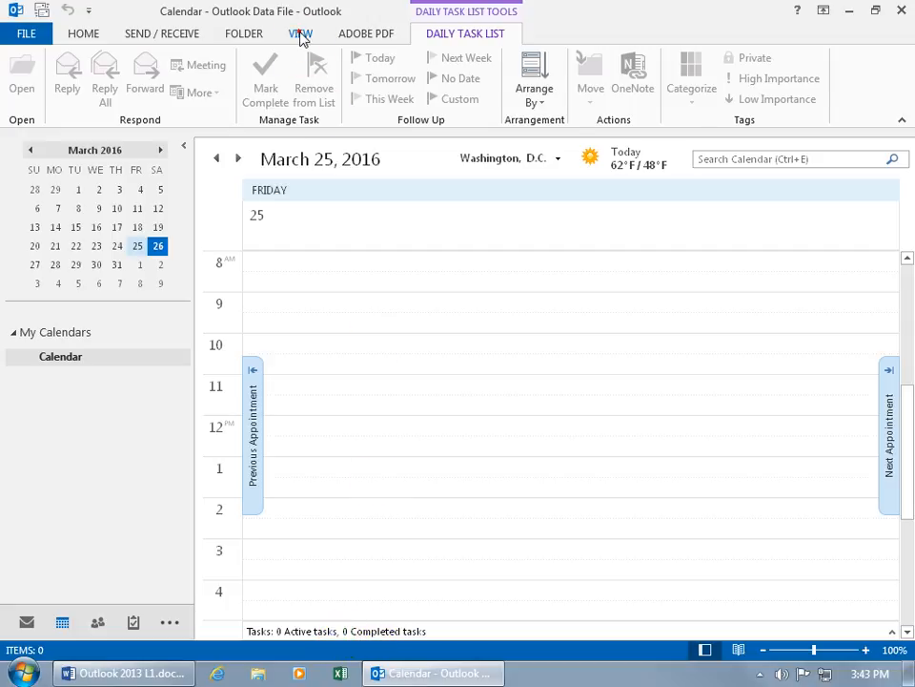
# Step: Set Daily Task List to Off in the View ribbon
pyautogui.click(300, 34)
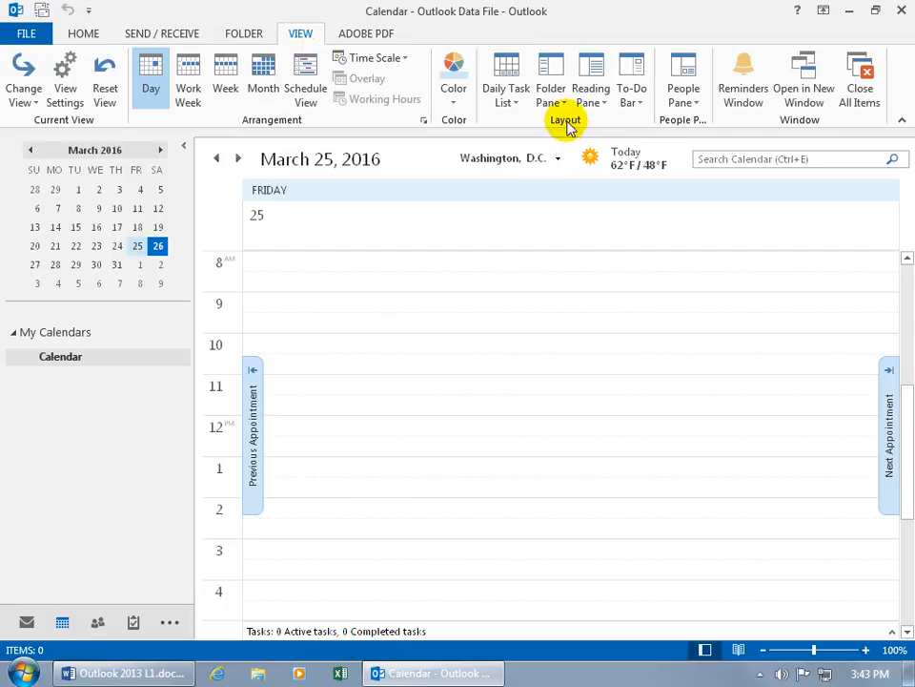
pyautogui.click(506, 77)
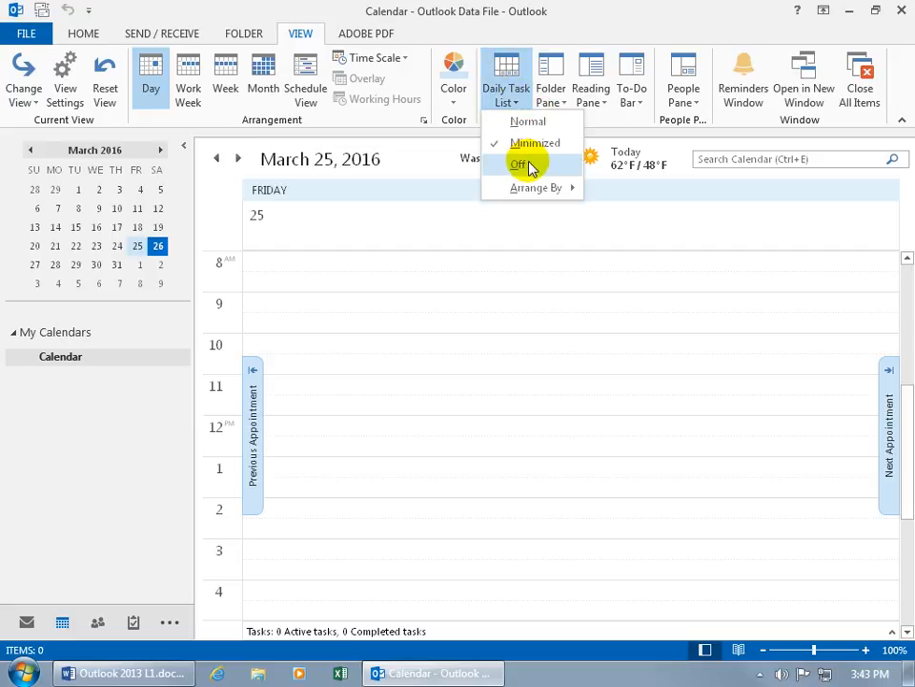
pyautogui.click(517, 164)
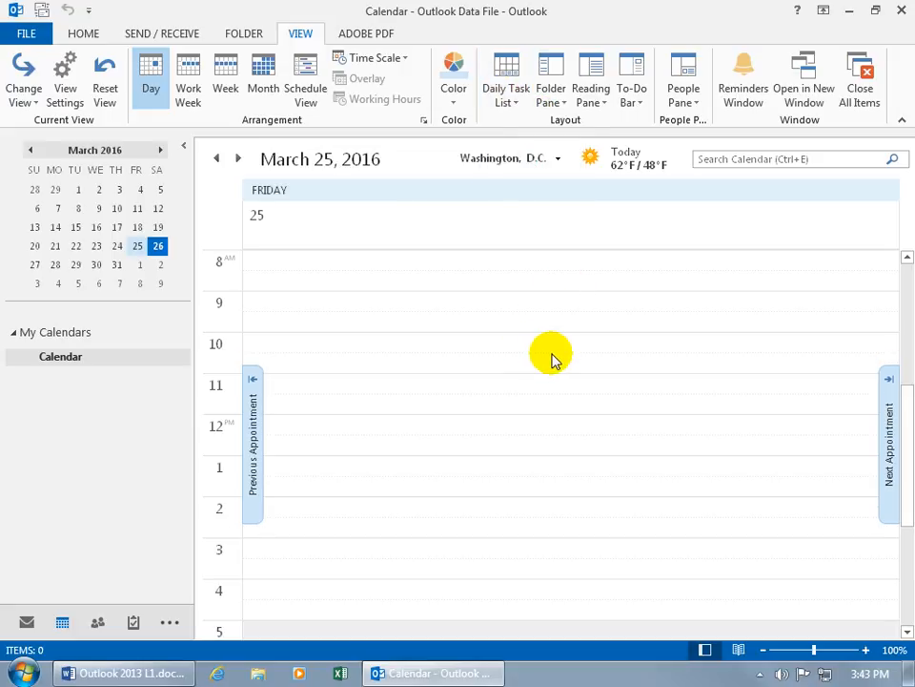
pyautogui.moveTo(256, 124)
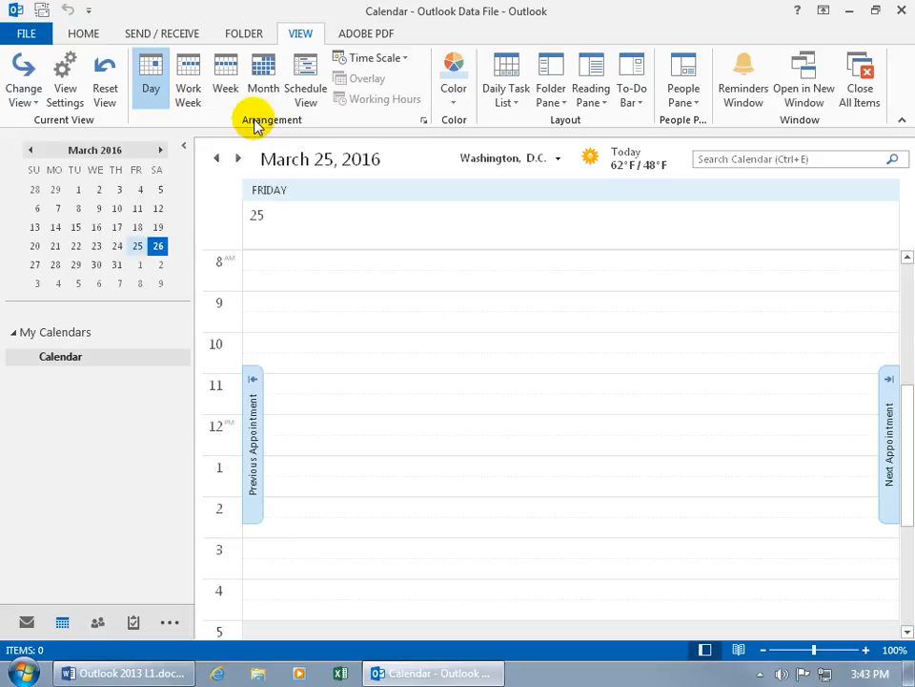
pyautogui.moveTo(187, 76)
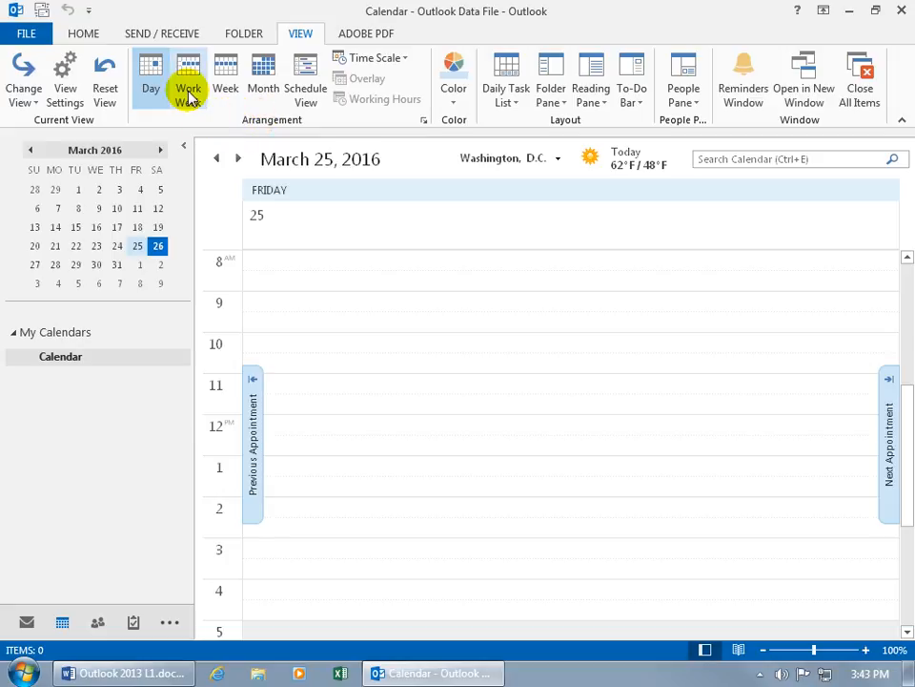
pyautogui.click(188, 76)
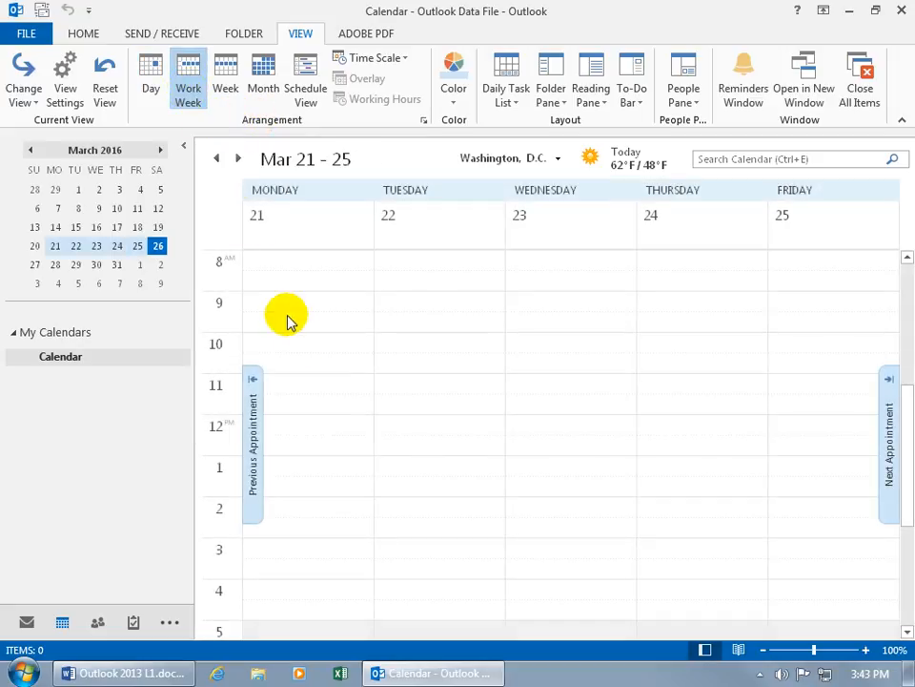
pyautogui.moveTo(303, 339)
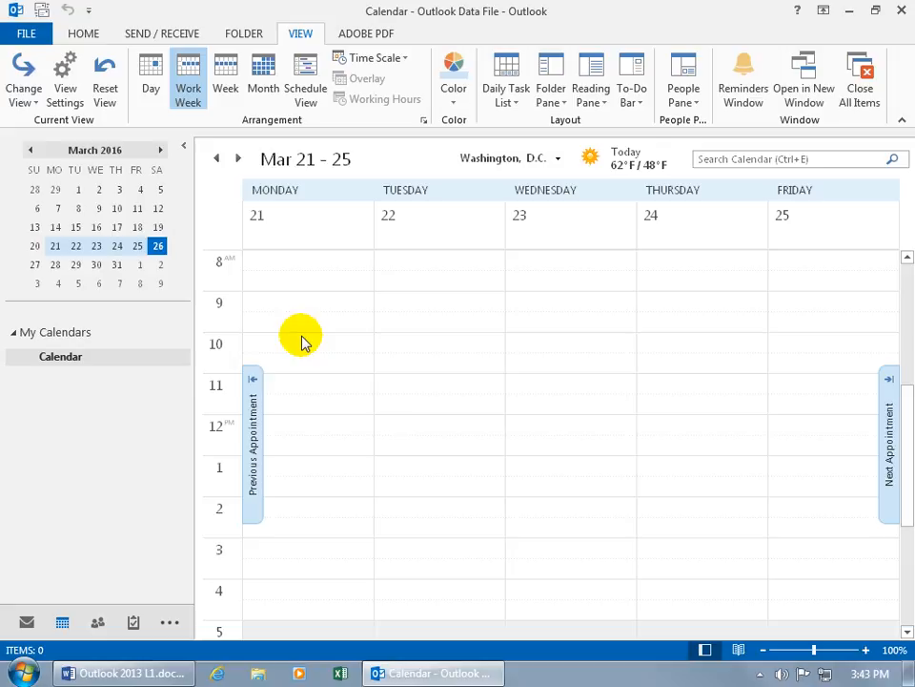
pyautogui.moveTo(868, 339)
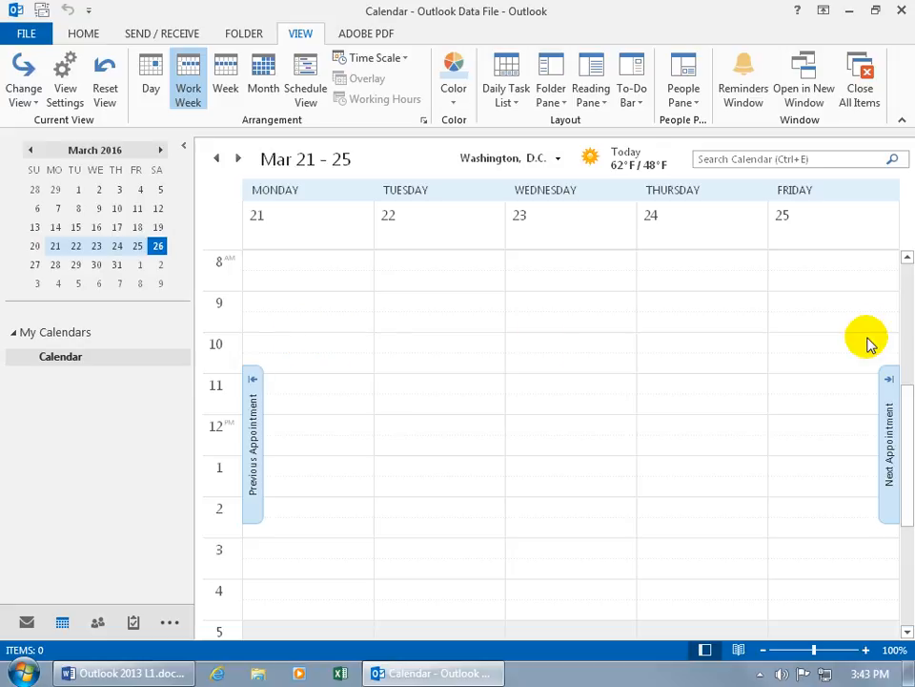
pyautogui.moveTo(808, 336)
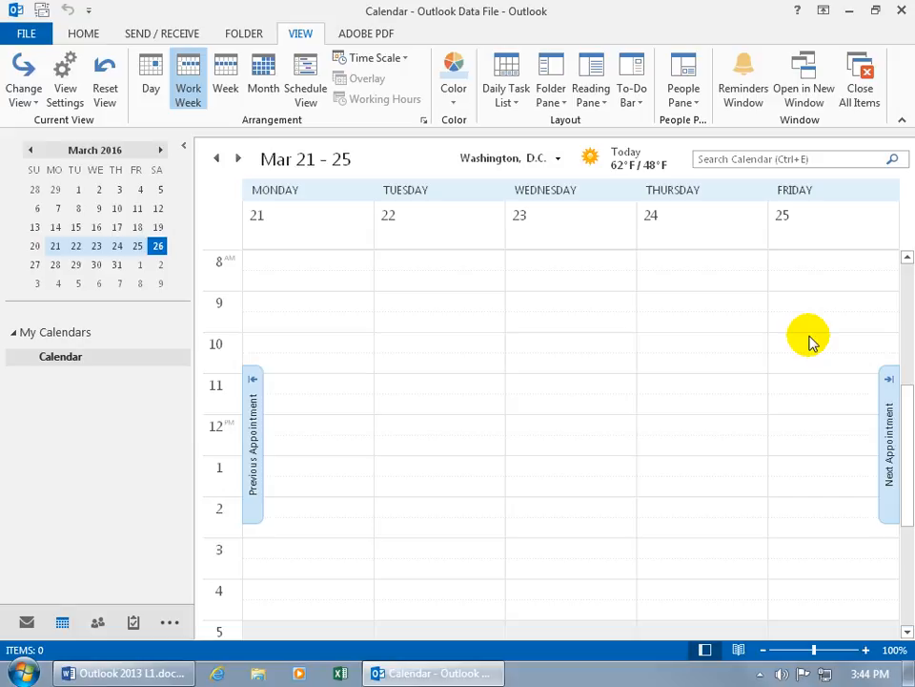
pyautogui.moveTo(243, 262)
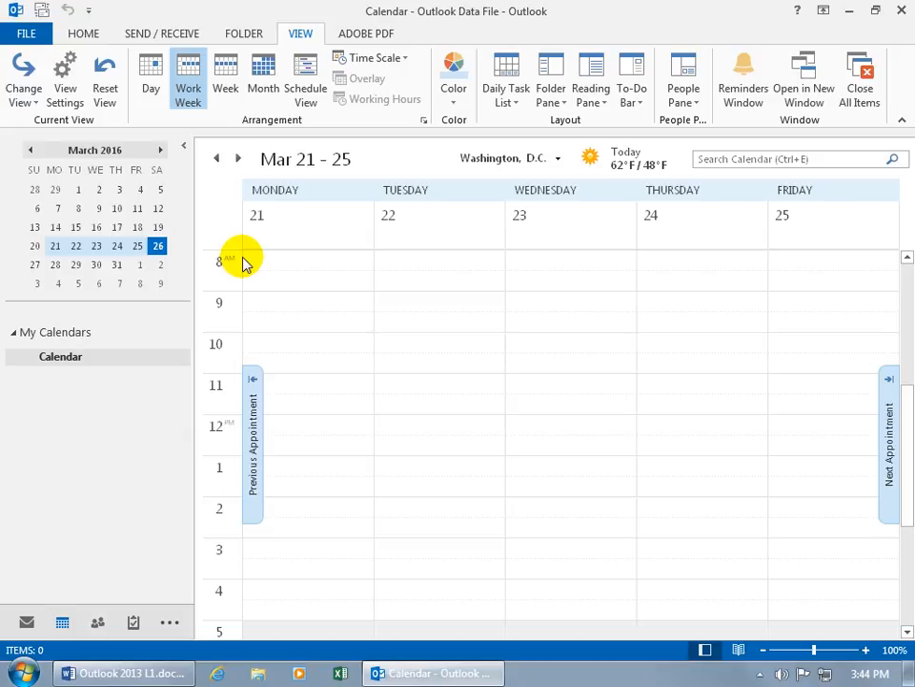
pyautogui.moveTo(763, 335)
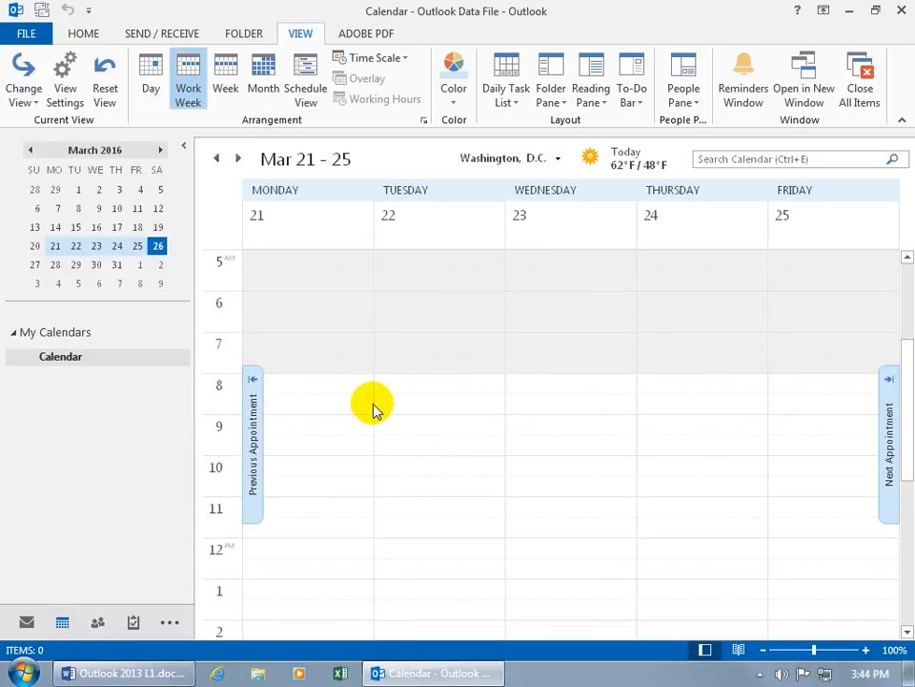
pyautogui.moveTo(534, 386)
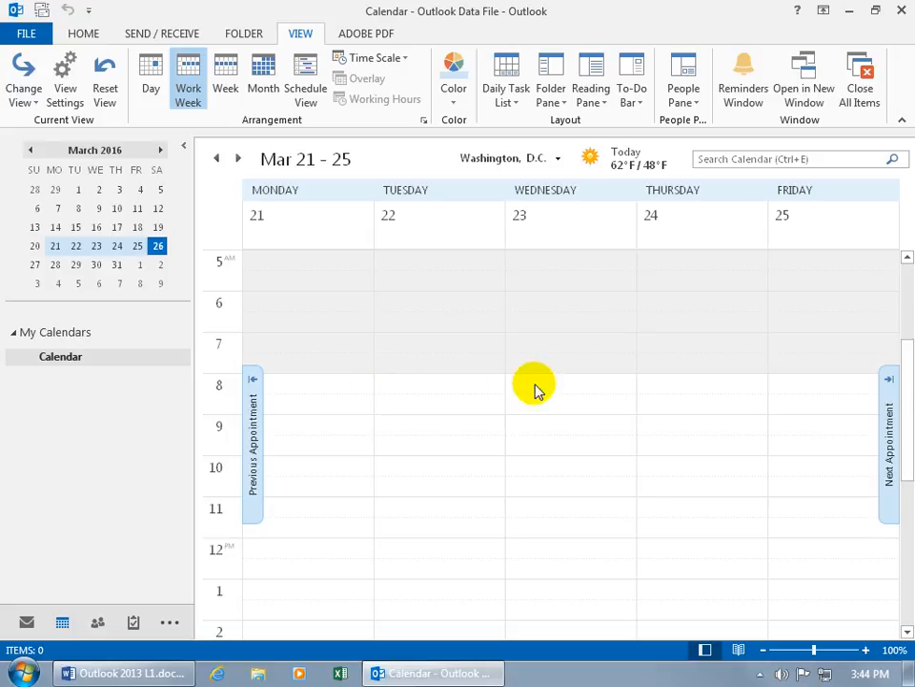
pyautogui.scroll(-3)
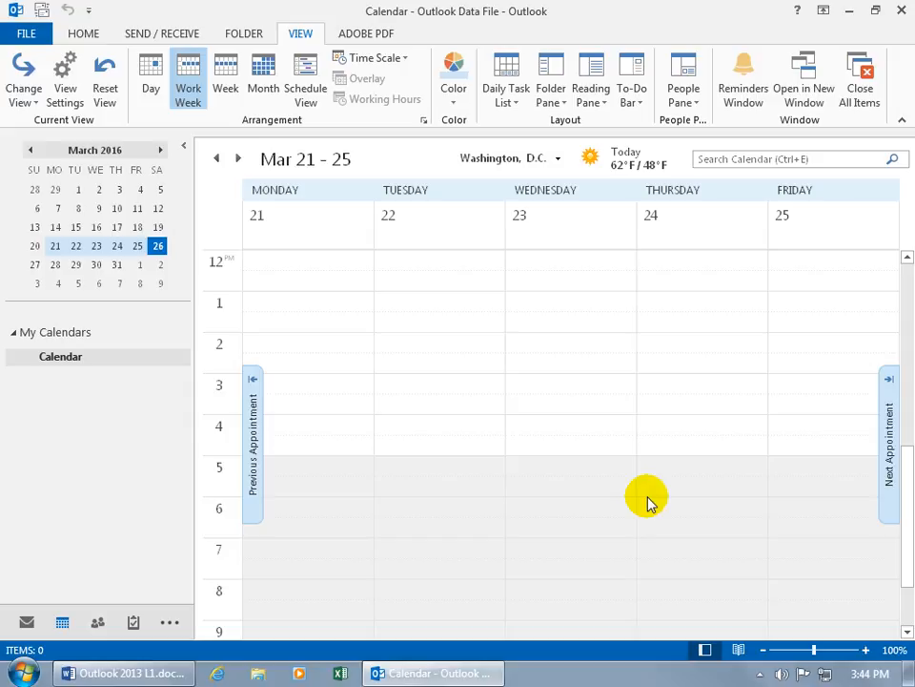
pyautogui.moveTo(591, 429)
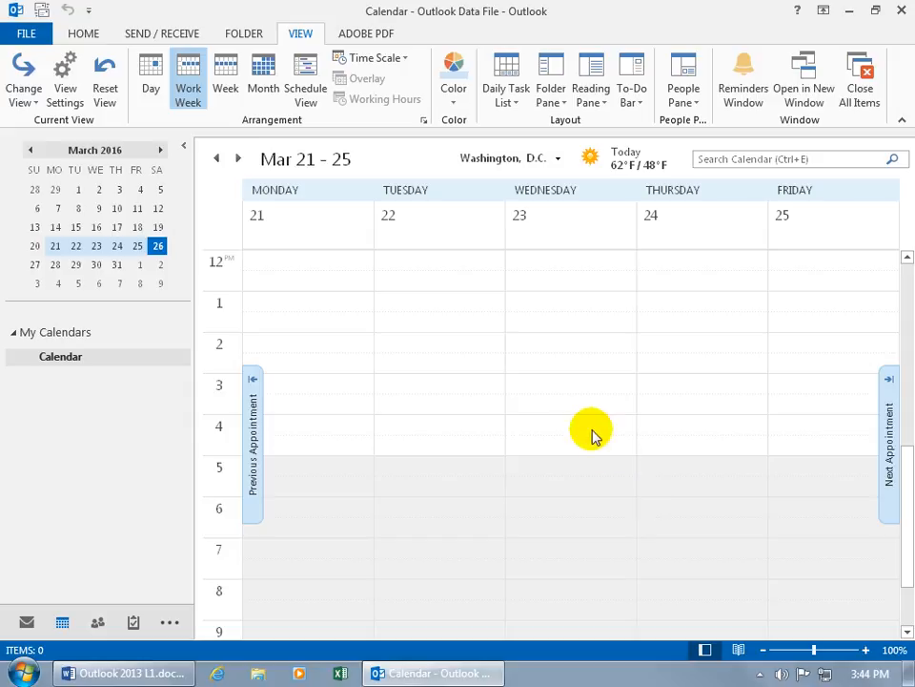
pyautogui.moveTo(372, 345)
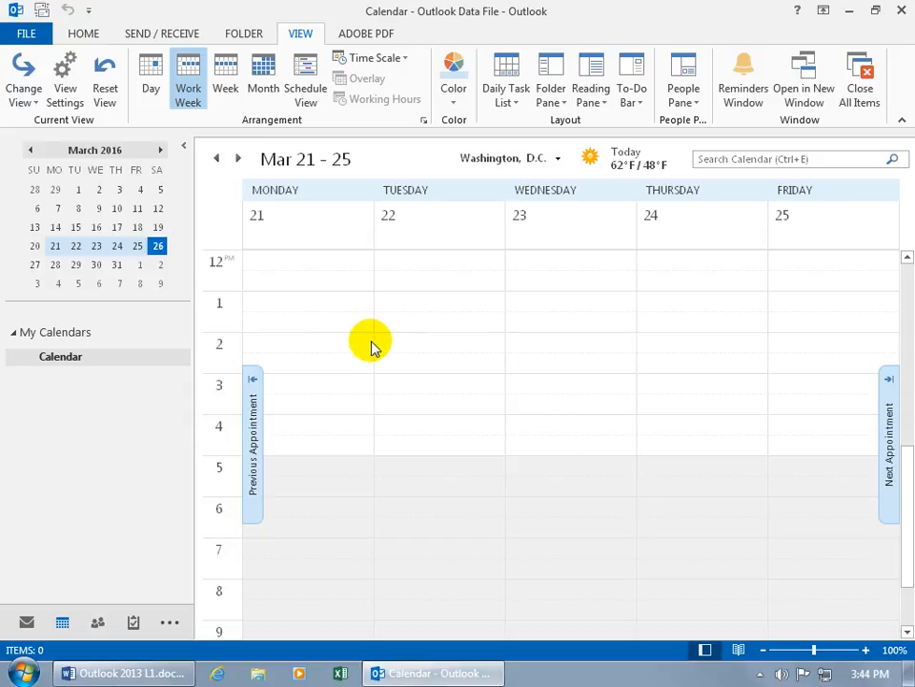
pyautogui.moveTo(635, 341)
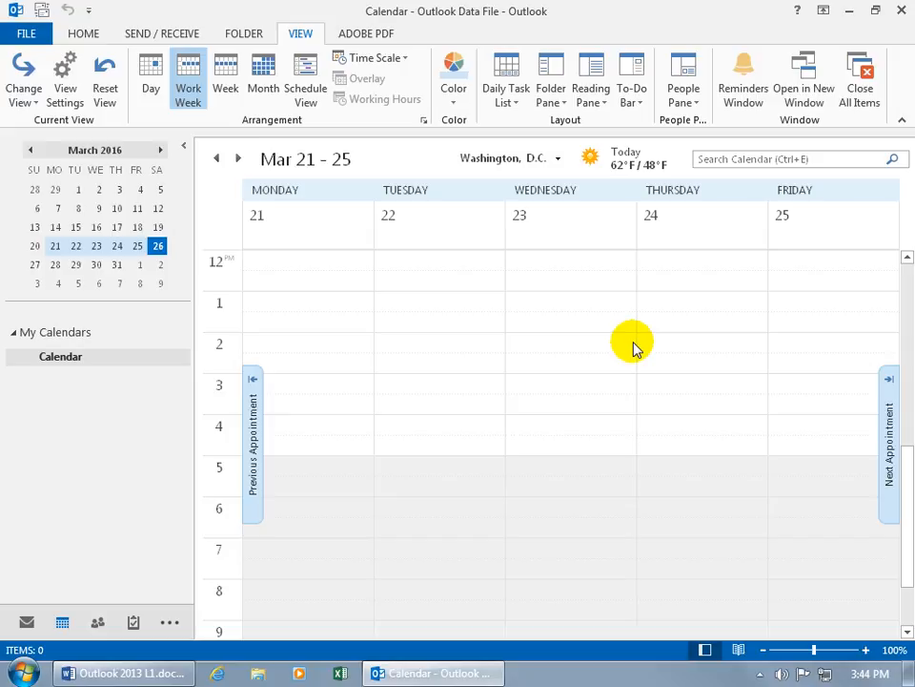
pyautogui.moveTo(67, 274)
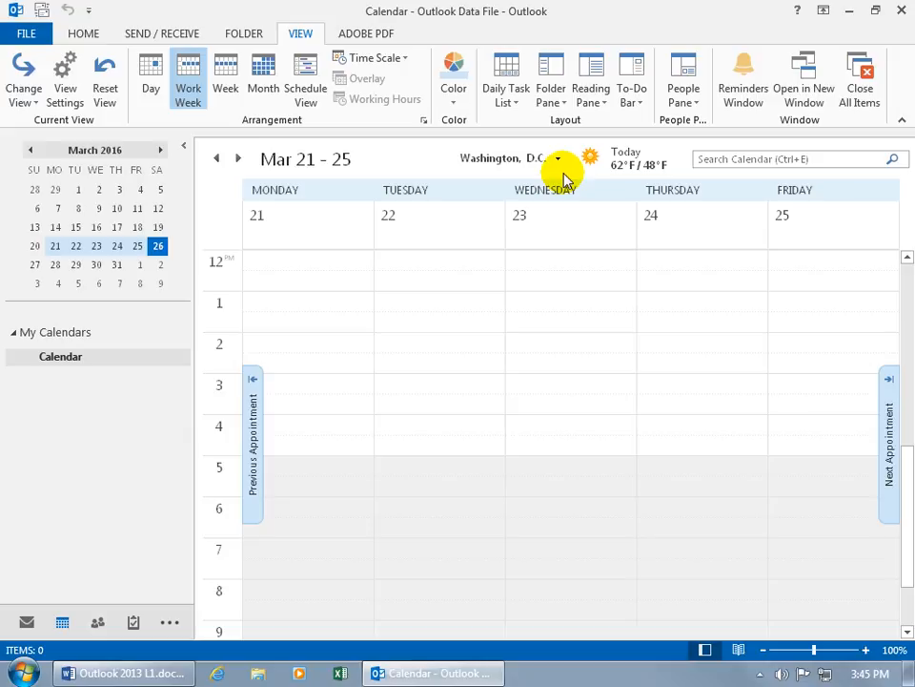
pyautogui.moveTo(587, 181)
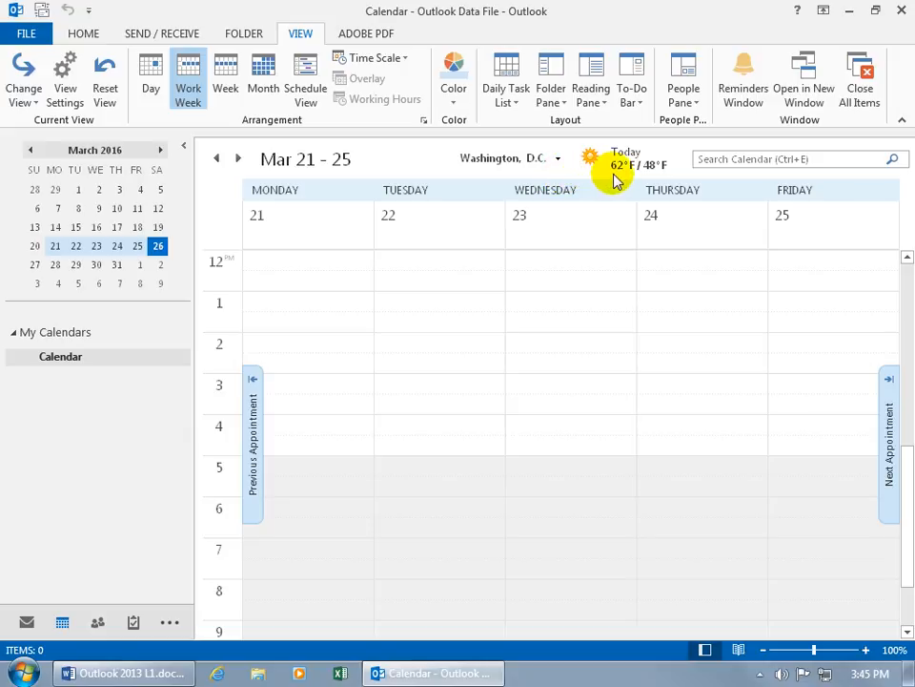
pyautogui.moveTo(563, 159)
pyautogui.write('8')
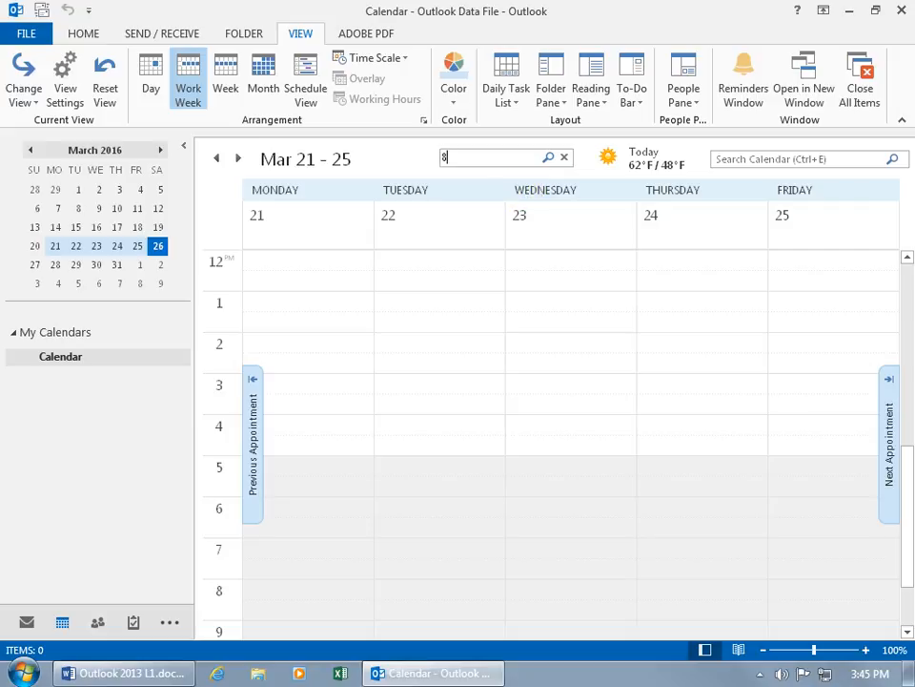
pyautogui.write('4121')
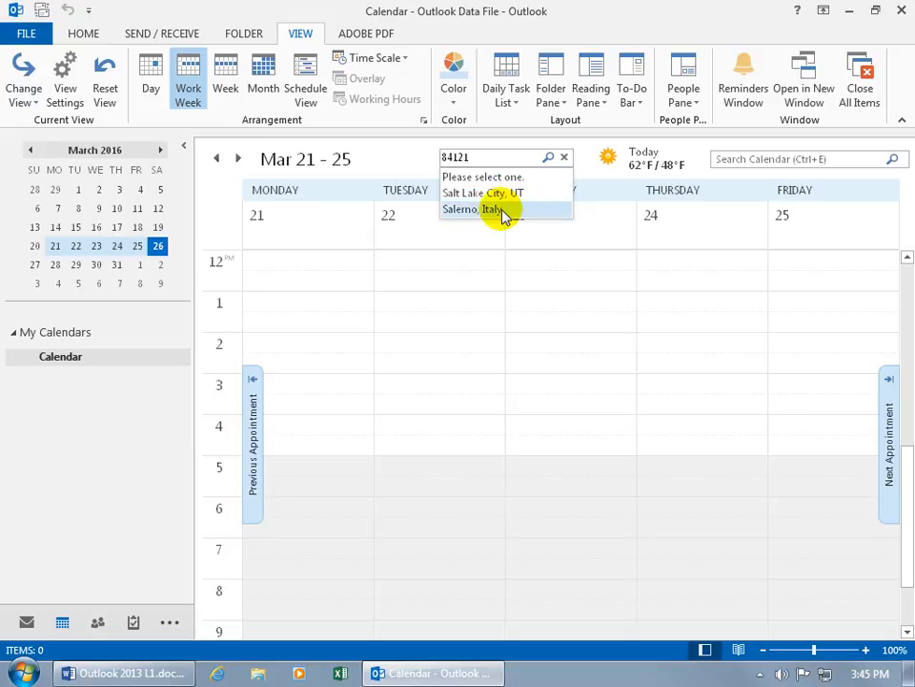
pyautogui.click(472, 209)
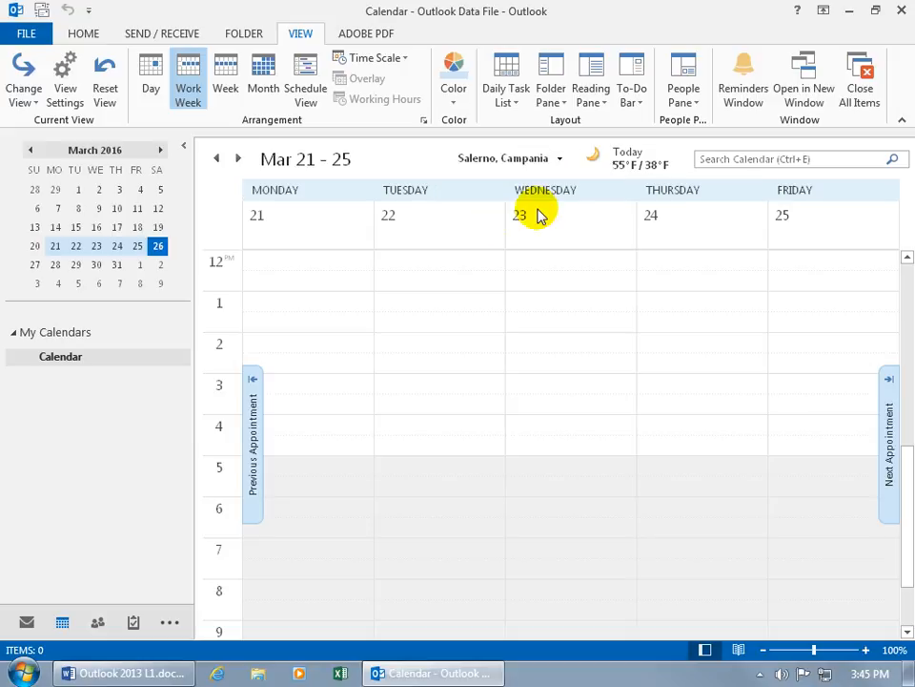
pyautogui.moveTo(615, 177)
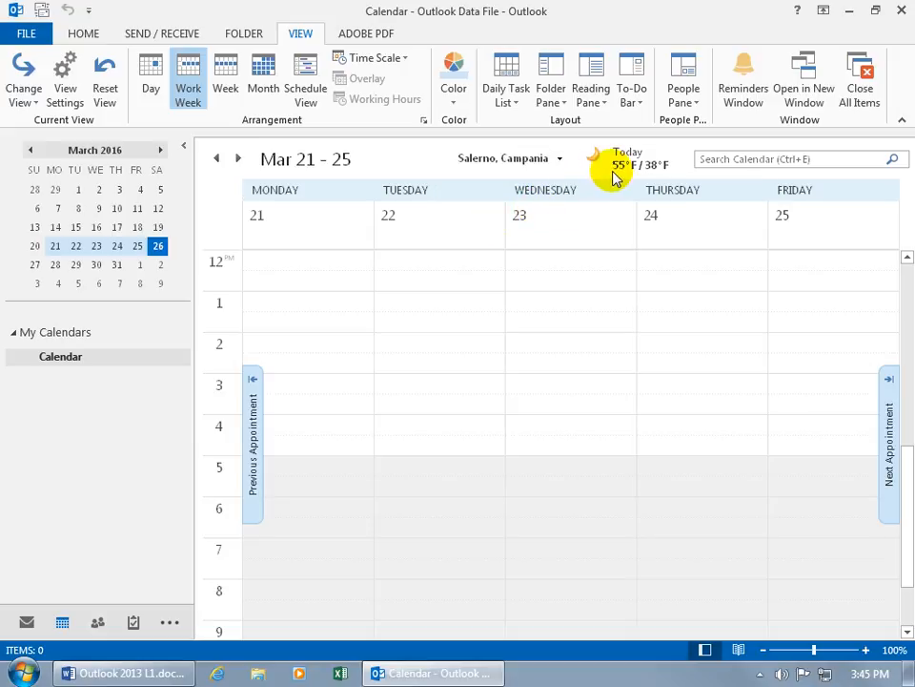
pyautogui.moveTo(616, 172)
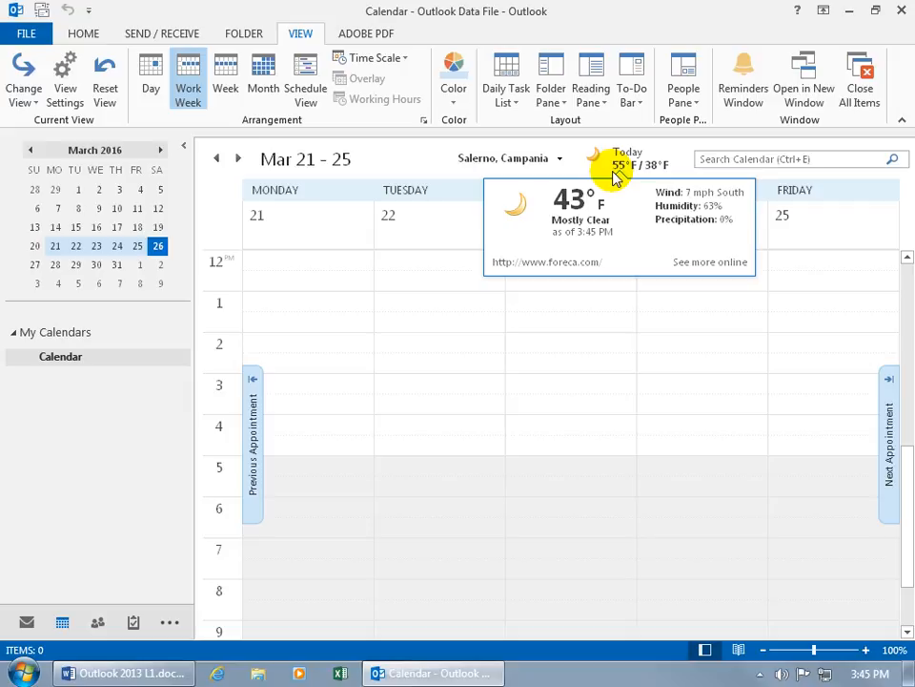
pyautogui.click(559, 158)
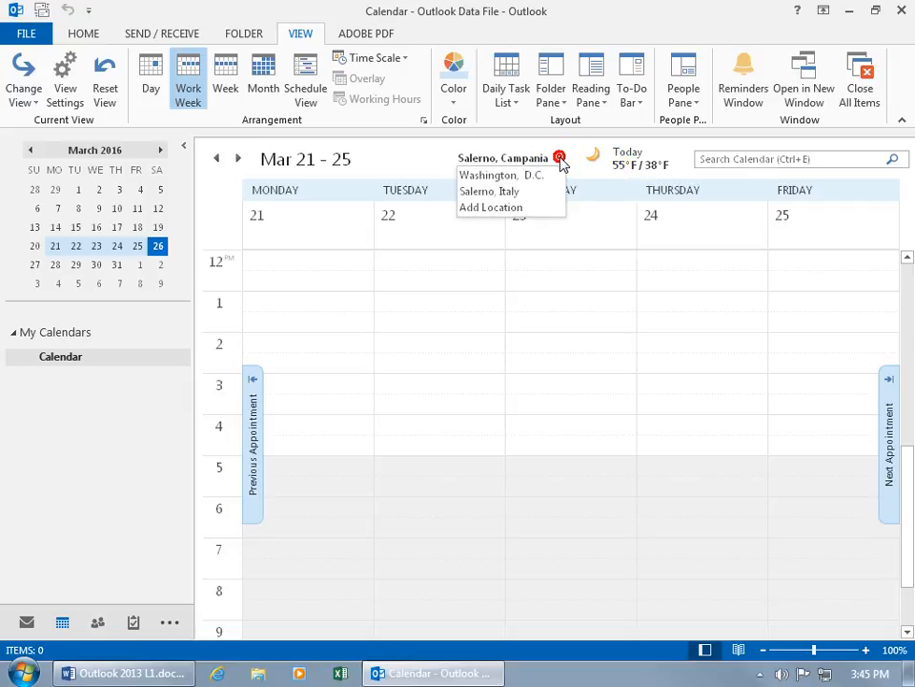
pyautogui.moveTo(534, 191)
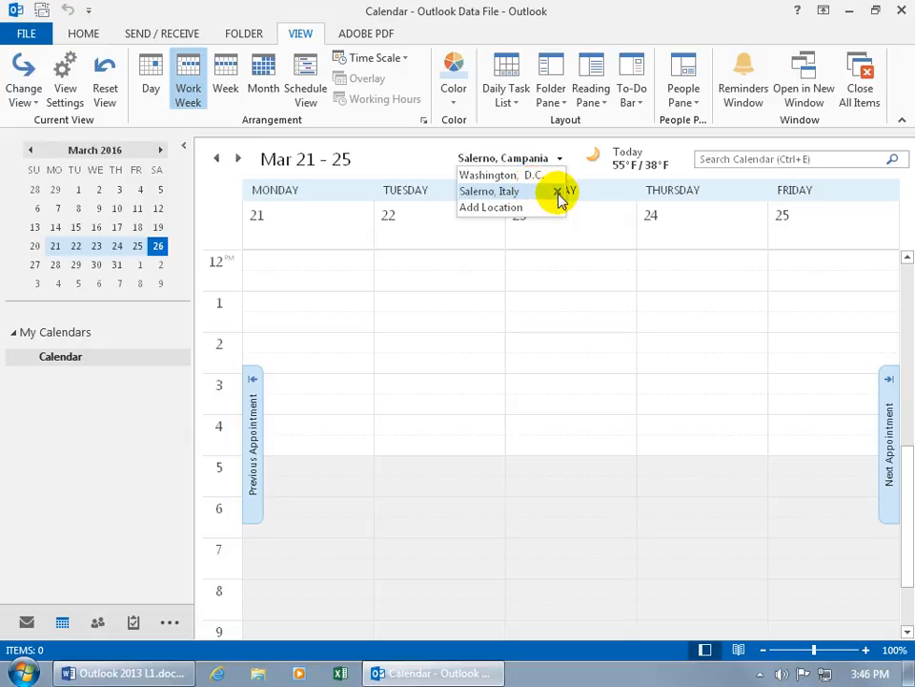
pyautogui.click(503, 174)
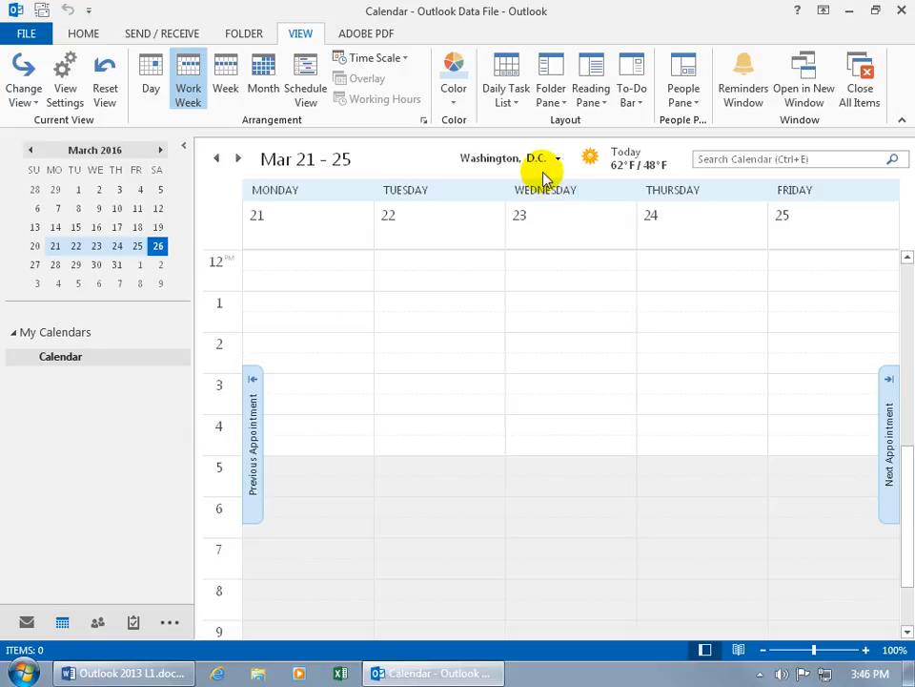
# Step: Open a calendar search from the Search Calendar box, then close it
pyautogui.click(791, 158)
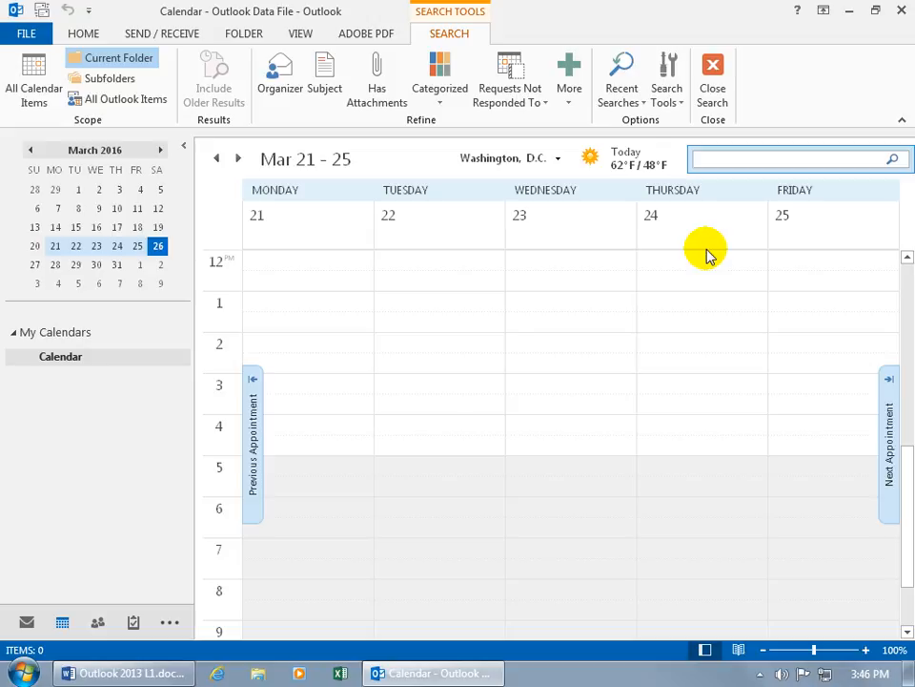
pyautogui.moveTo(675, 262)
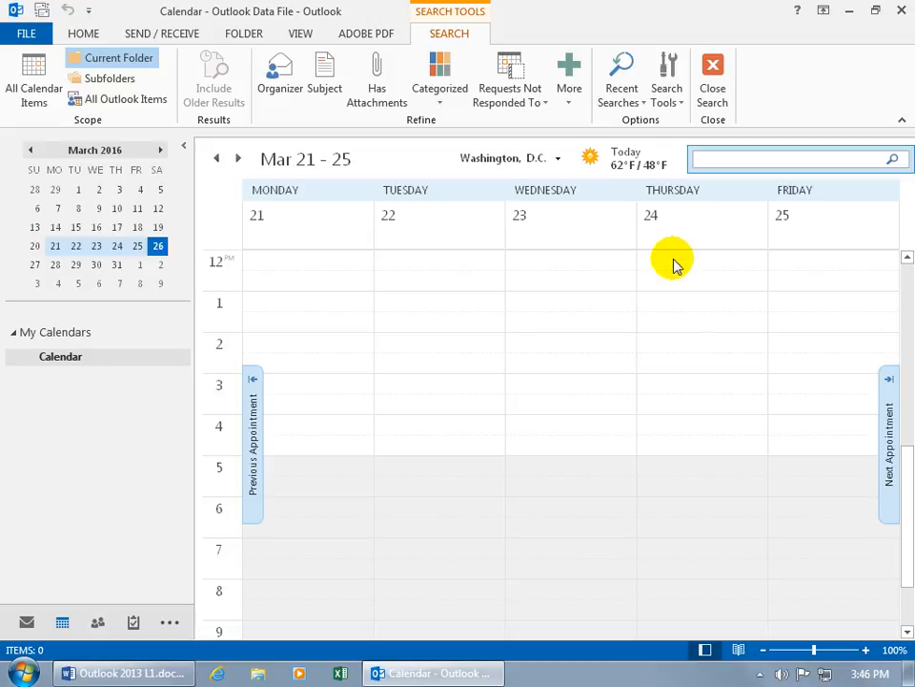
pyautogui.moveTo(713, 71)
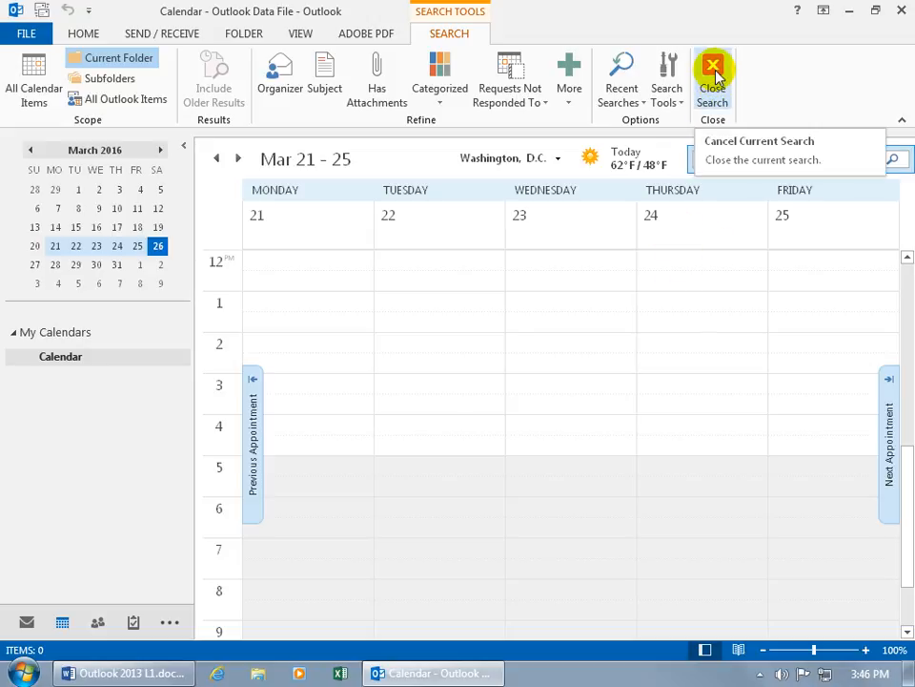
pyautogui.click(712, 76)
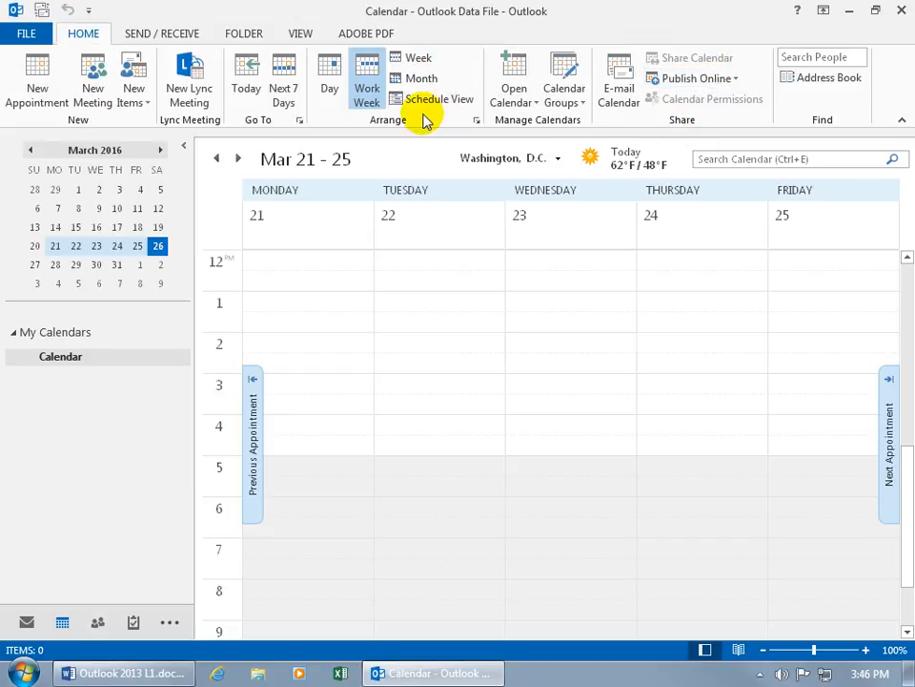
# Step: Switch to Week view for March 20–26, 2016 and scroll through the hours
pyautogui.click(418, 58)
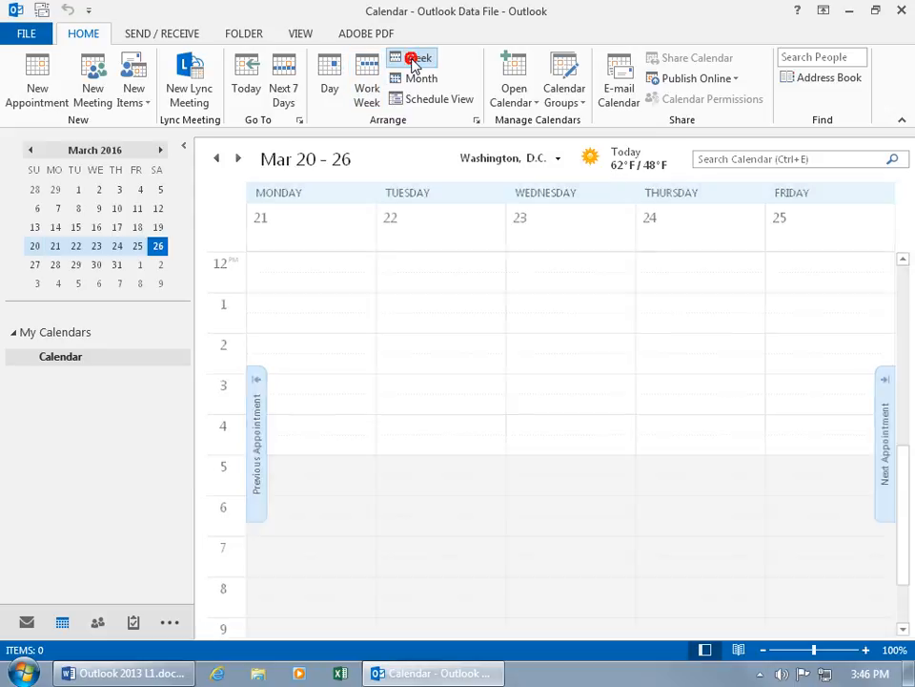
pyautogui.click(418, 59)
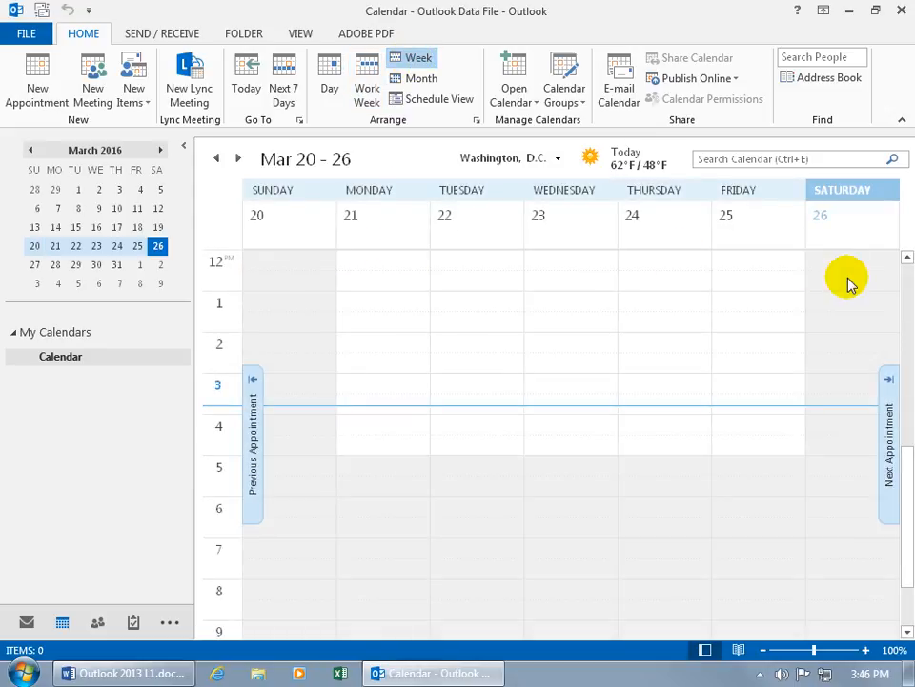
pyautogui.moveTo(838, 238)
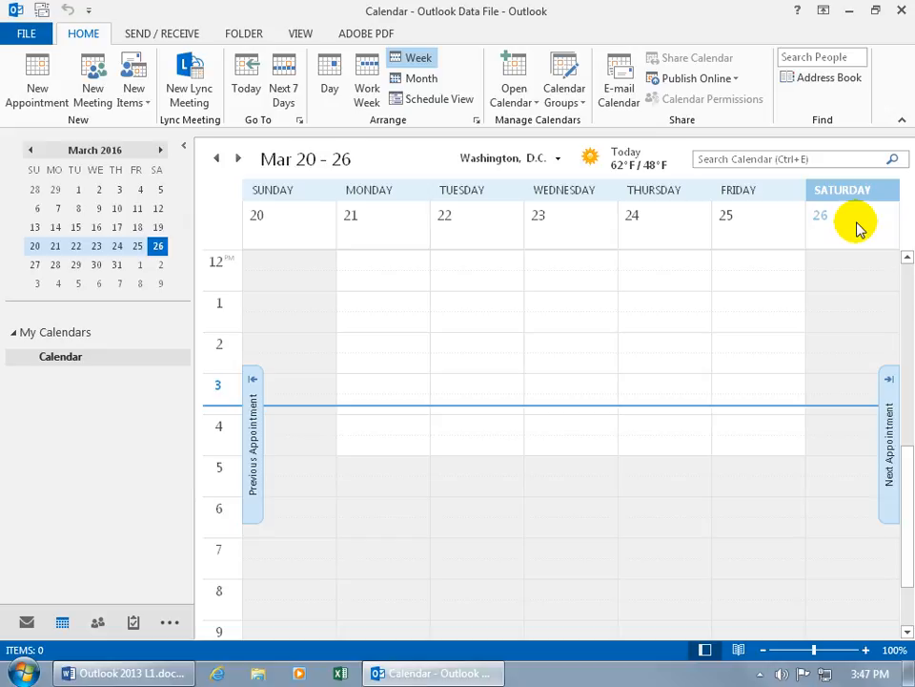
pyautogui.moveTo(856, 227)
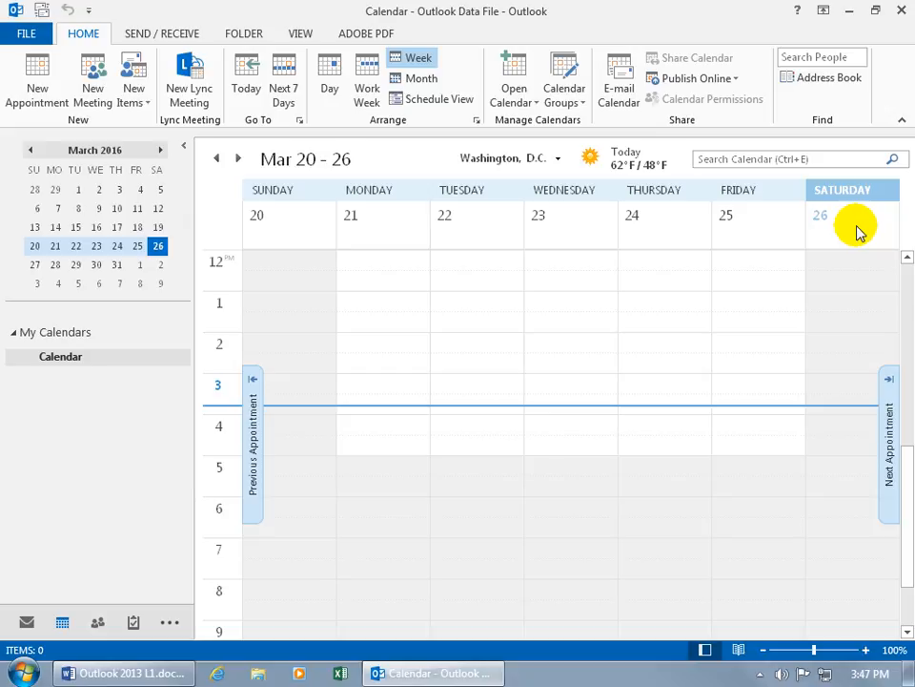
pyautogui.moveTo(629, 458)
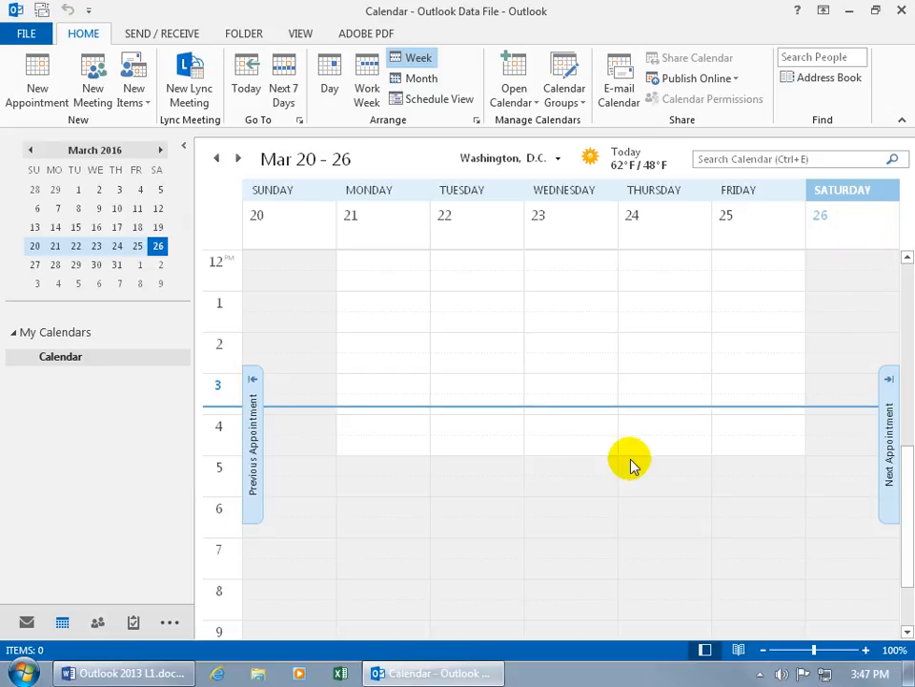
pyautogui.moveTo(308, 408)
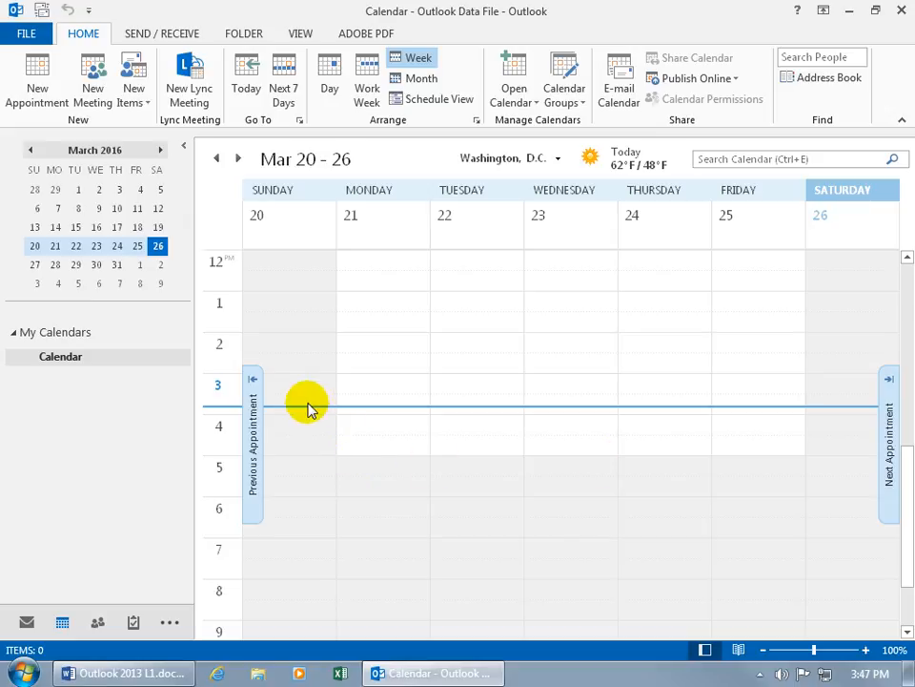
pyautogui.moveTo(295, 465)
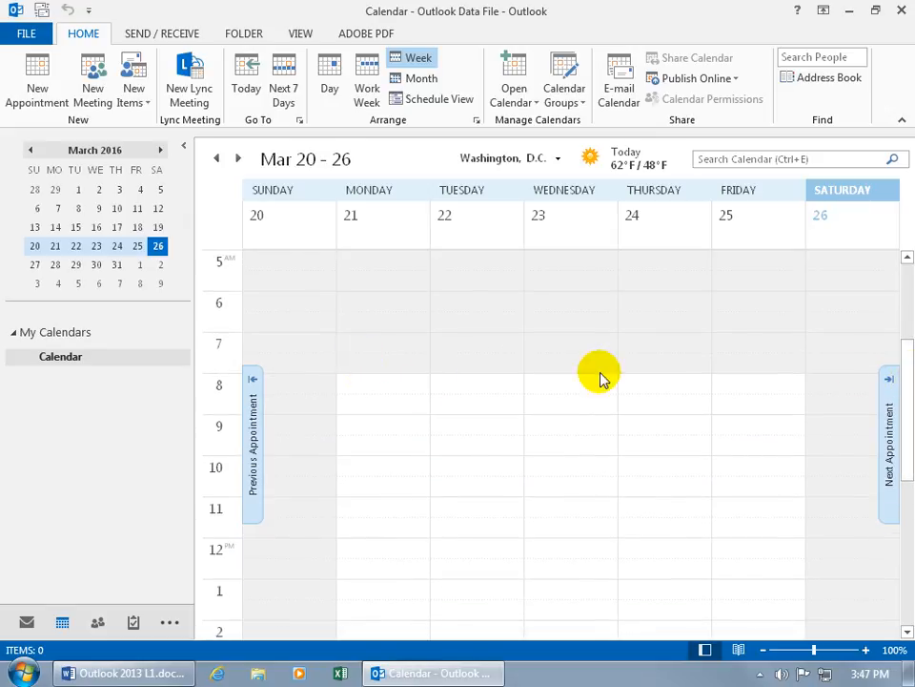
pyautogui.scroll(-3)
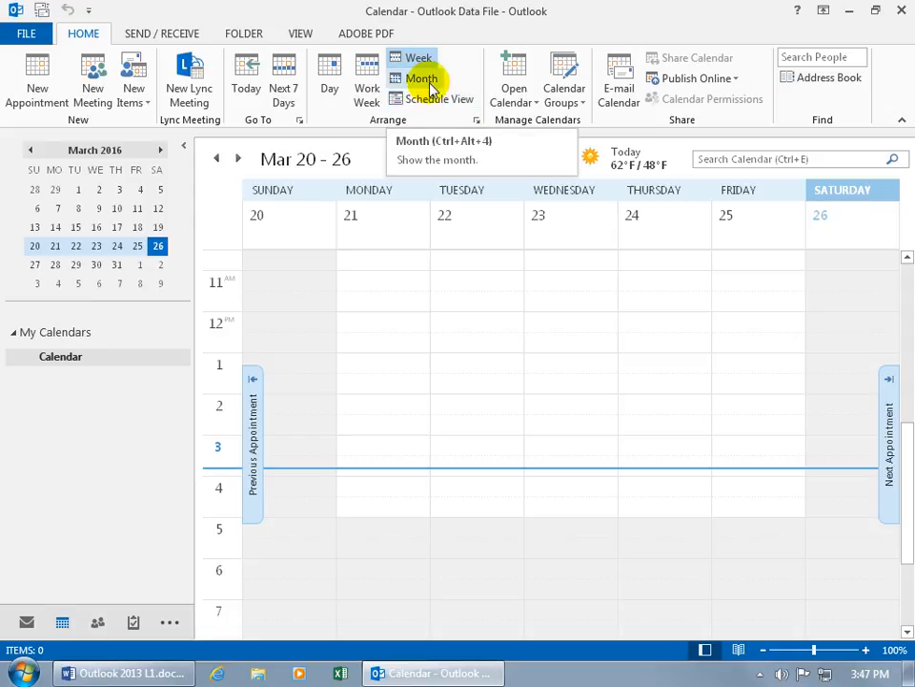
pyautogui.click(419, 78)
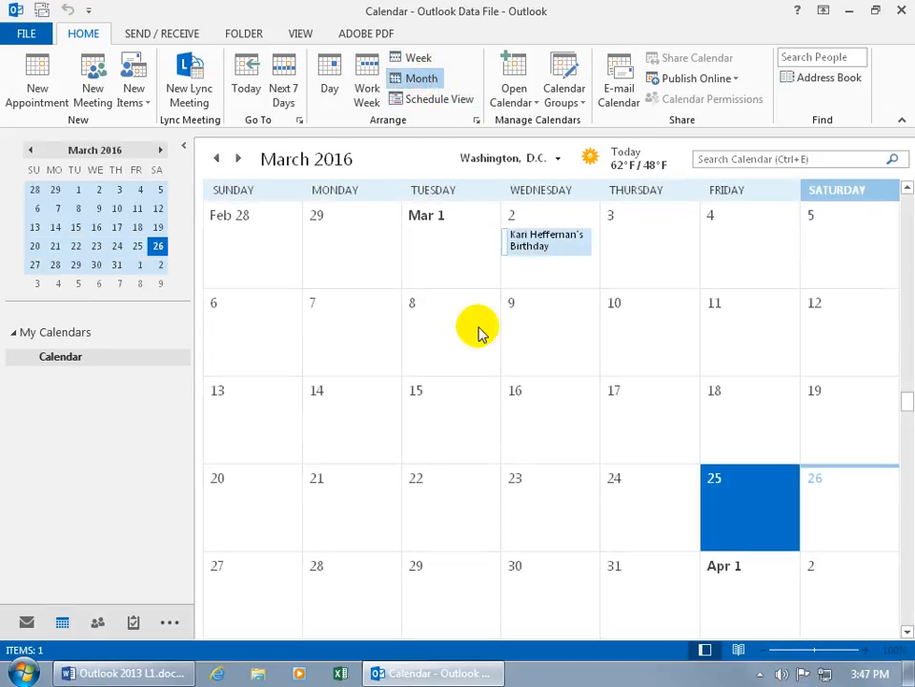
pyautogui.moveTo(837, 502)
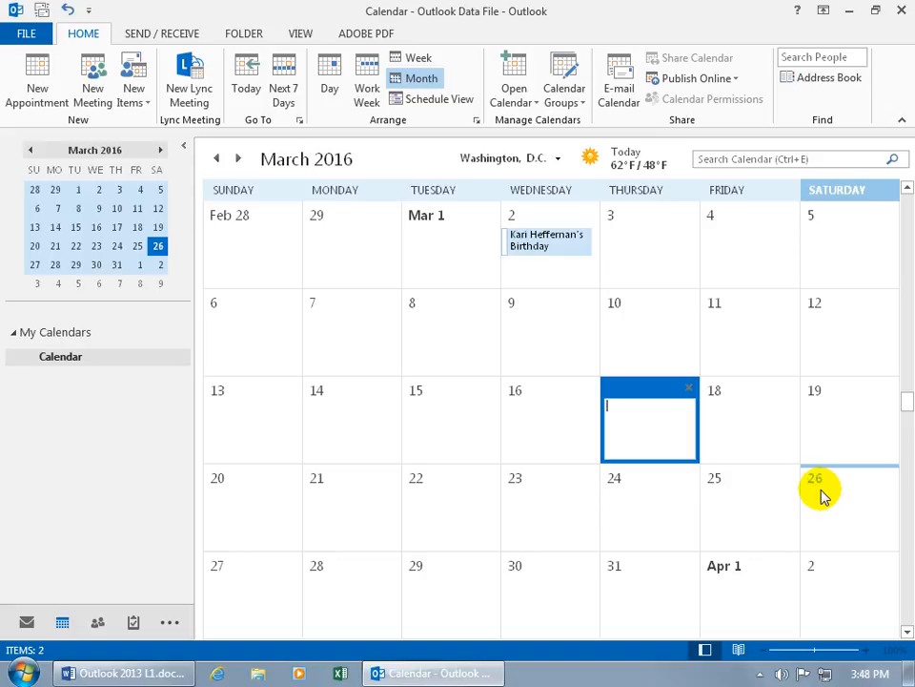
pyautogui.moveTo(643, 415)
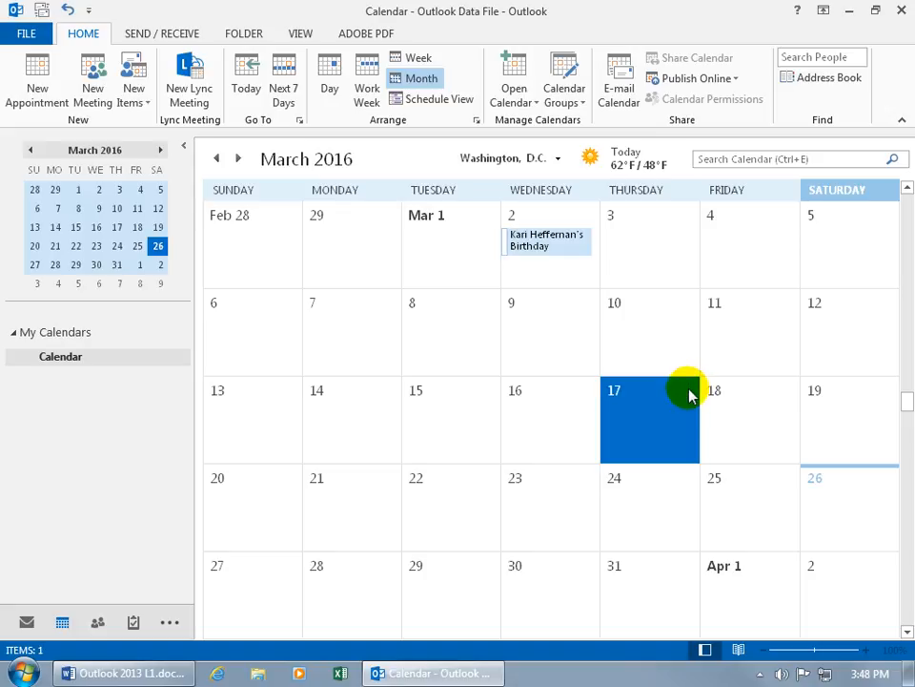
pyautogui.moveTo(678, 490)
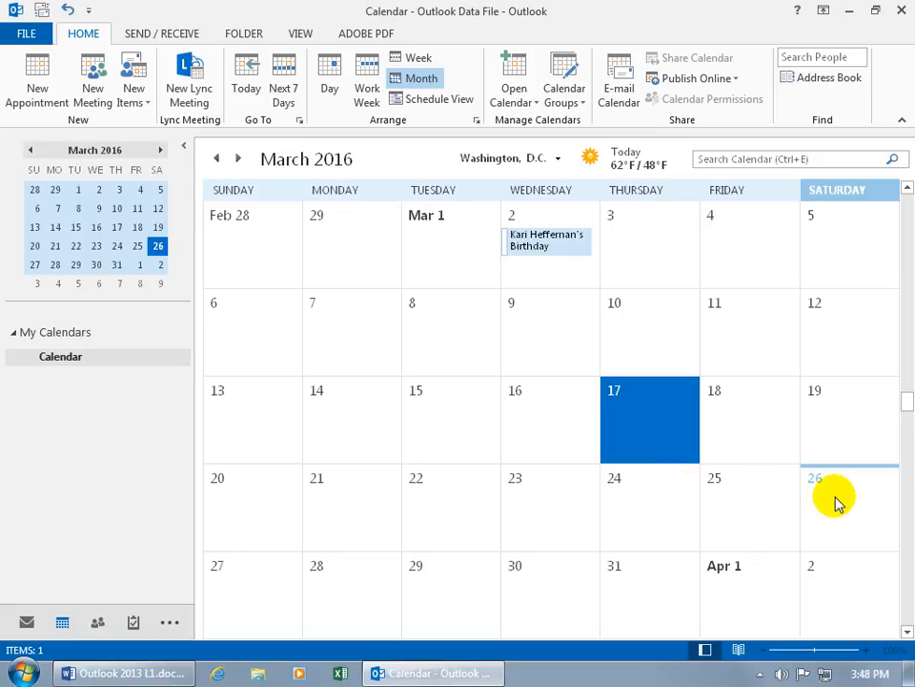
pyautogui.moveTo(847, 489)
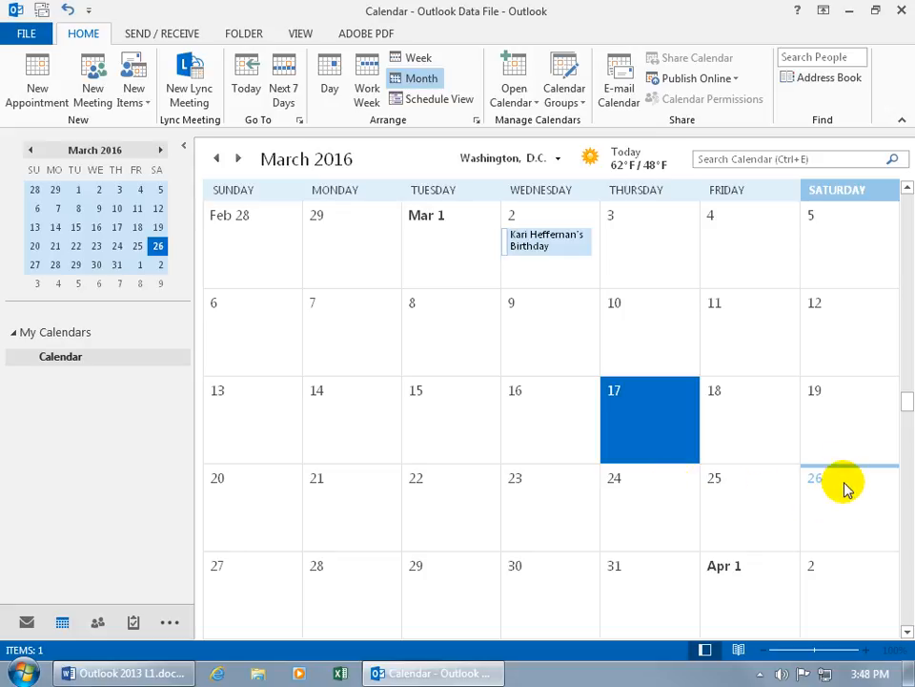
pyautogui.moveTo(163, 278)
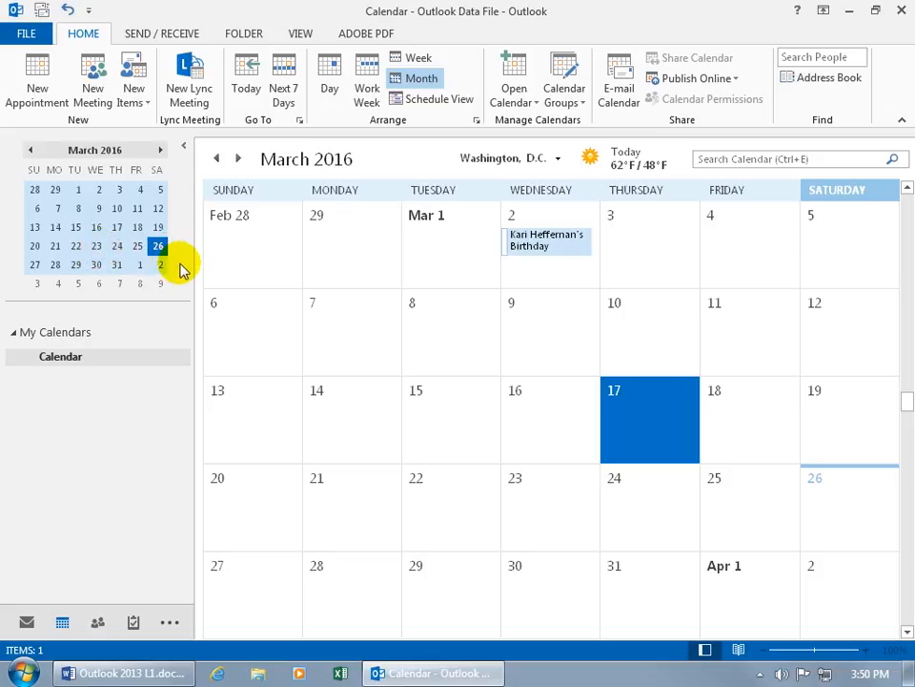
pyautogui.moveTo(239, 158)
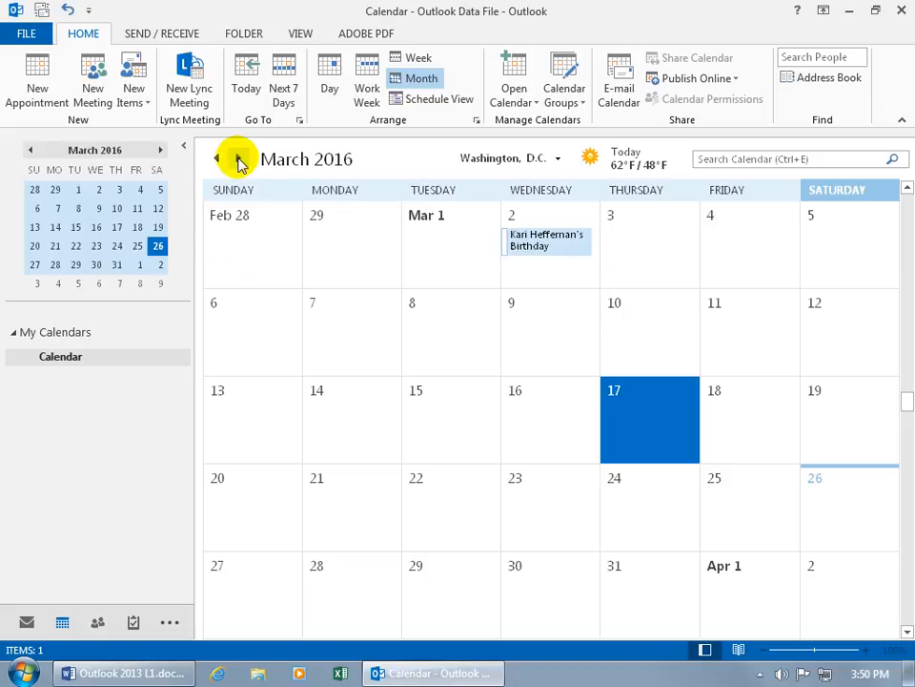
# Step: Advance the month view to the next month, April 2016
pyautogui.click(218, 157)
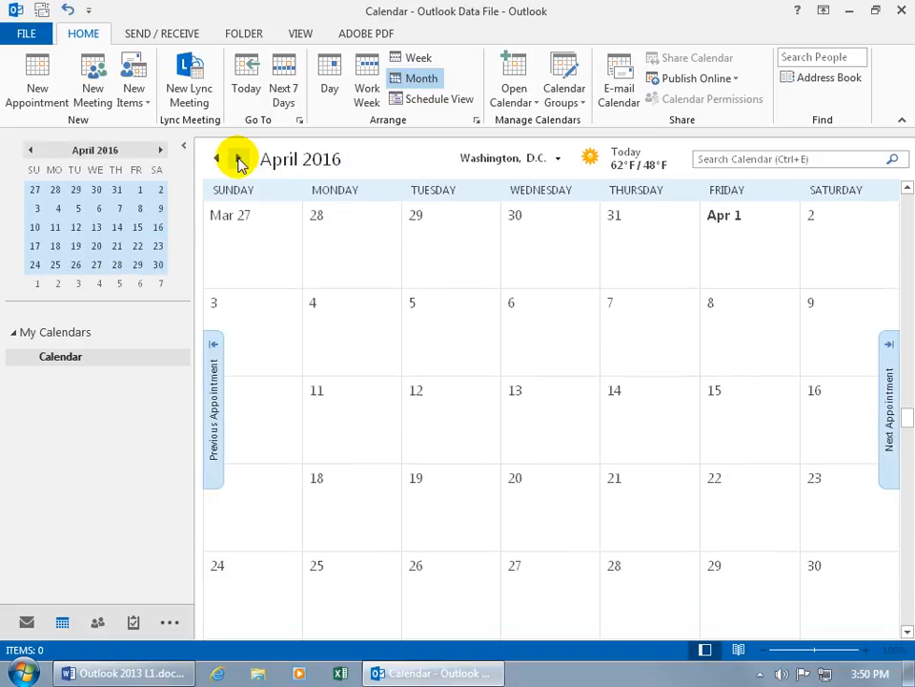
pyautogui.moveTo(282, 158)
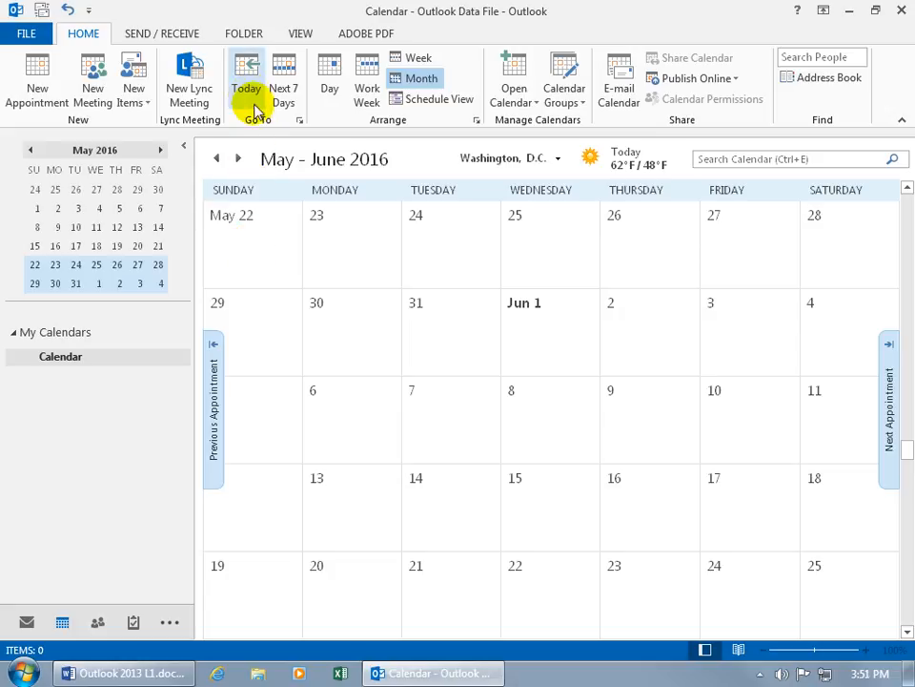
# Step: Jump to today and show the next seven days, March 26 to April 1
pyautogui.click(246, 79)
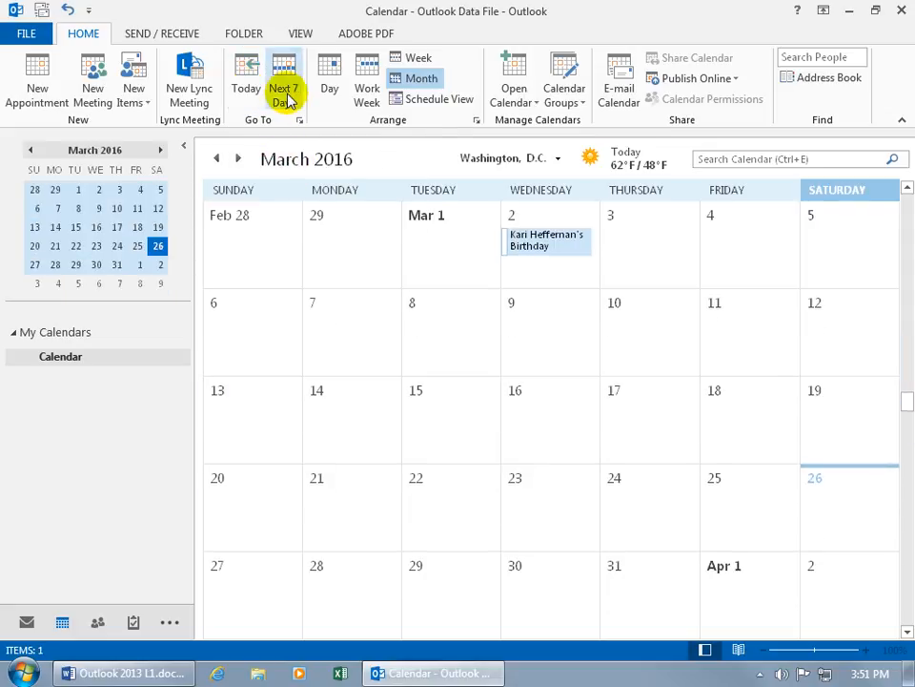
pyautogui.moveTo(283, 81)
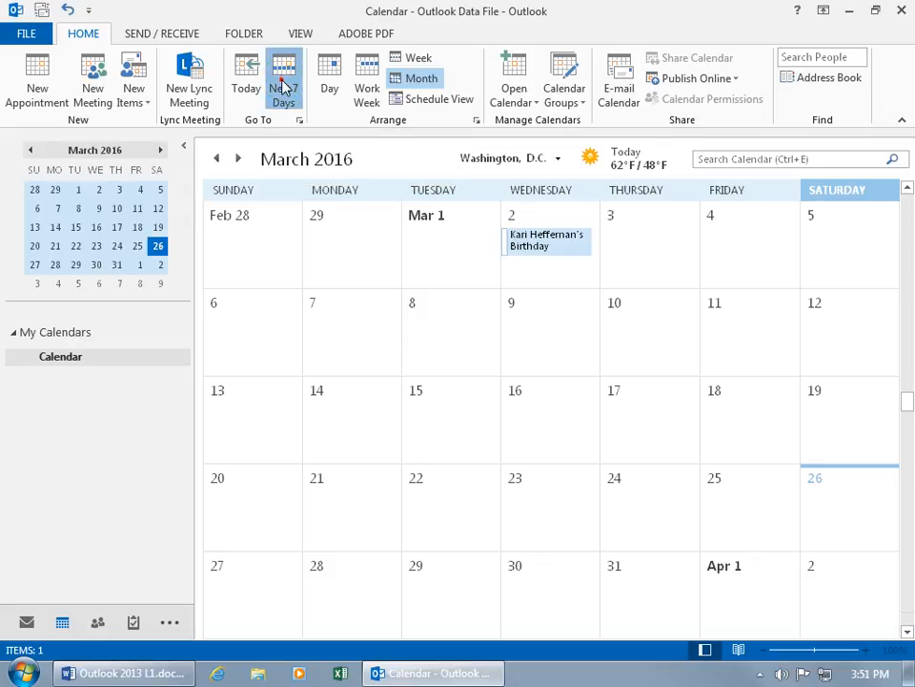
pyautogui.click(283, 78)
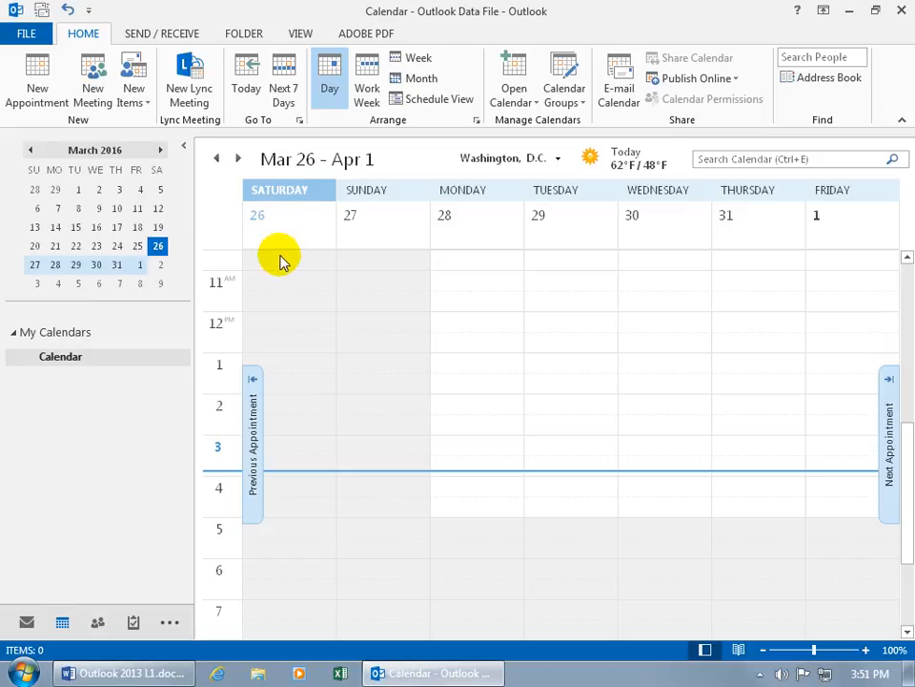
pyautogui.moveTo(316, 157)
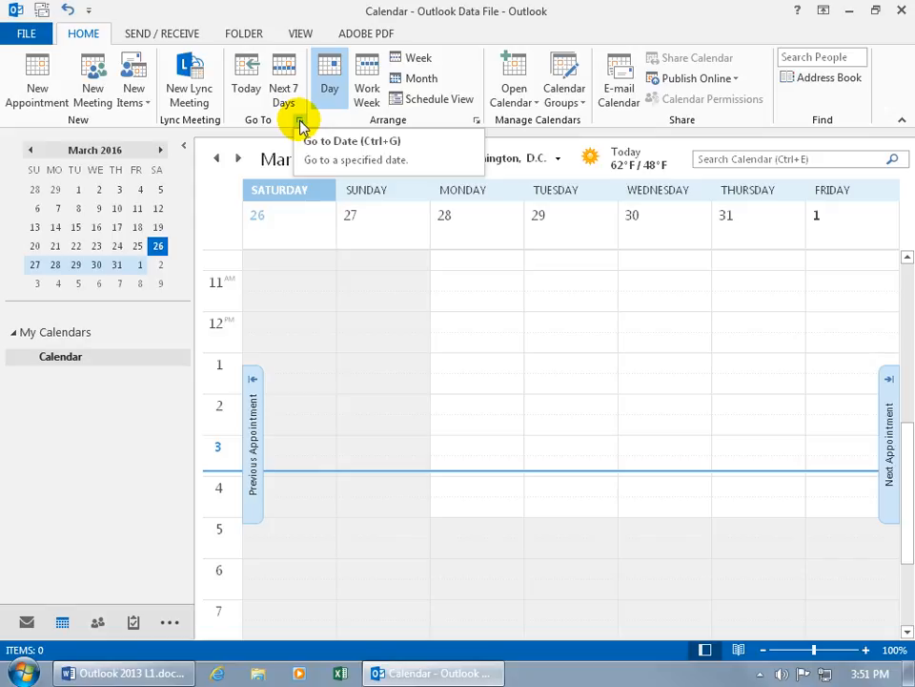
# Step: Go to date 6/1/2016 shown as a Month Calendar
pyautogui.click(300, 125)
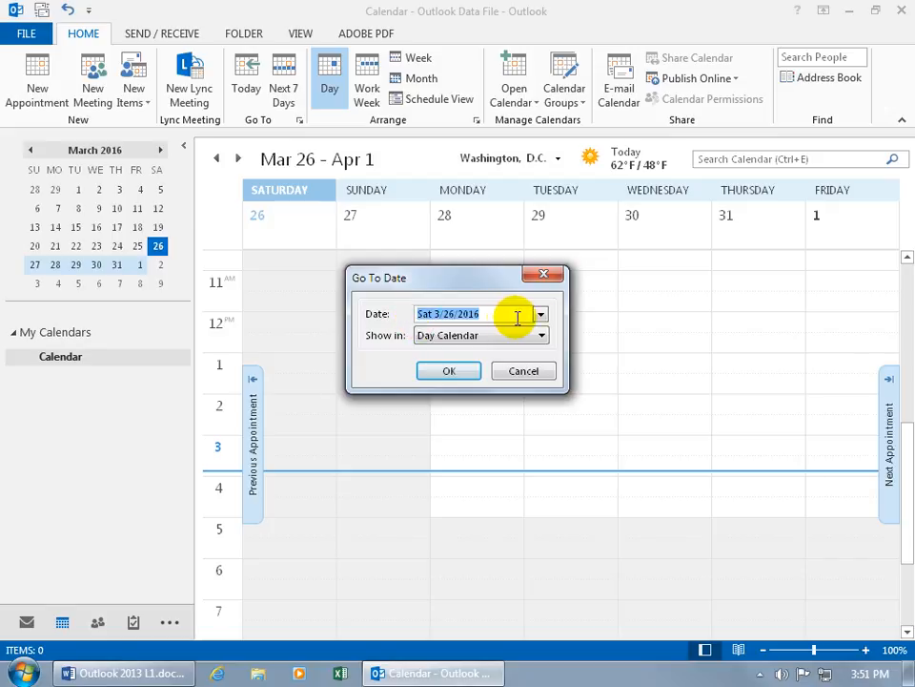
pyautogui.click(540, 314)
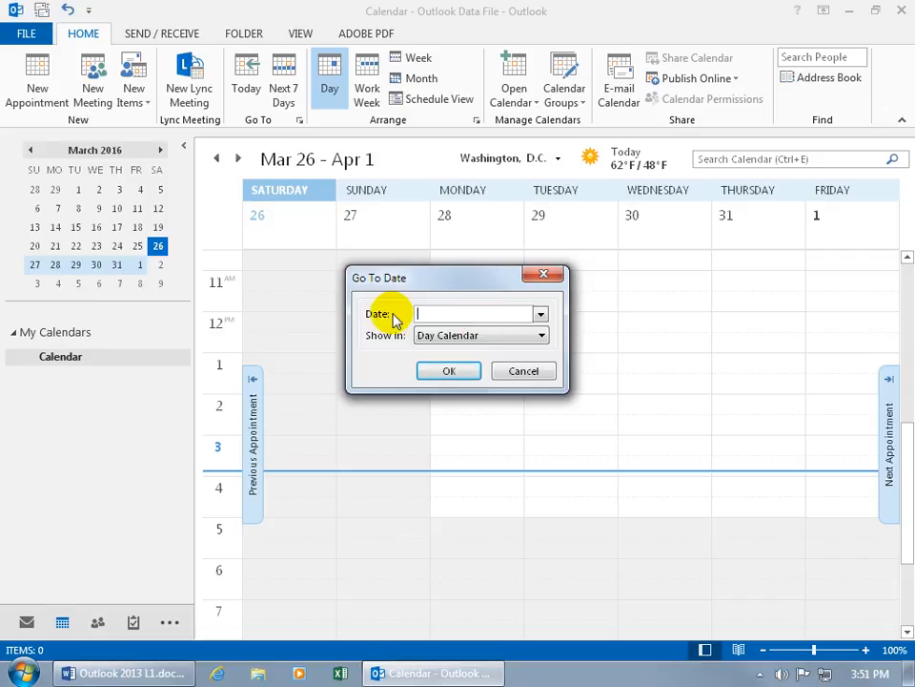
pyautogui.click(540, 335)
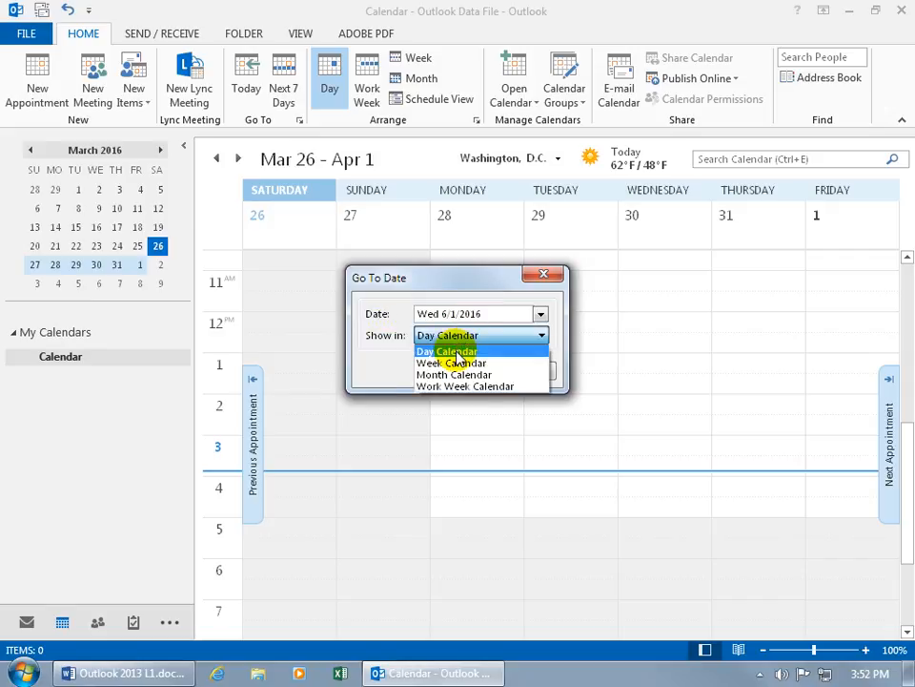
pyautogui.click(454, 374)
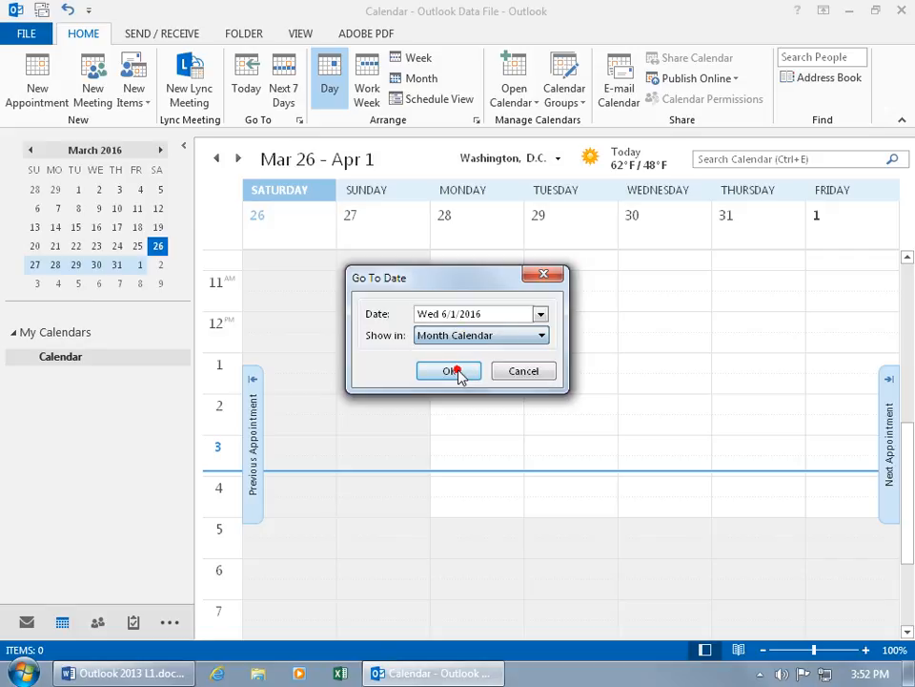
pyautogui.click(448, 371)
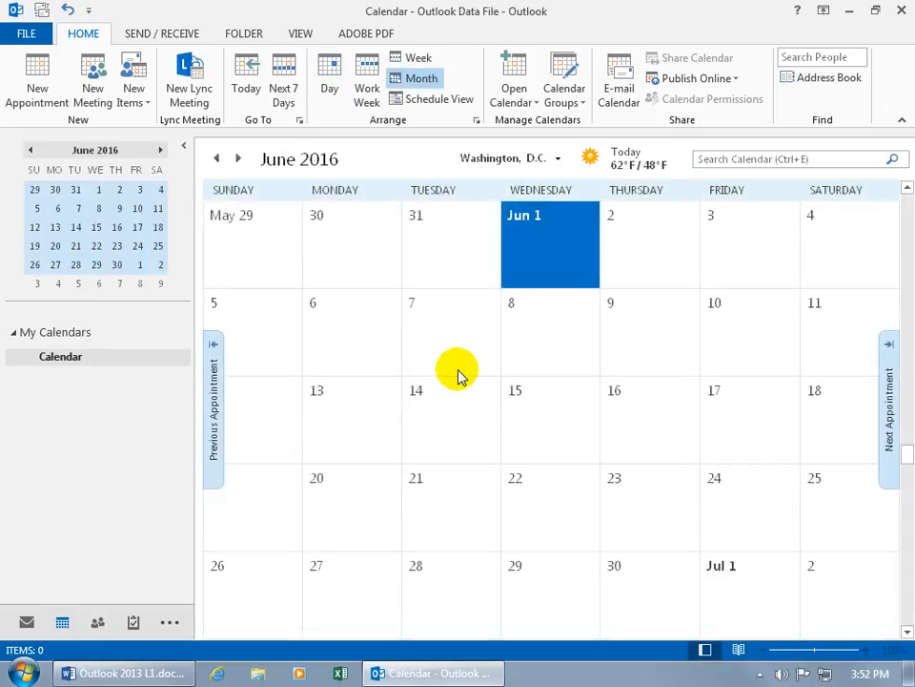
pyautogui.moveTo(515, 314)
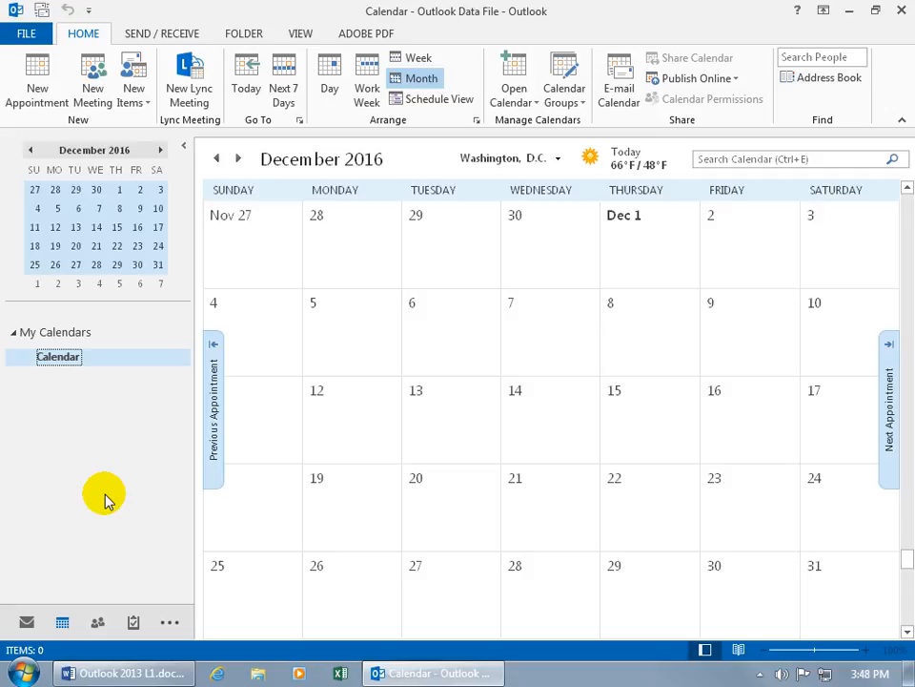
pyautogui.moveTo(214, 511)
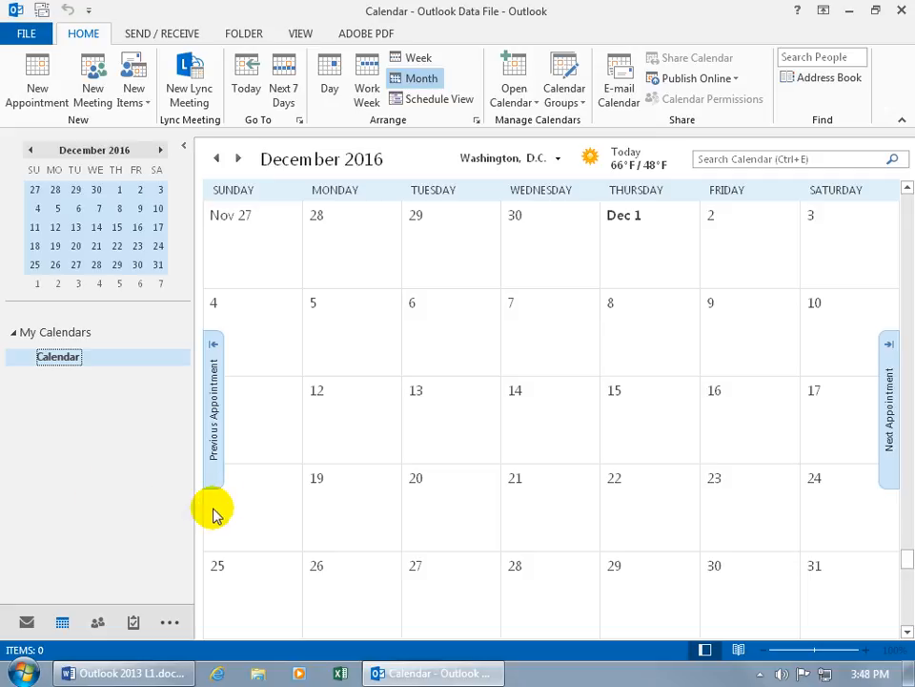
pyautogui.moveTo(246, 476)
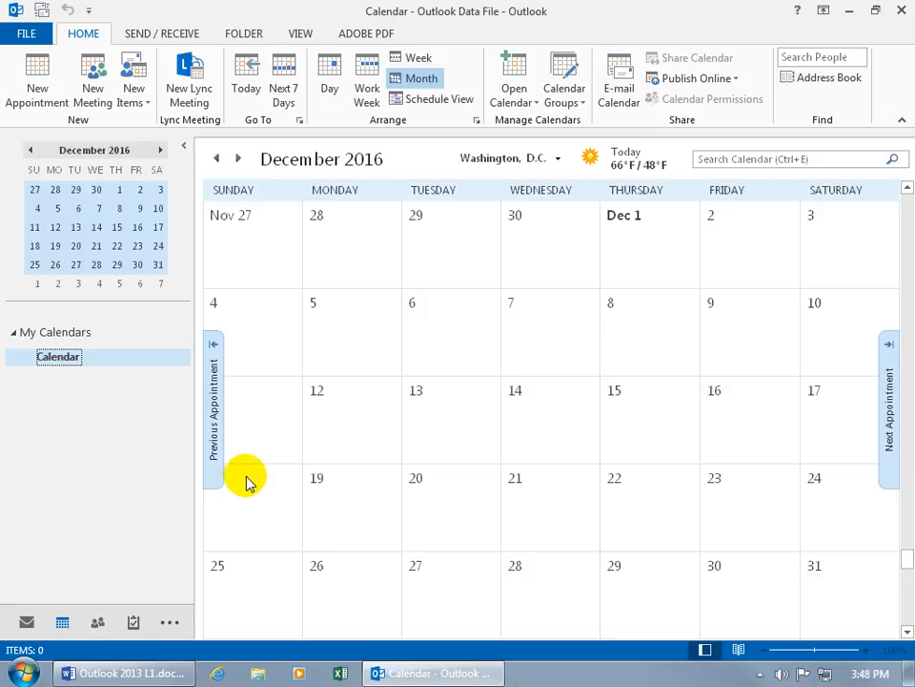
pyautogui.moveTo(863, 434)
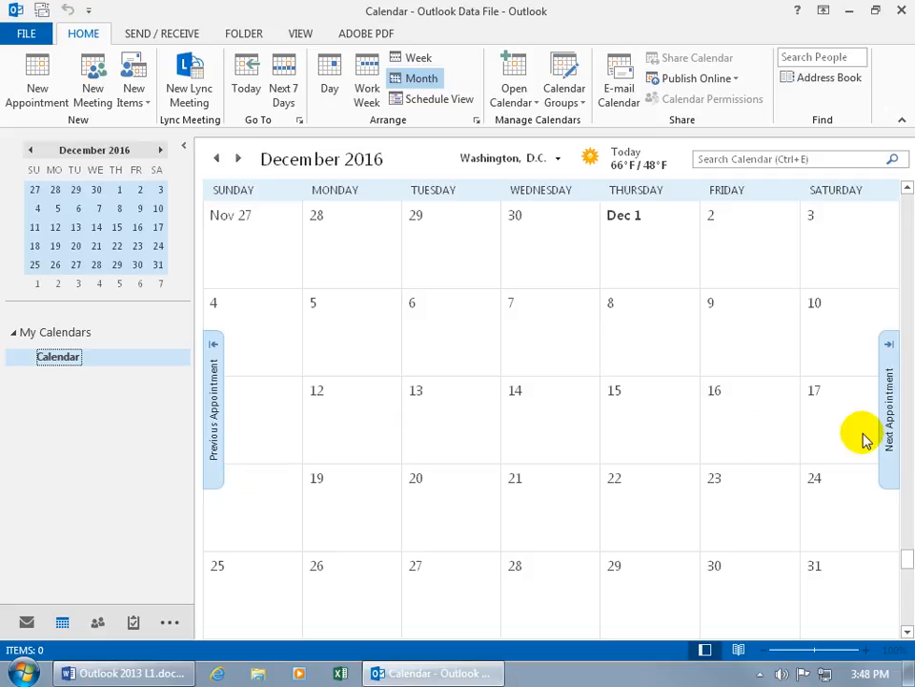
pyautogui.moveTo(460, 214)
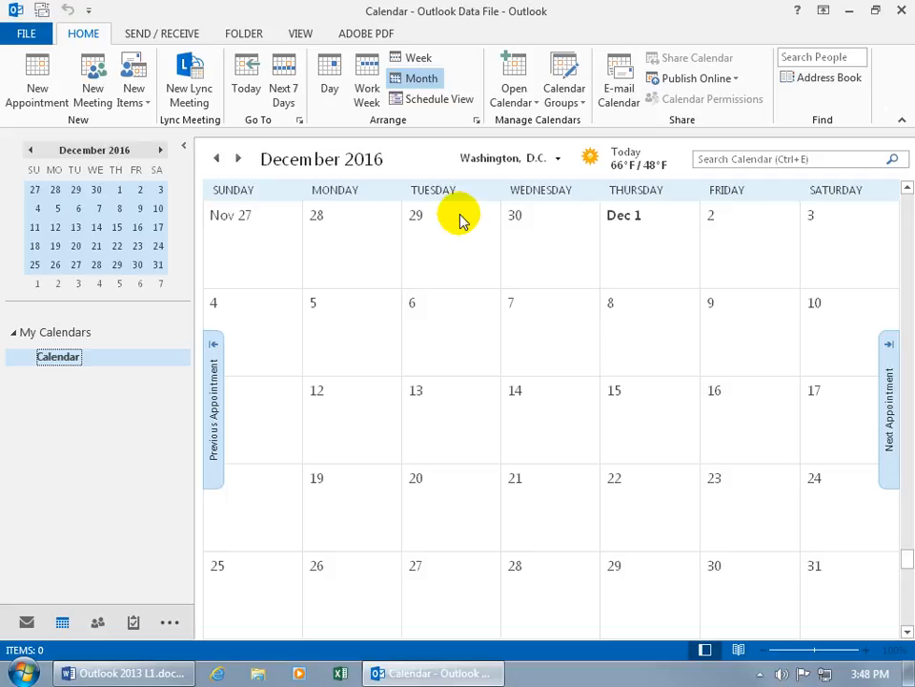
pyautogui.moveTo(456, 218)
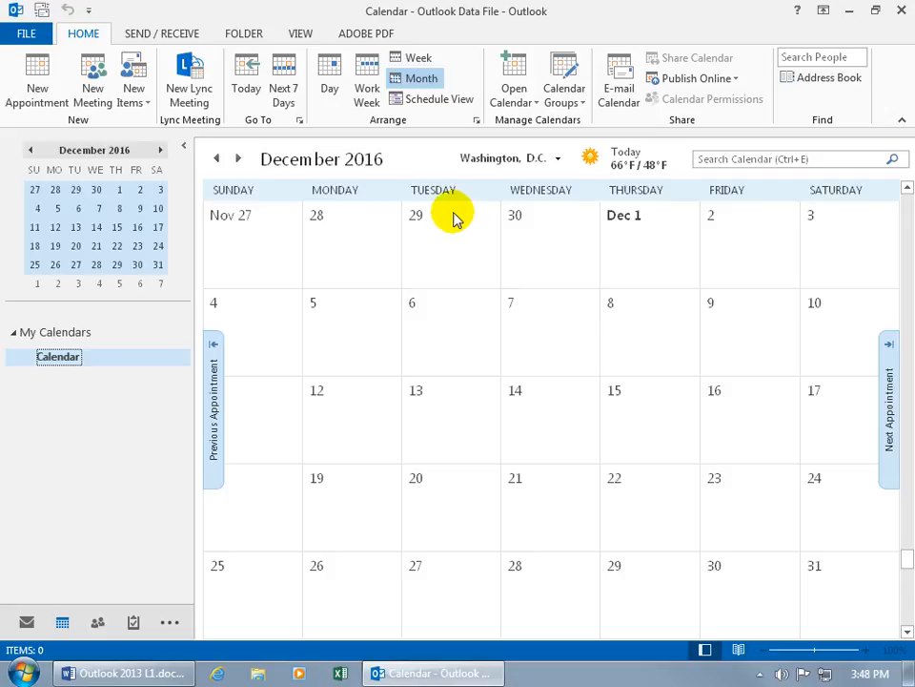
pyautogui.moveTo(456, 319)
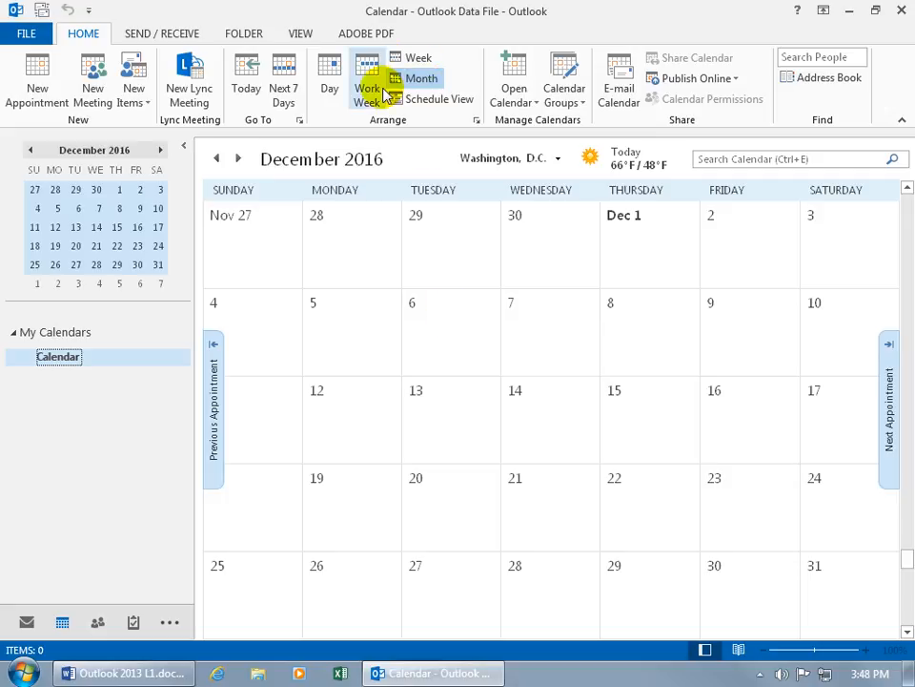
# Step: Bring up the shortcut menu for December 6 to reach its Color options
pyautogui.rightClick(448, 320)
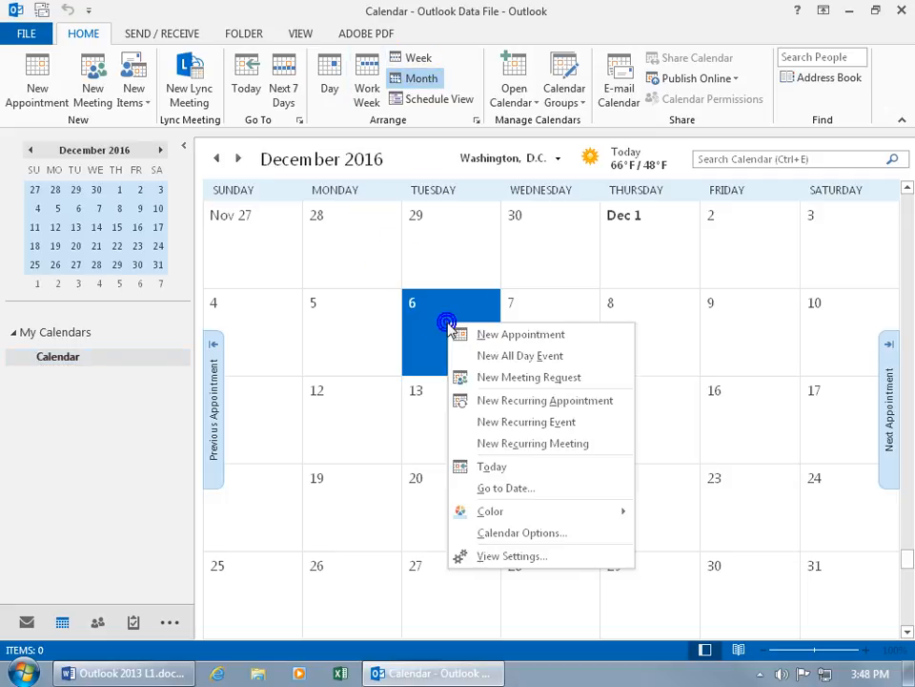
pyautogui.moveTo(490, 511)
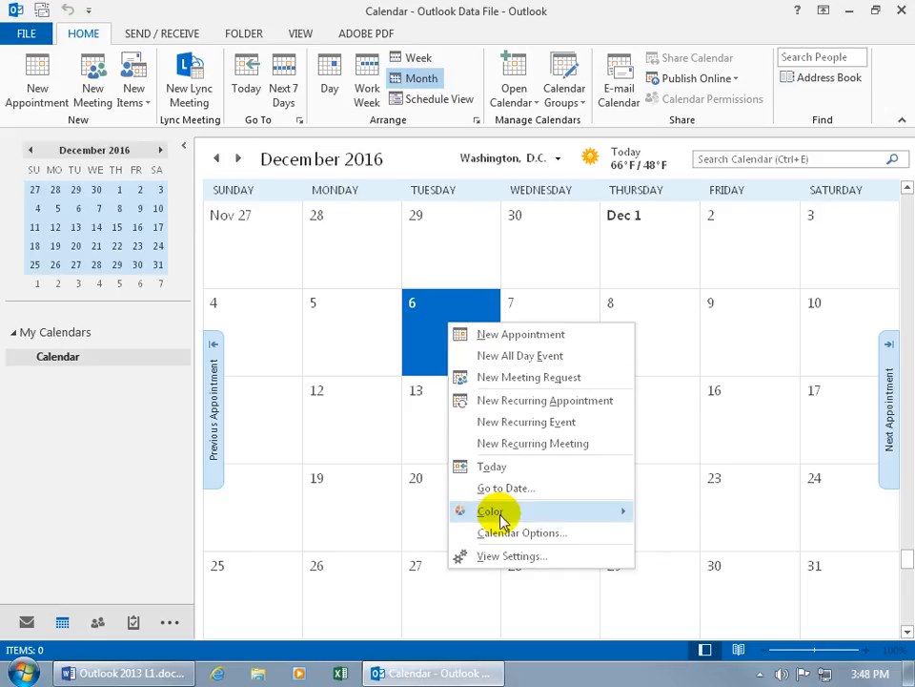